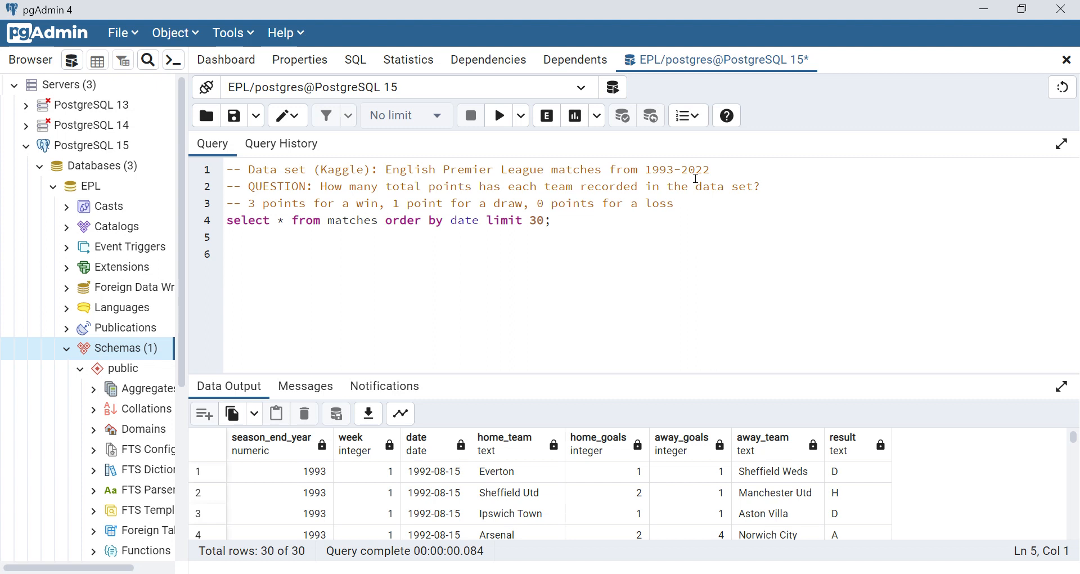
pyautogui.moveTo(872, 553)
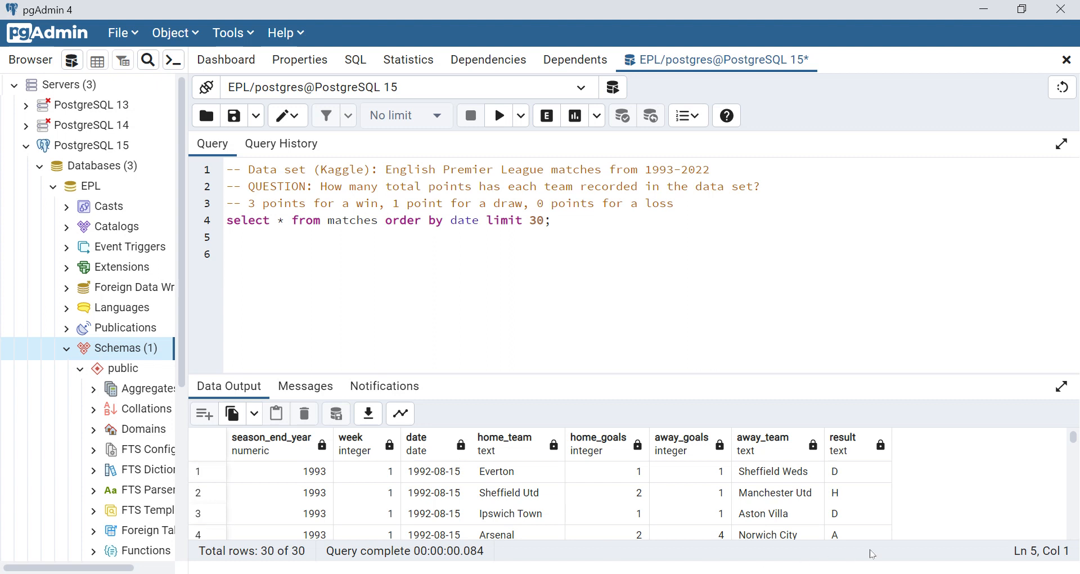
pyautogui.moveTo(309, 465)
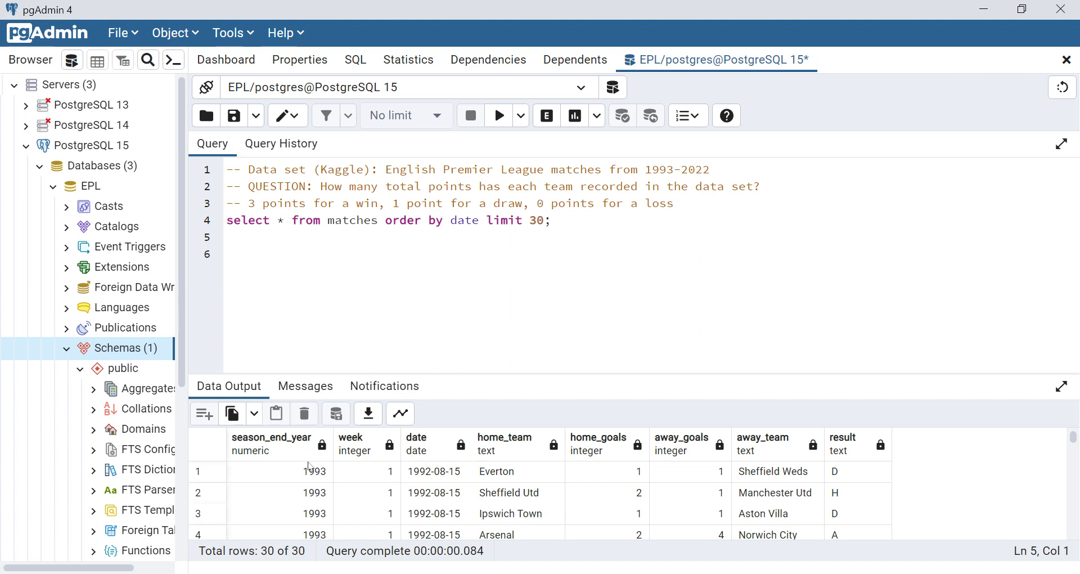
pyautogui.moveTo(325, 427)
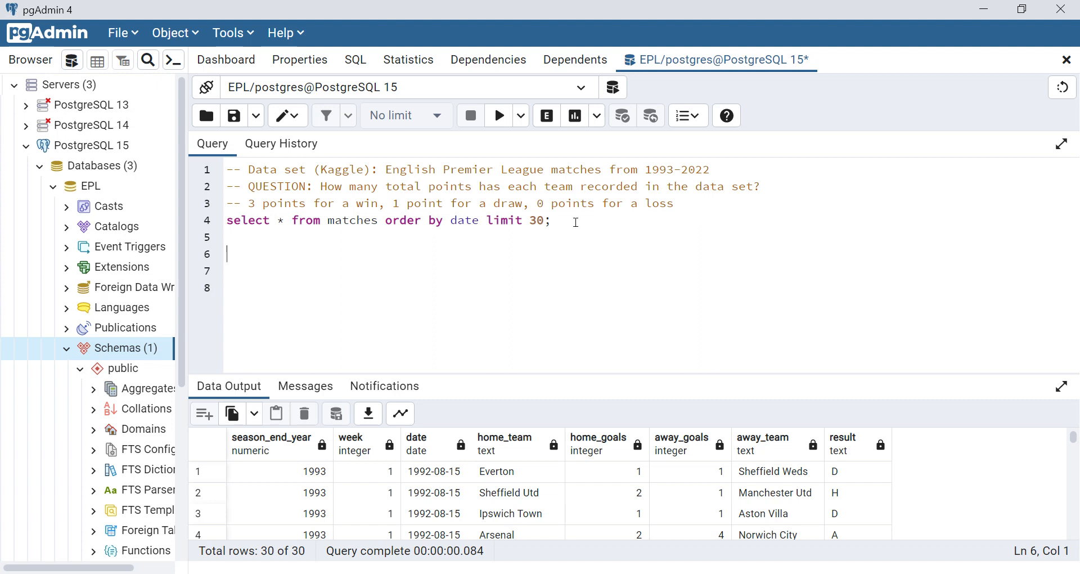
pyautogui.moveTo(1030, 482)
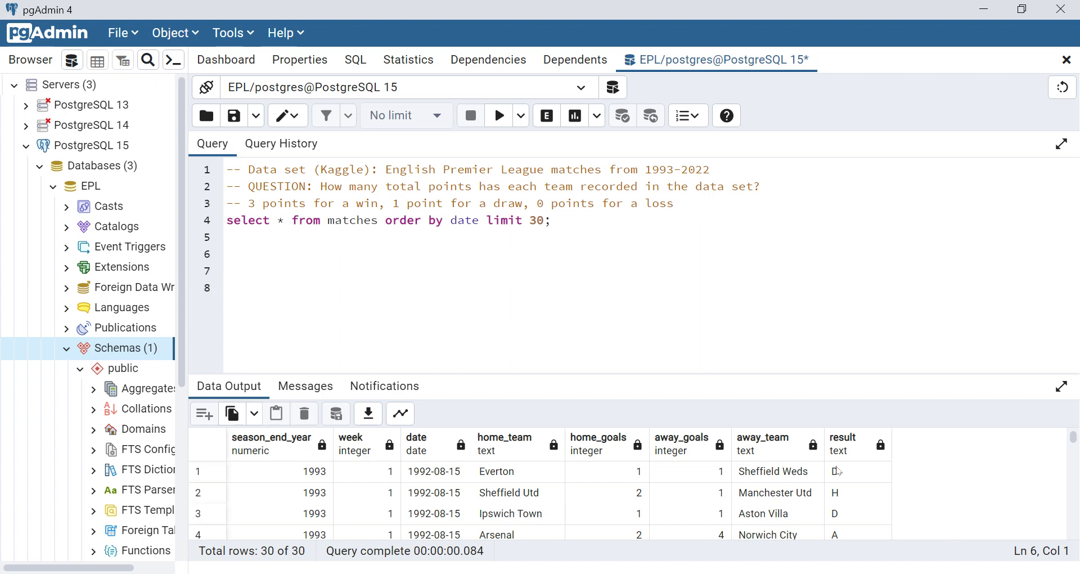
# Begin a SELECT * with a CASE giving home_team when result = 'H', checking the result codes in the data
pyautogui.write('select')
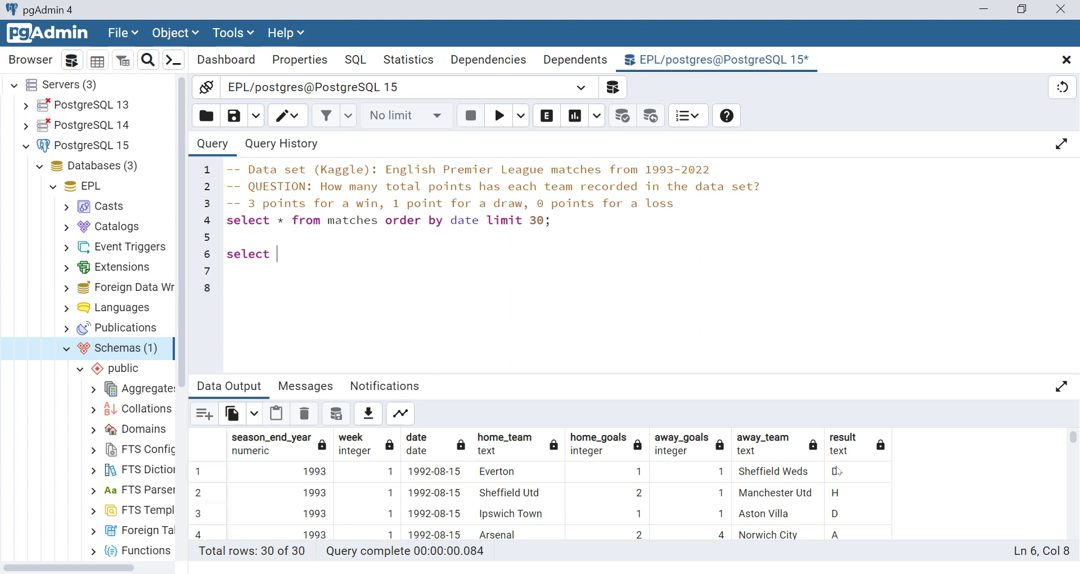
pyautogui.write('*, case when')
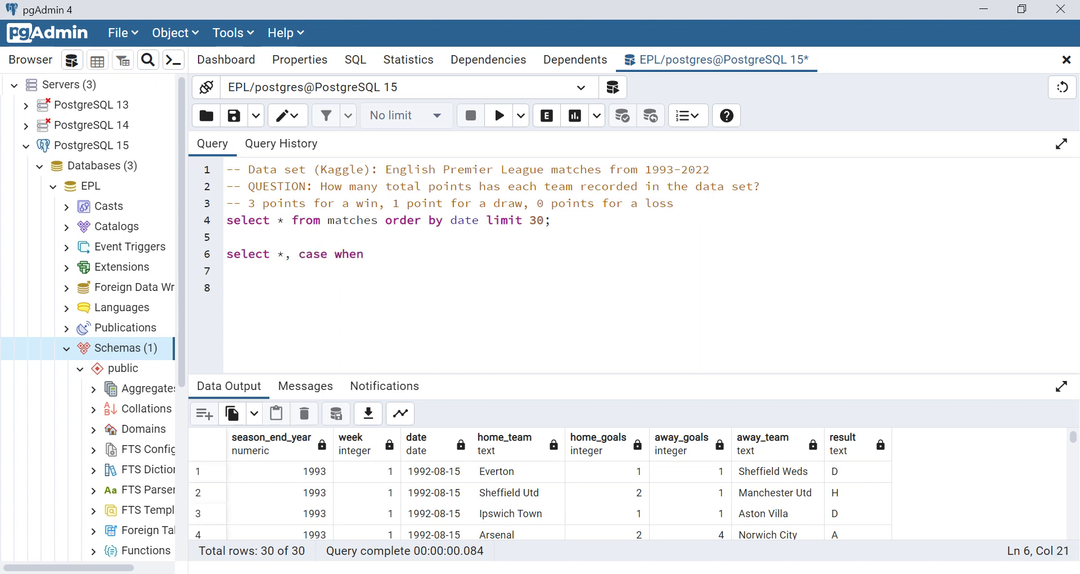
pyautogui.moveTo(844, 475)
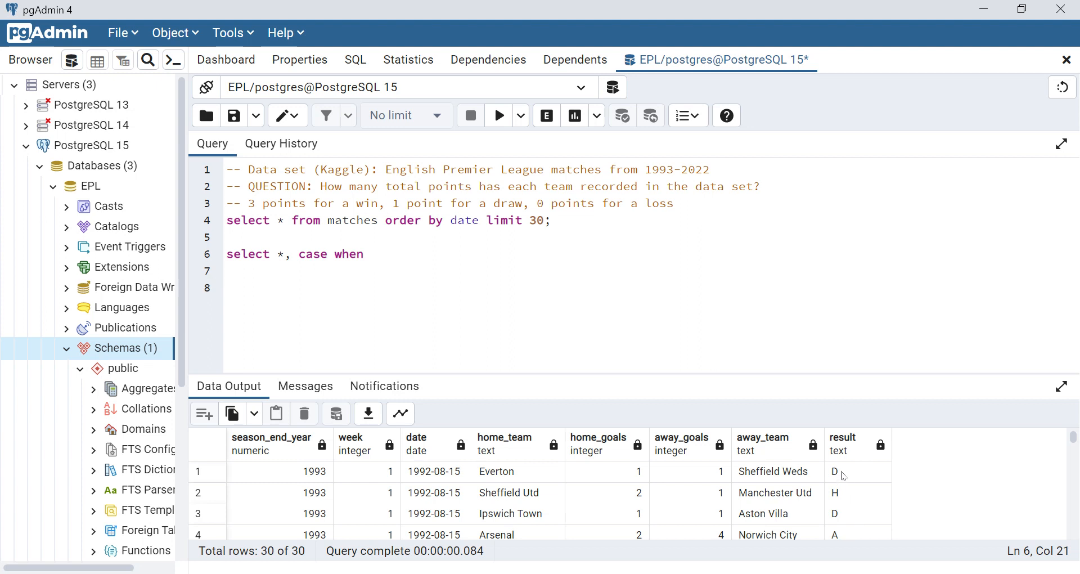
pyautogui.click(858, 472)
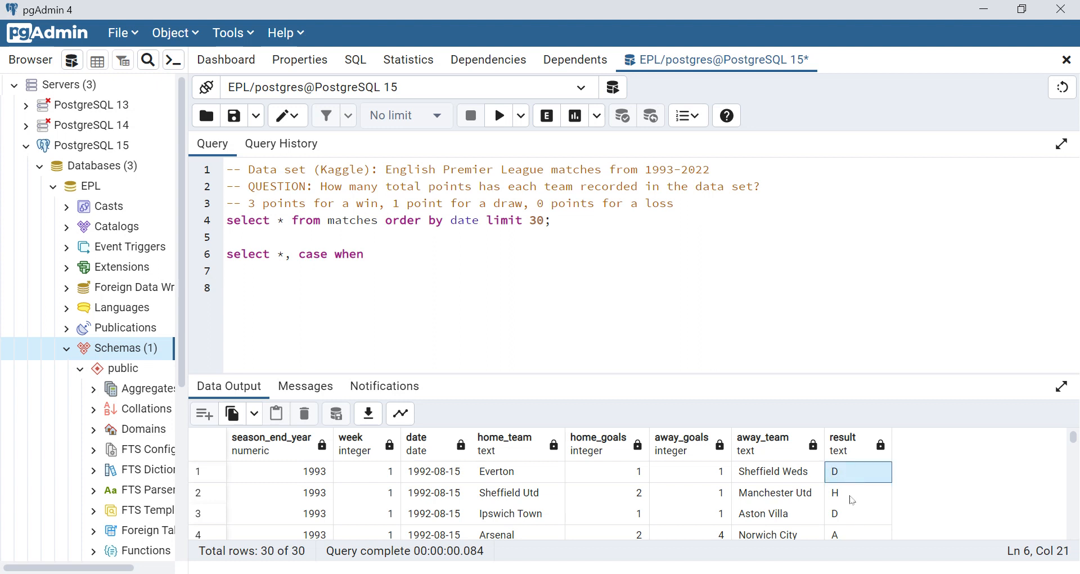
pyautogui.click(858, 493)
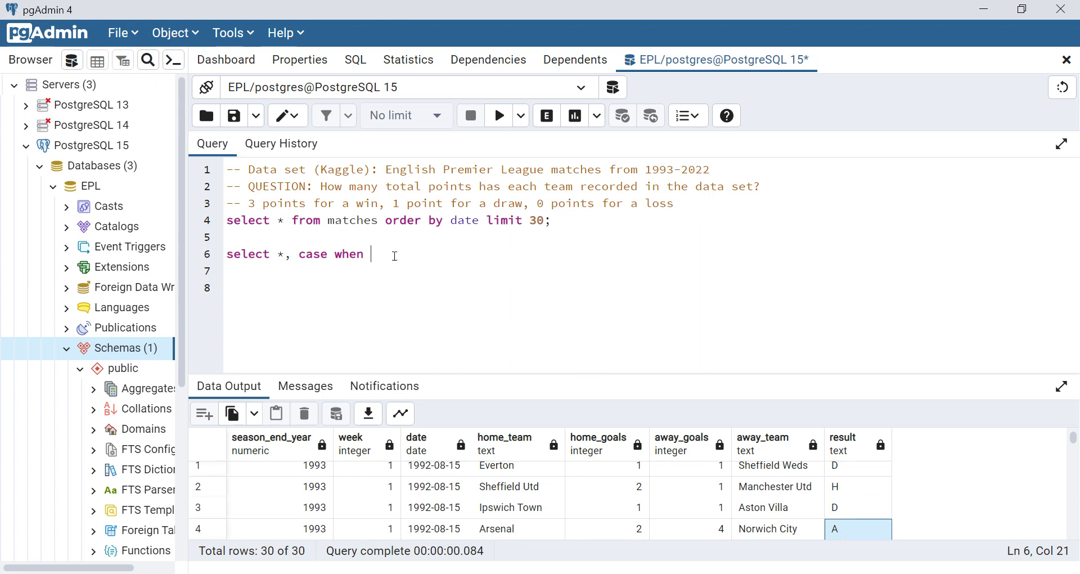
pyautogui.write('result =')
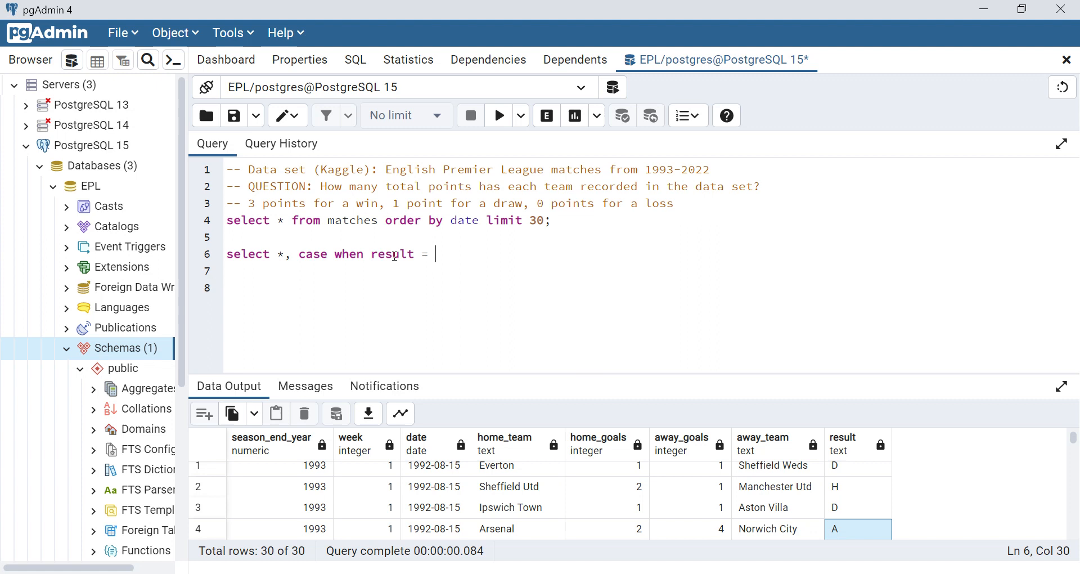
pyautogui.write("'H'")
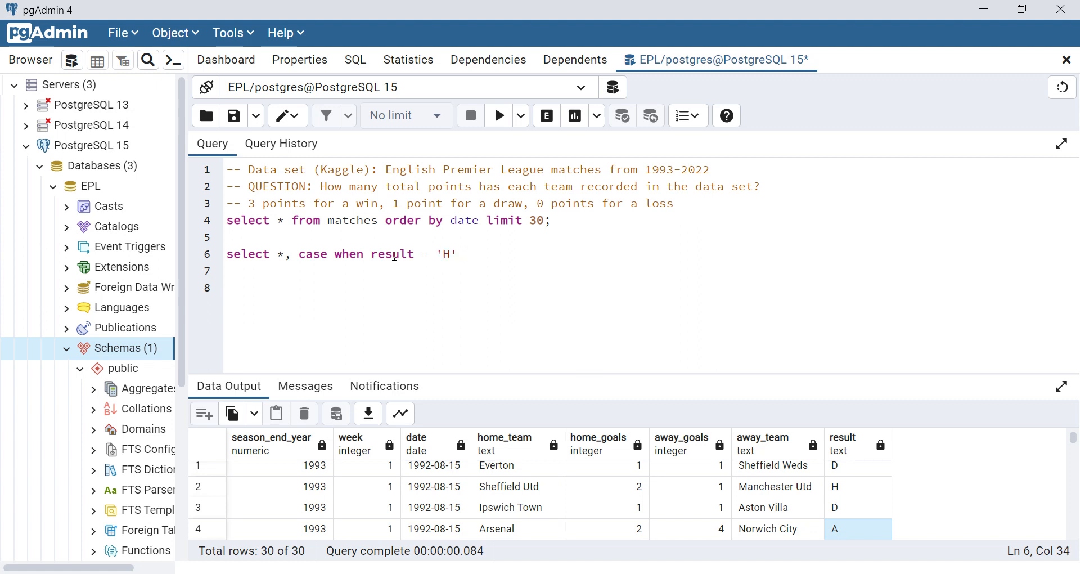
pyautogui.write('then')
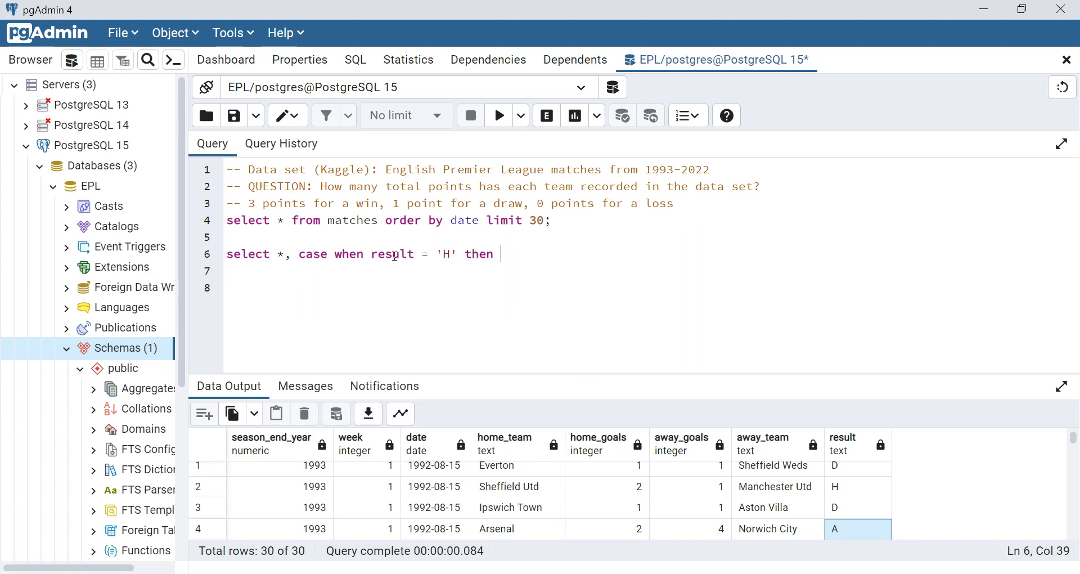
pyautogui.write('home_team')
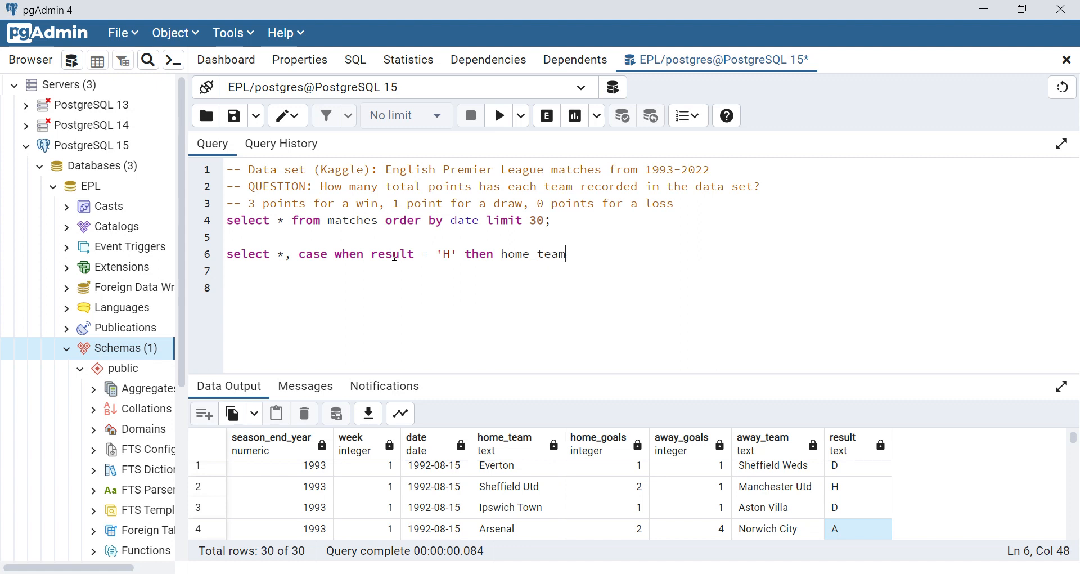
# Finish the CASE with away_team when result = 'A', alias it winning_team, from matches
pyautogui.write('when result')
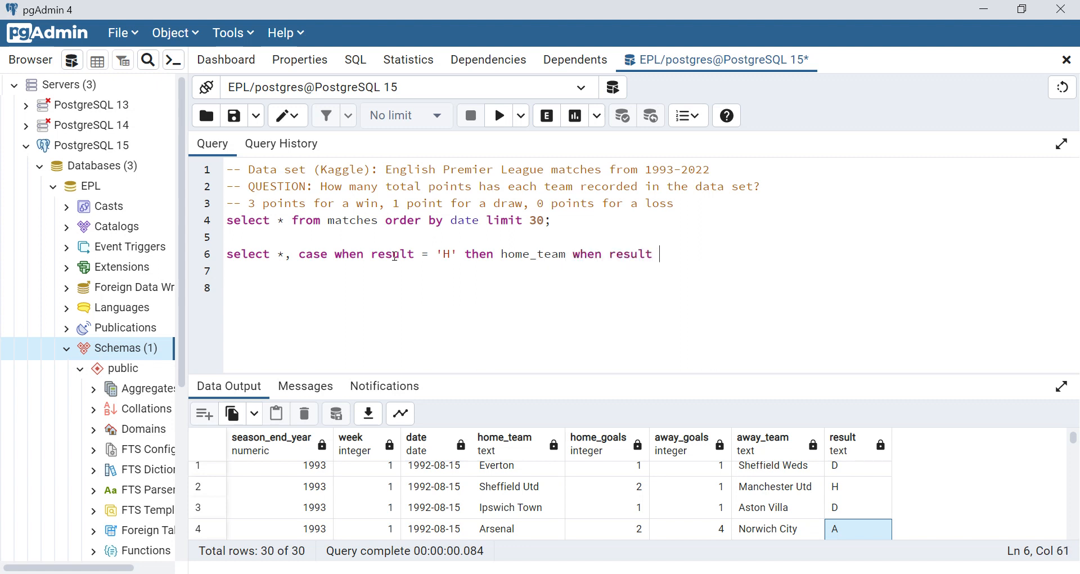
pyautogui.write('=')
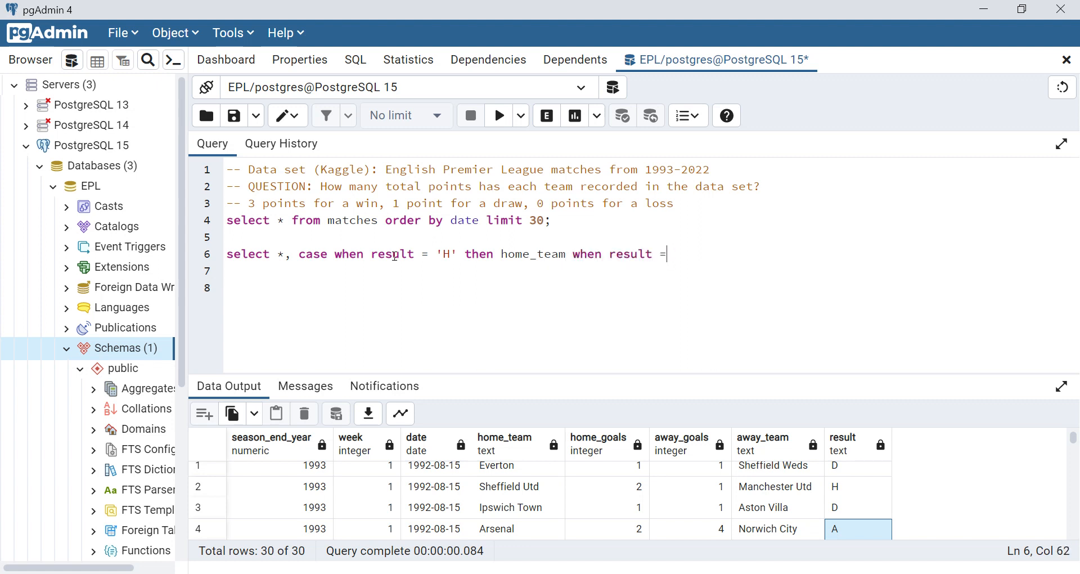
pyautogui.write("'A' th")
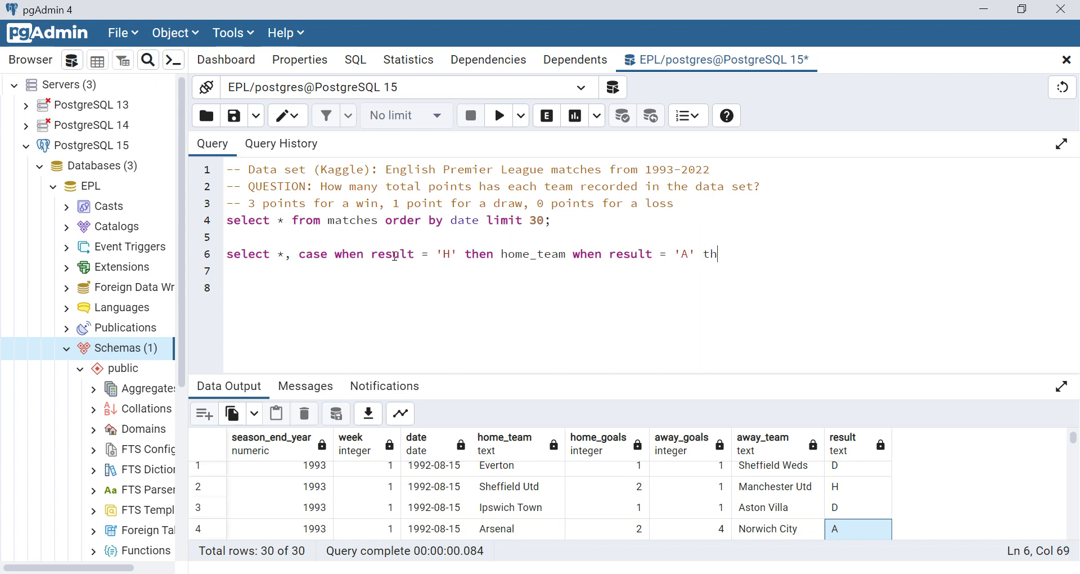
pyautogui.write('en away_t')
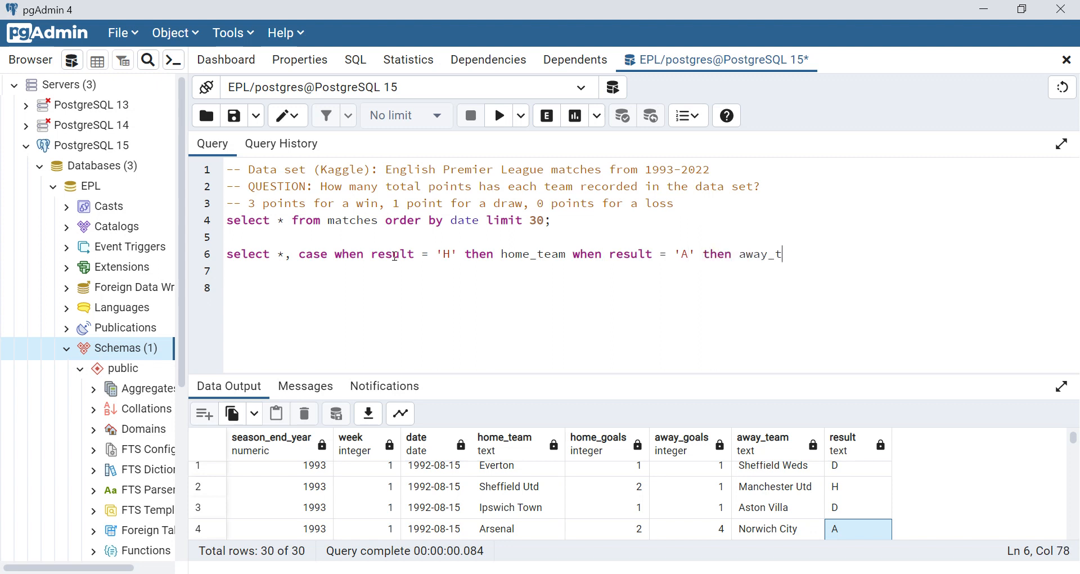
pyautogui.write('eam')
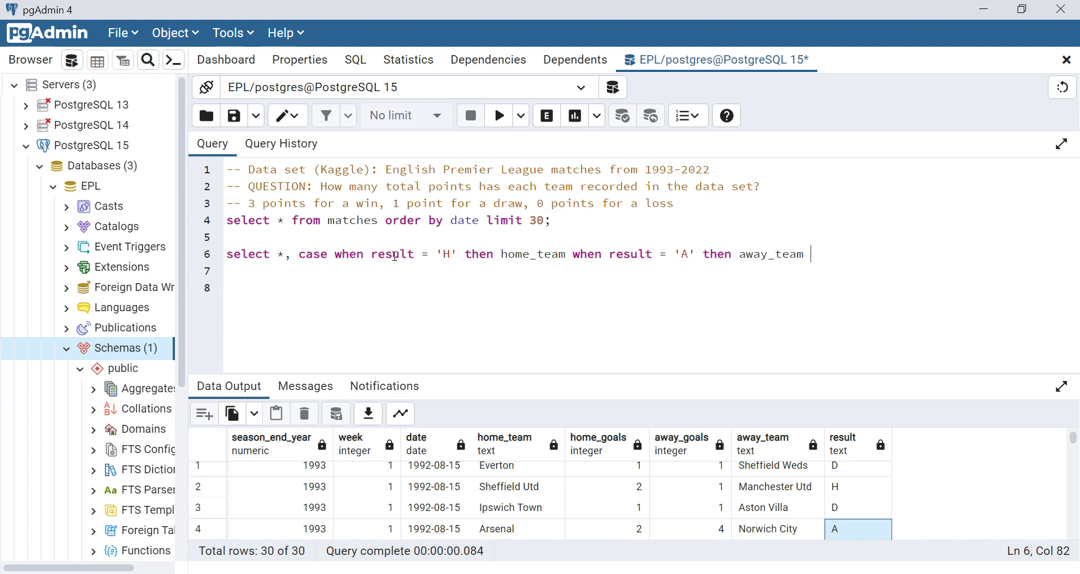
pyautogui.write('end')
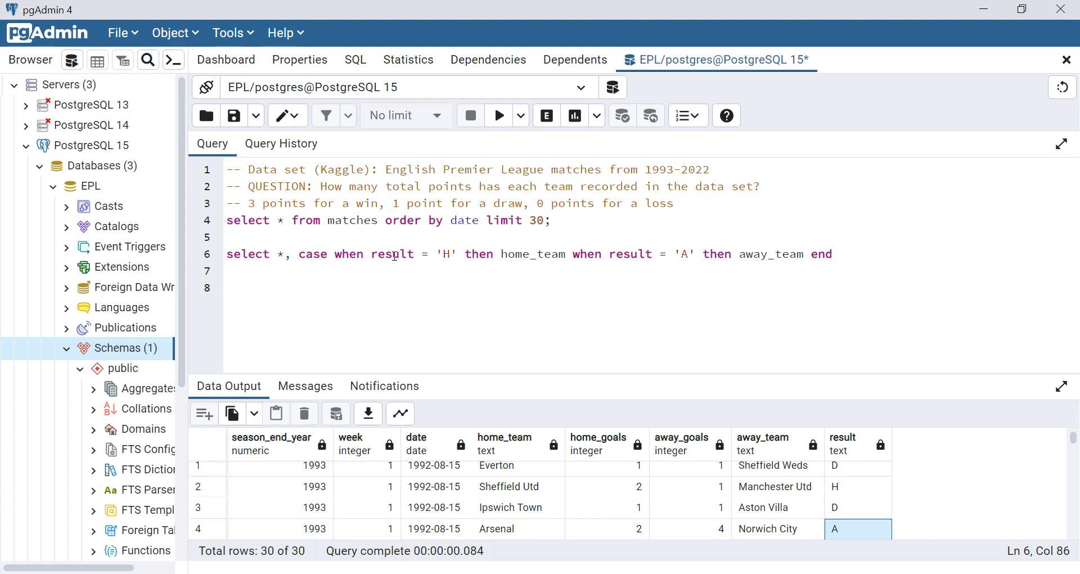
pyautogui.write('winning_')
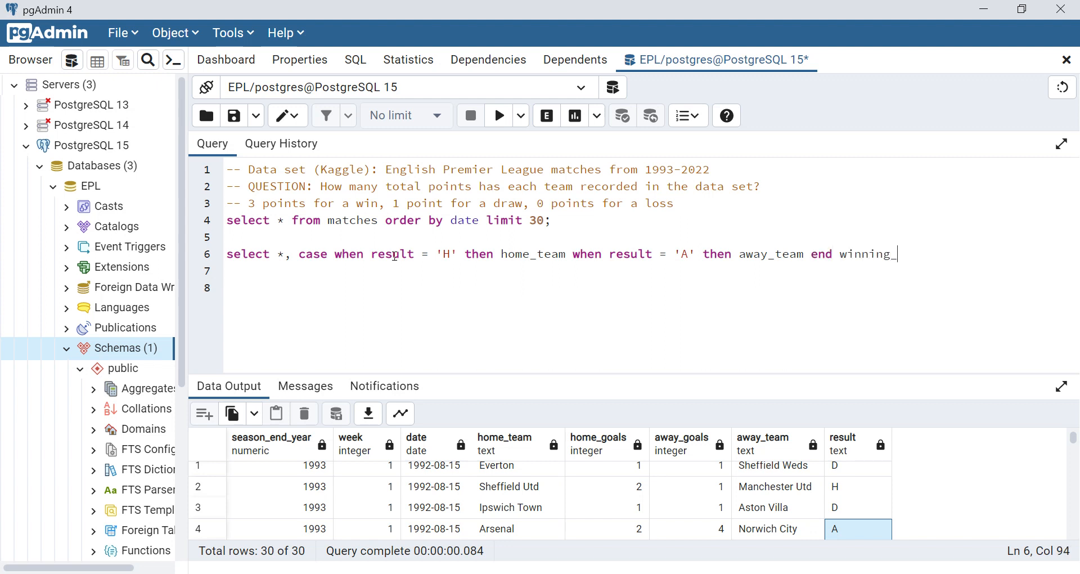
pyautogui.write('_team')
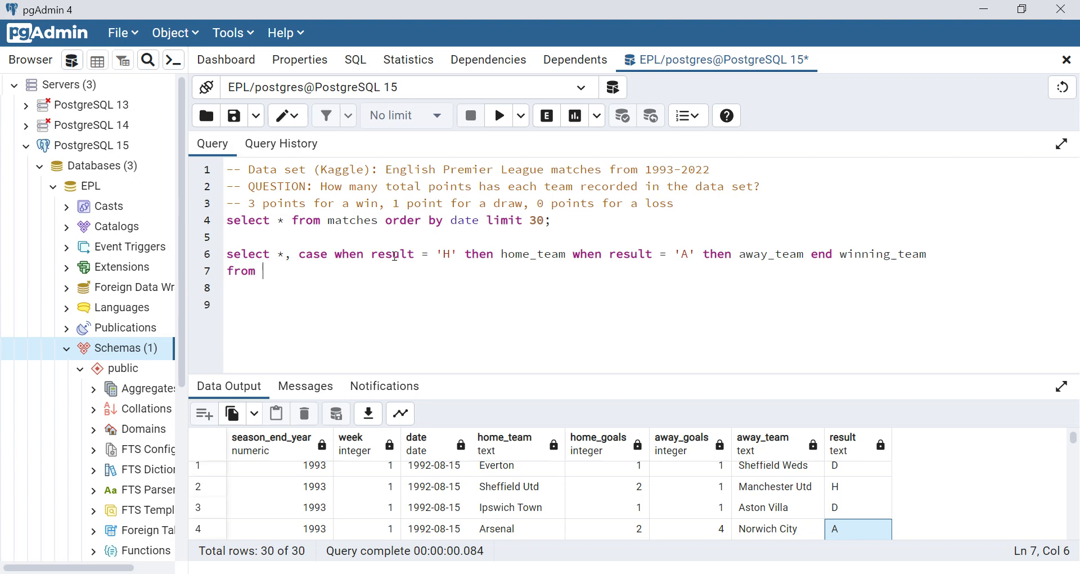
pyautogui.write('matches')
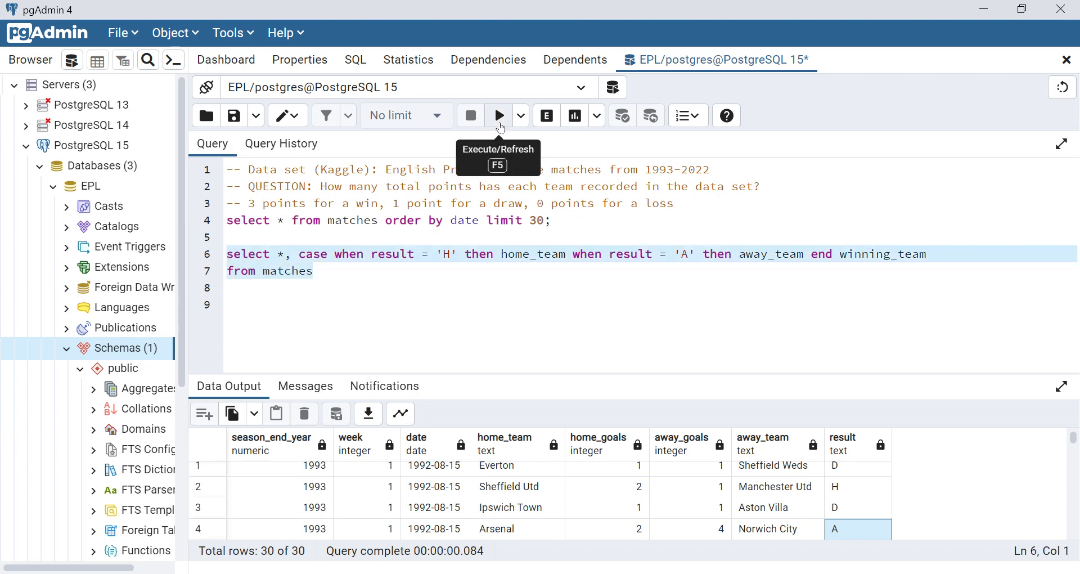
# Run the winning_team query and review the 11646-row output with nulls for draws
pyautogui.click(499, 115)
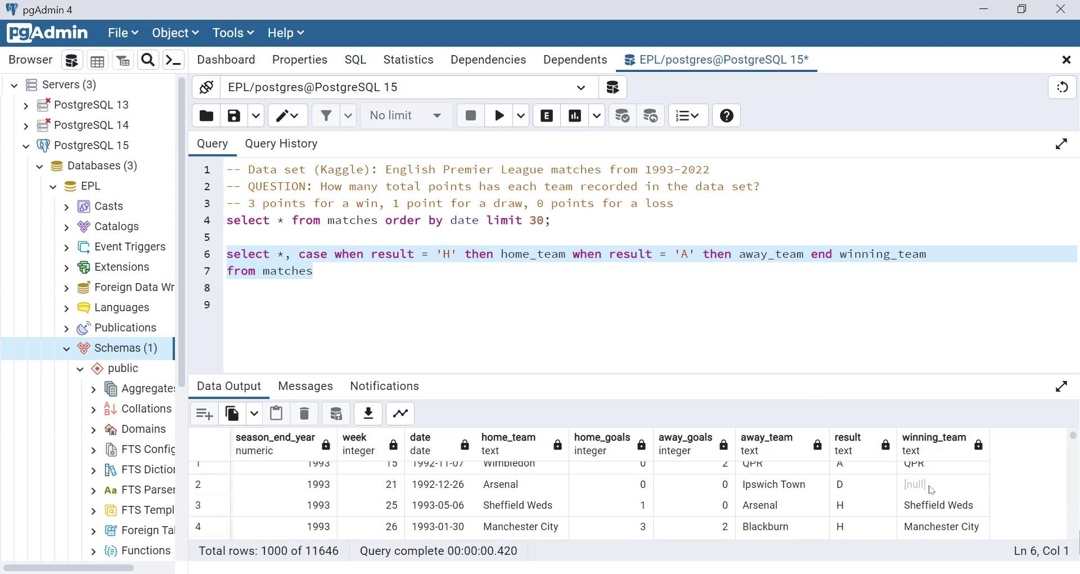
pyautogui.scroll(-3)
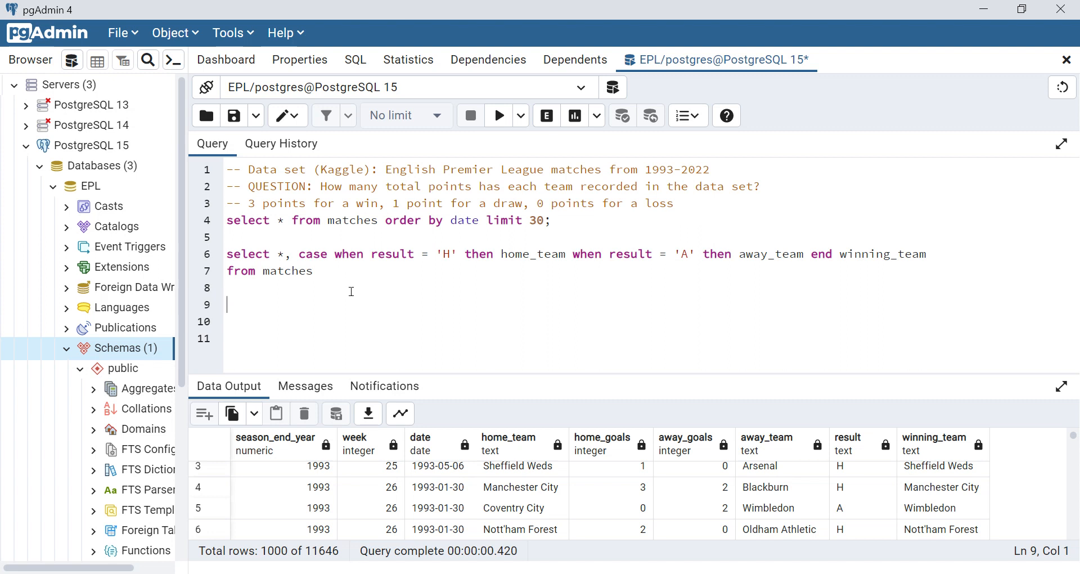
# Add a text column winning_team to matches with ALTER TABLE and run it
pyautogui.write('alter table')
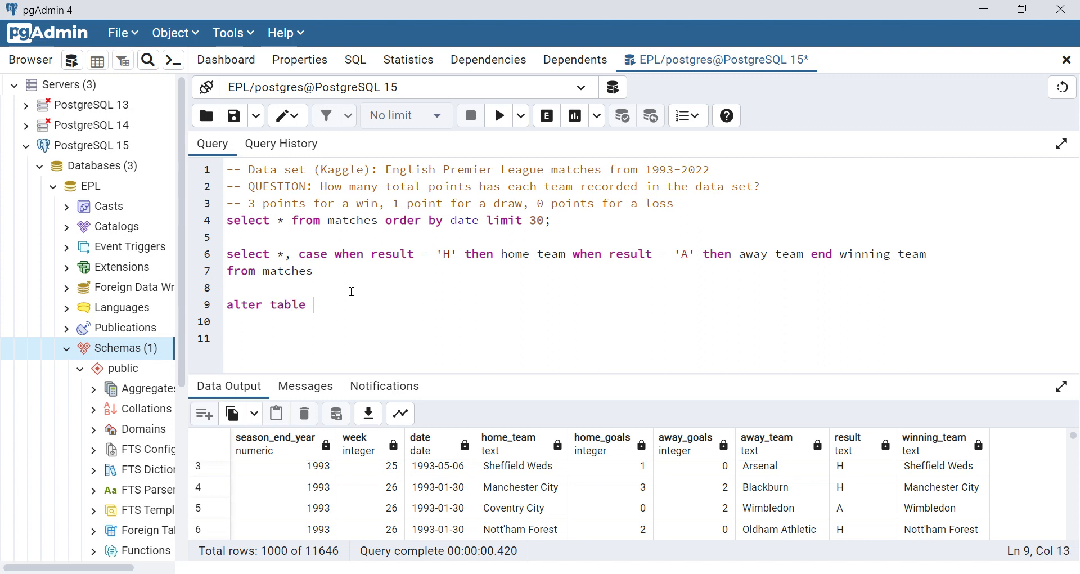
pyautogui.write('matches a')
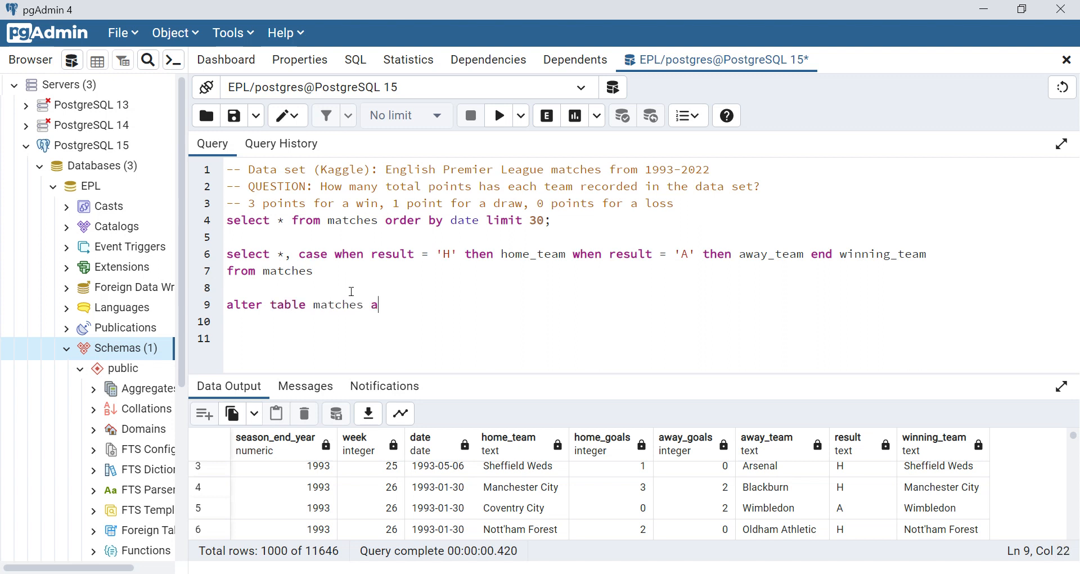
pyautogui.write('dd')
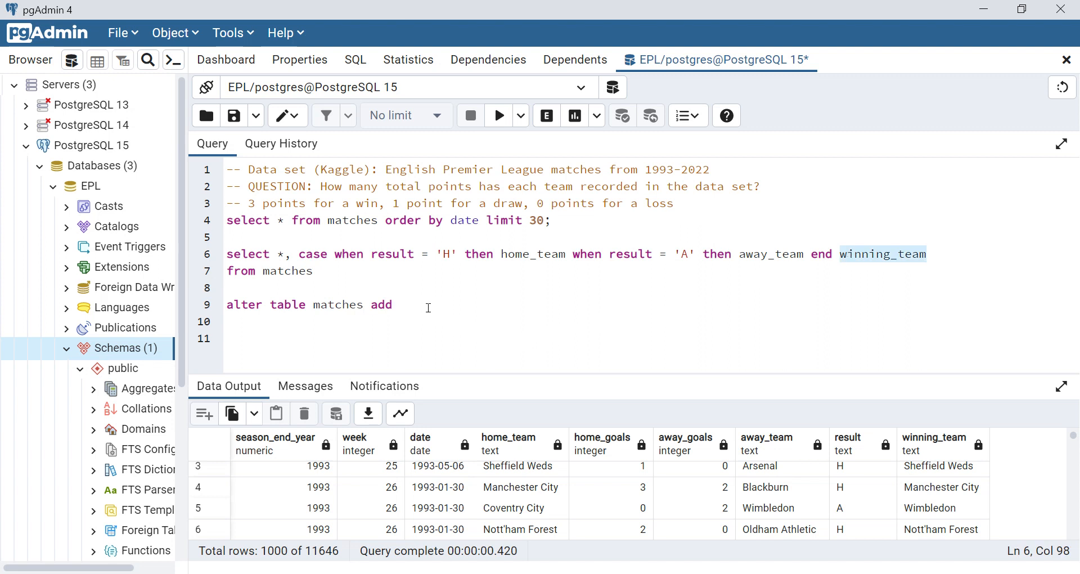
pyautogui.write('winning_team')
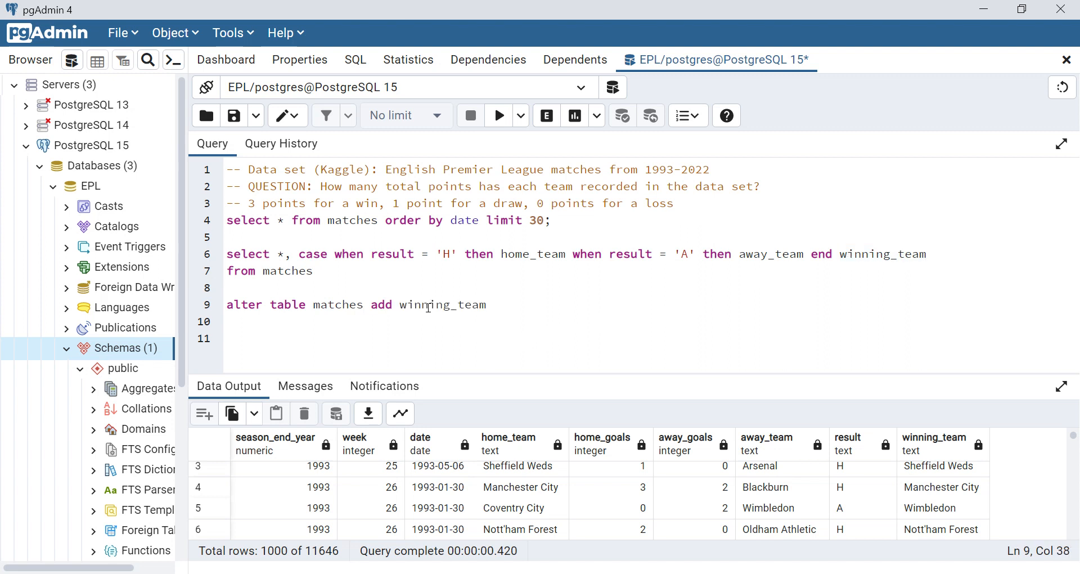
pyautogui.write('text')
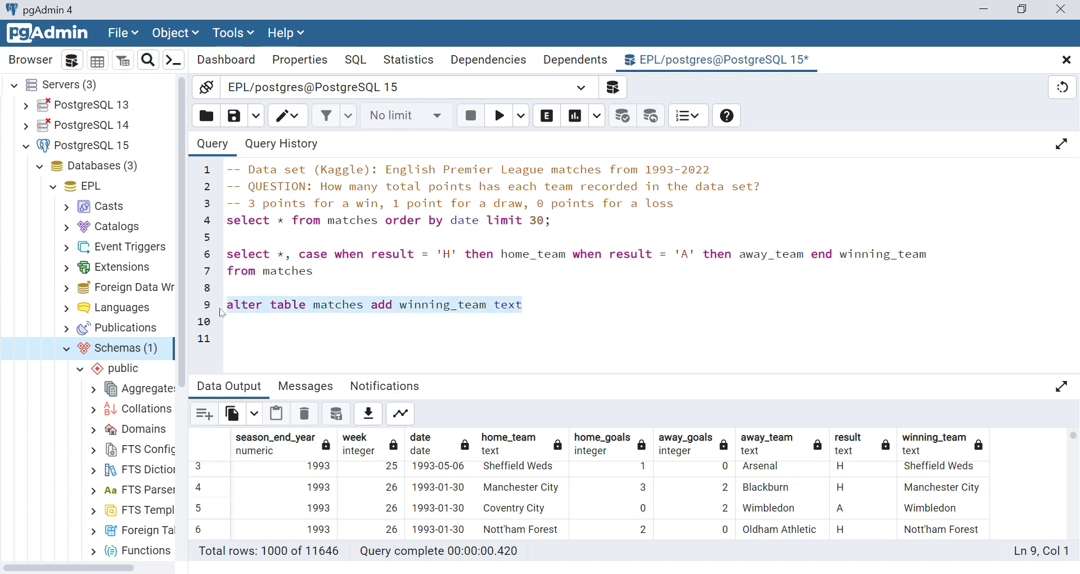
pyautogui.click(499, 115)
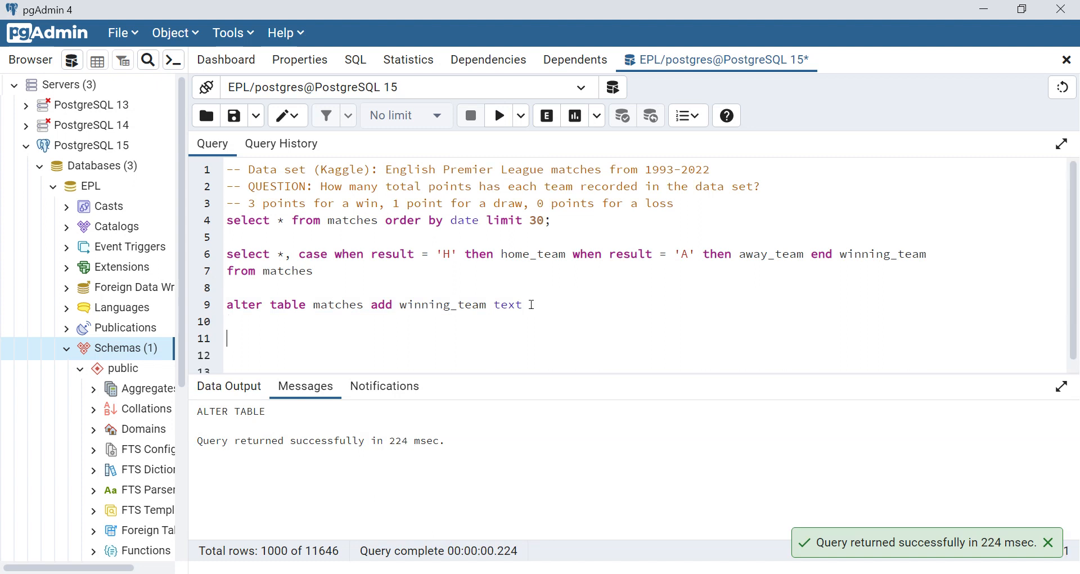
# Run an UPDATE setting winning_team to the home/away CASE expression for all 11646 rows
pyautogui.write('update')
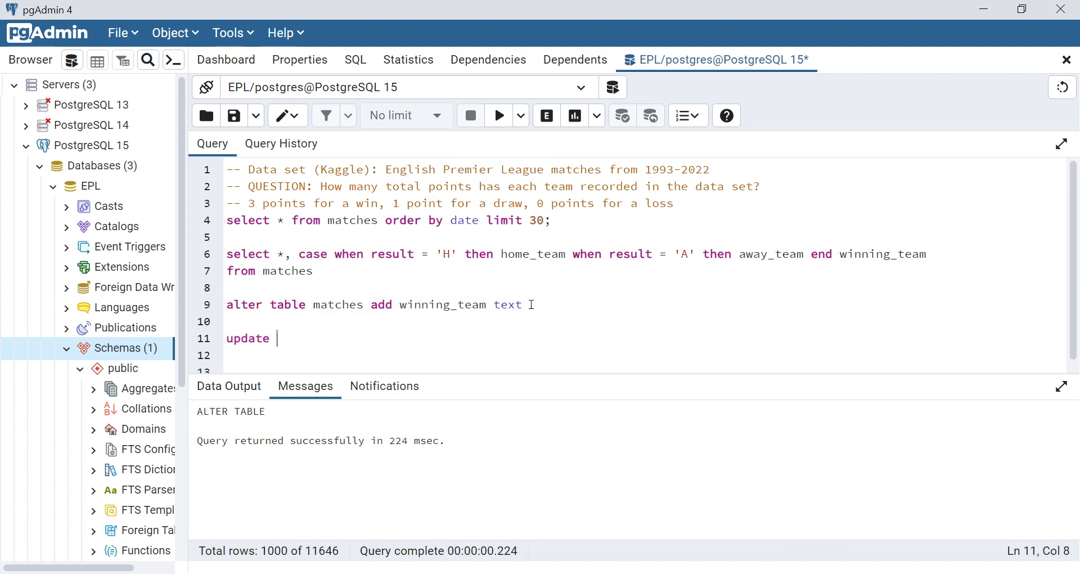
pyautogui.write('matches s')
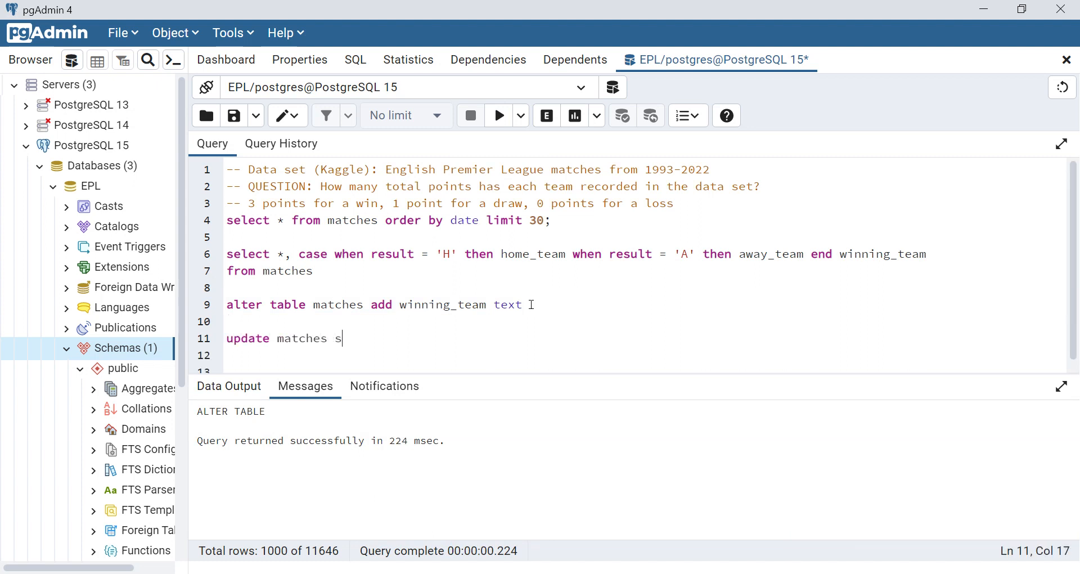
pyautogui.write('et winning_team')
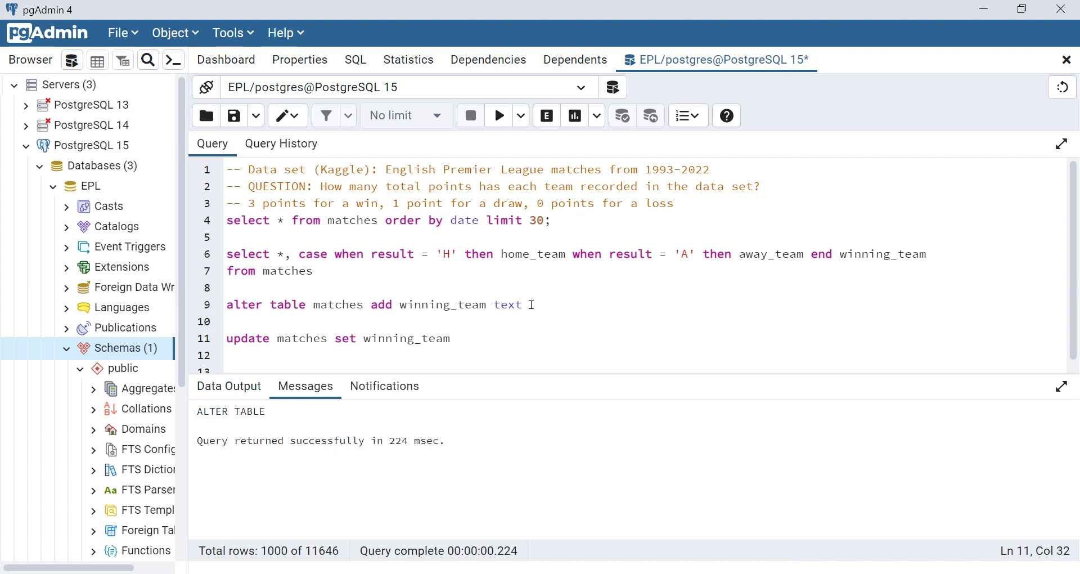
pyautogui.write('=')
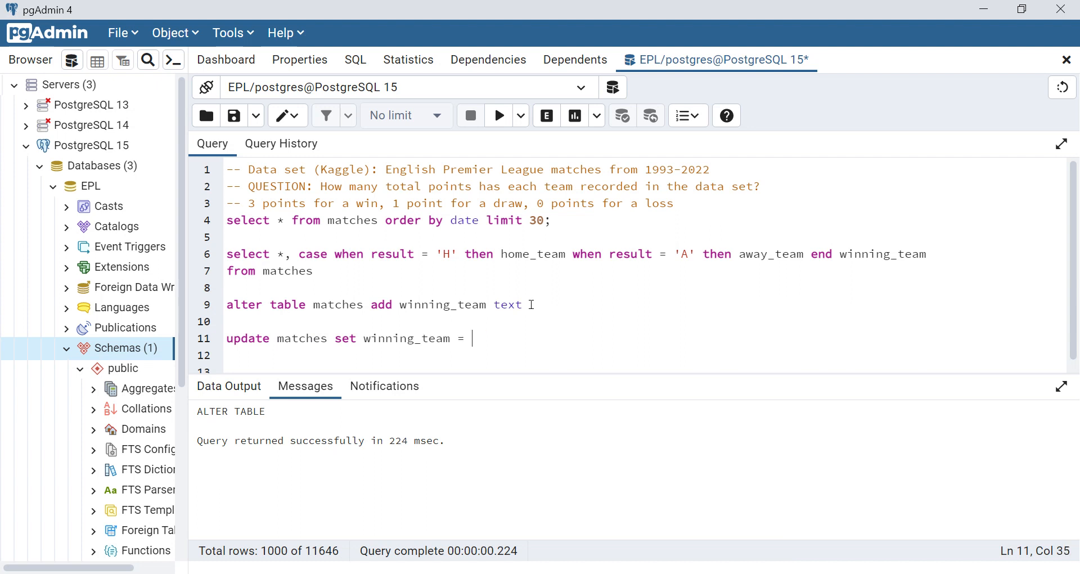
pyautogui.write('(')
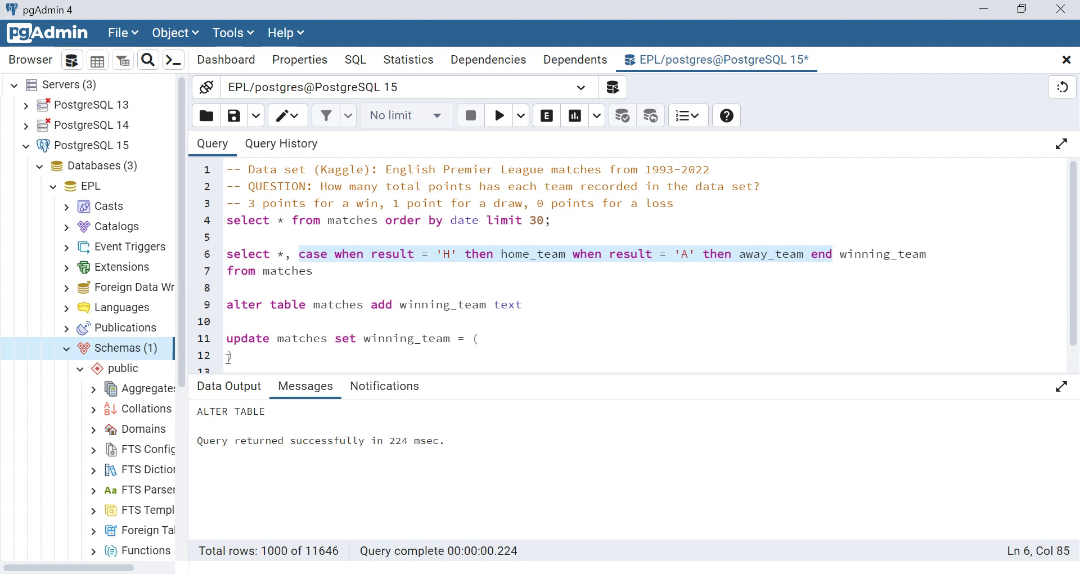
pyautogui.write("case when result = 'H' then home_team when result = 'A' then away_team end")
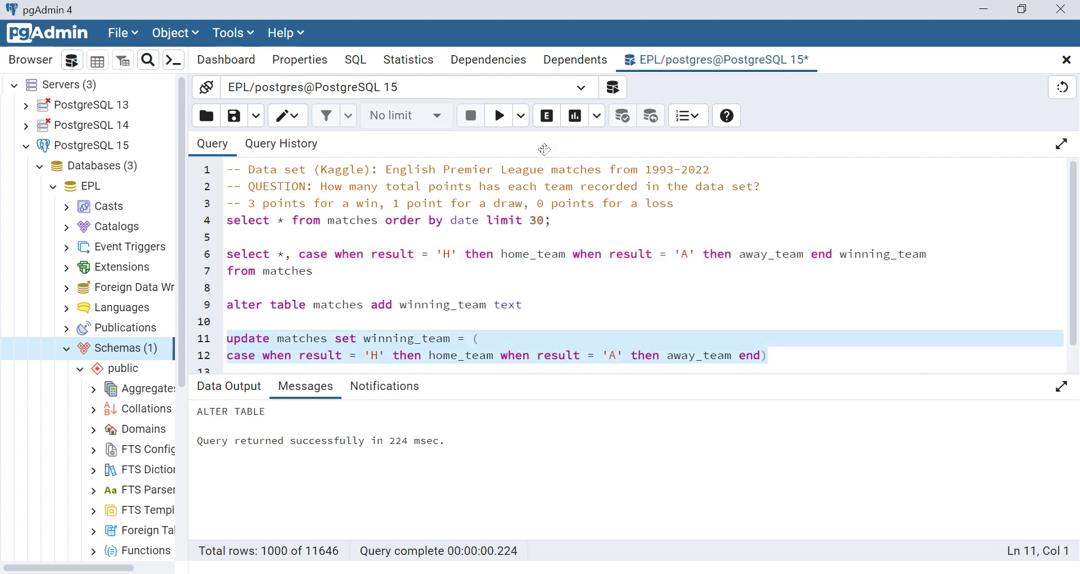
pyautogui.click(499, 115)
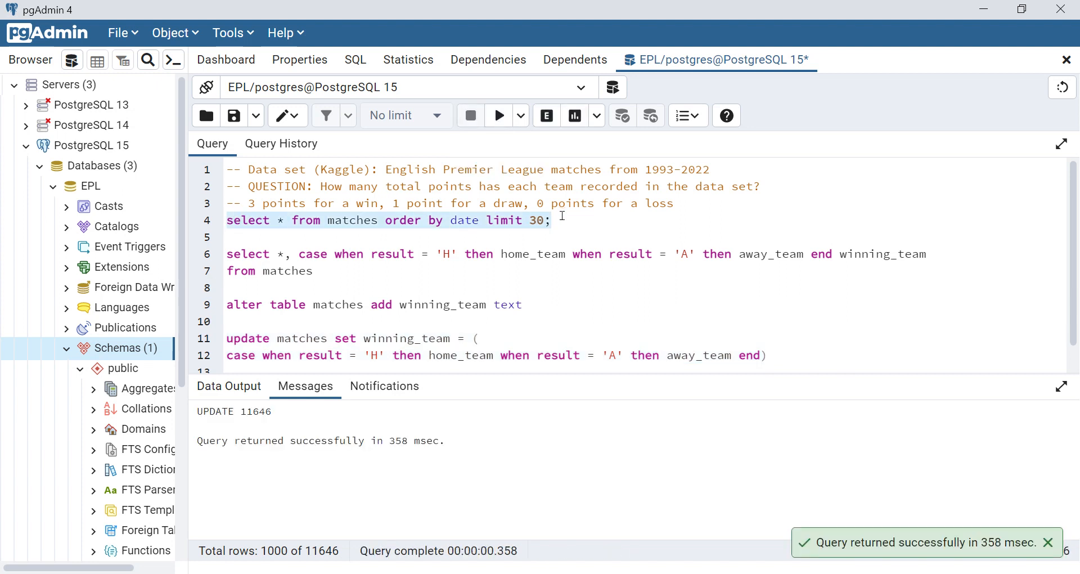
# Recheck the earlier query, then write select winning_team, count(*) wins from matches grouped by team
pyautogui.click(499, 115)
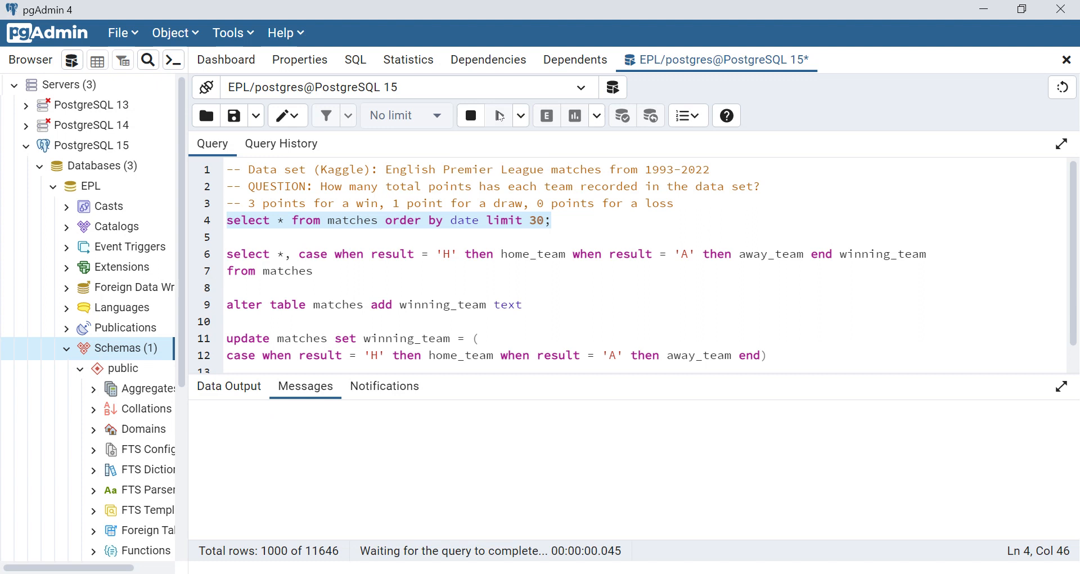
pyautogui.click(500, 115)
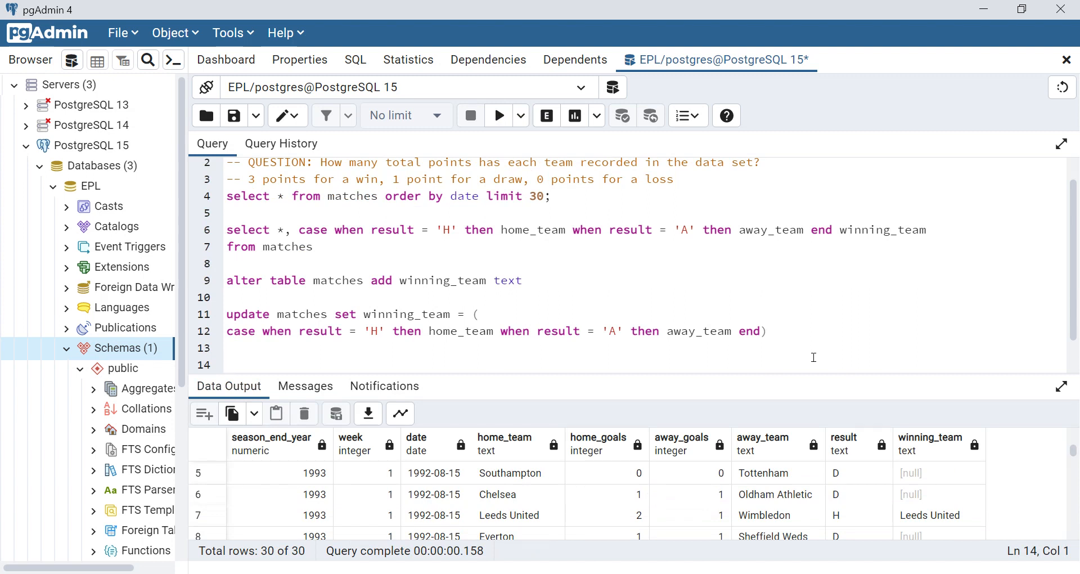
pyautogui.write('se')
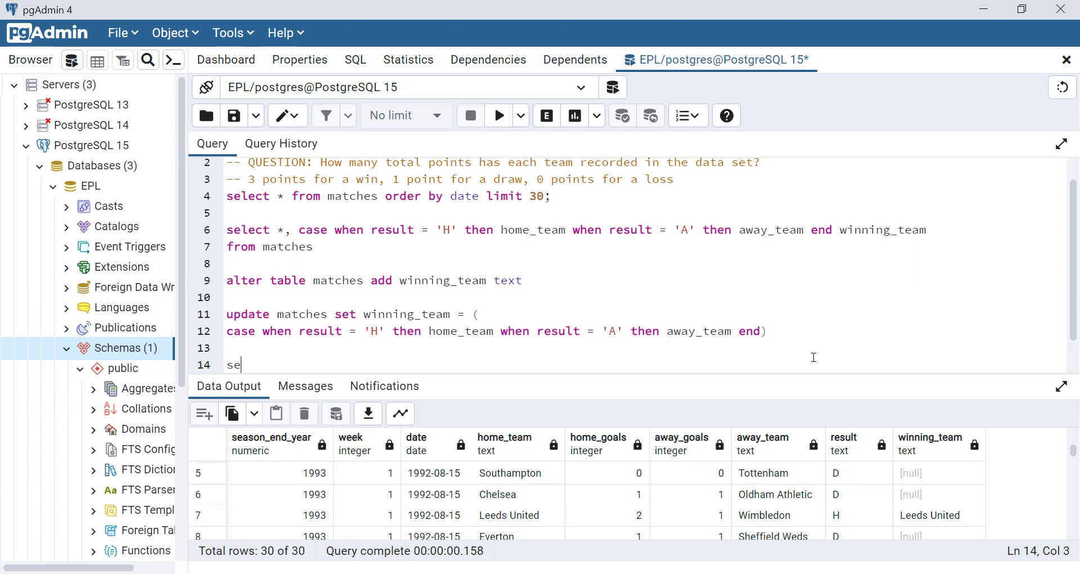
pyautogui.write('lect winn')
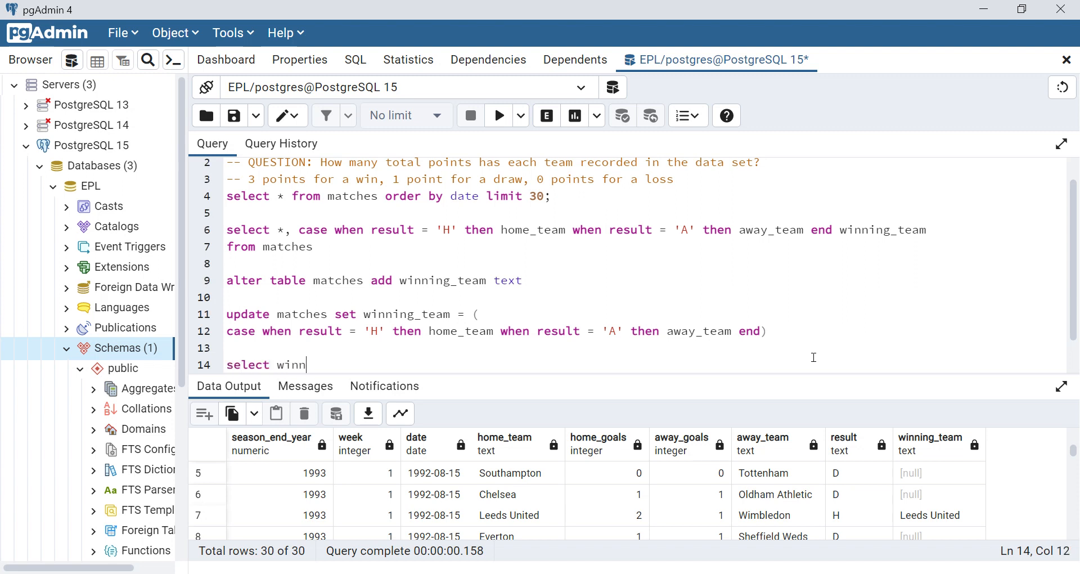
pyautogui.write('ing_team team')
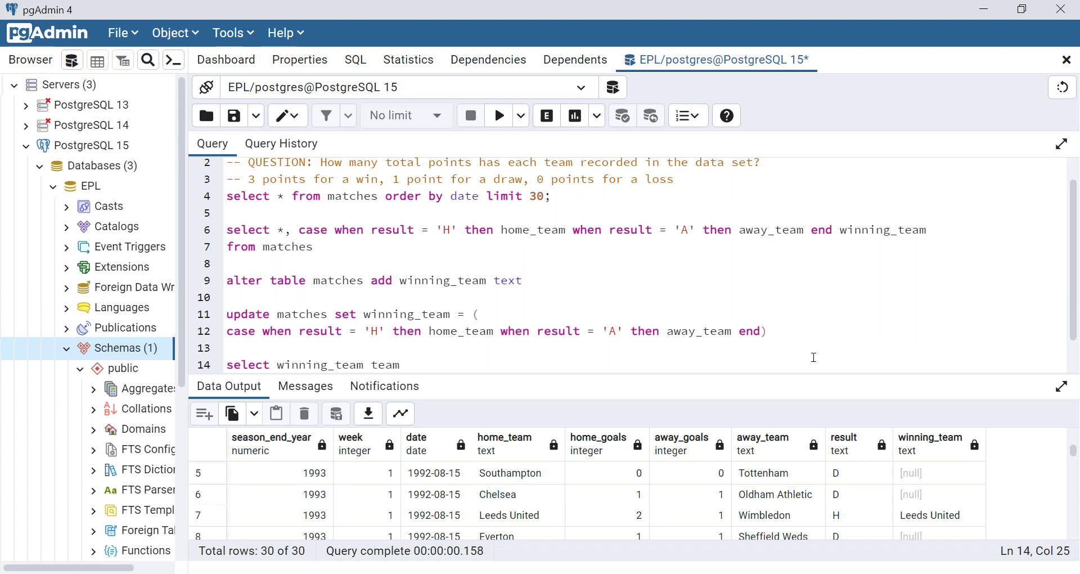
pyautogui.write(', count(*)')
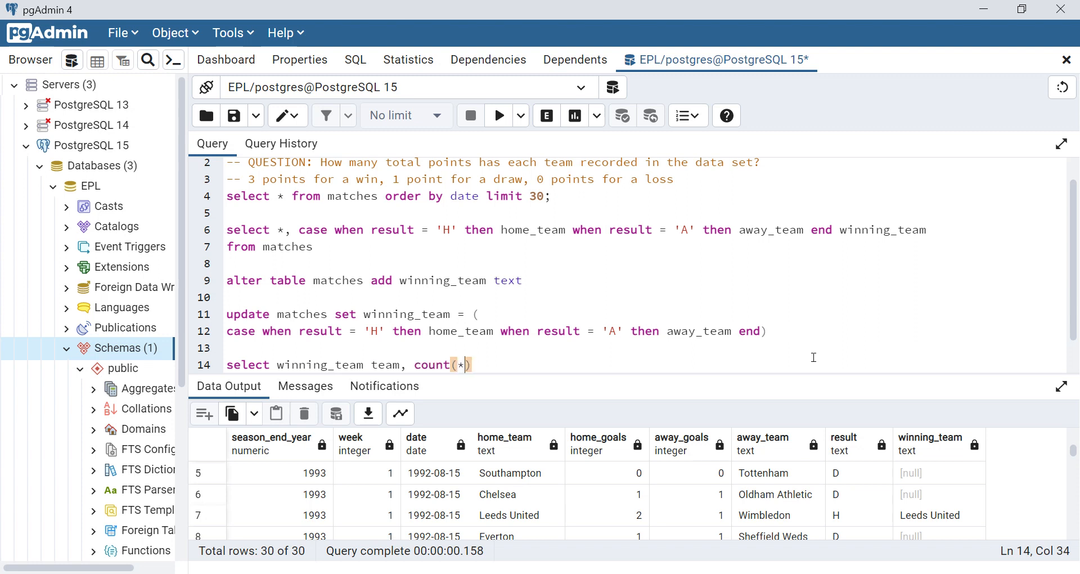
pyautogui.write('wins')
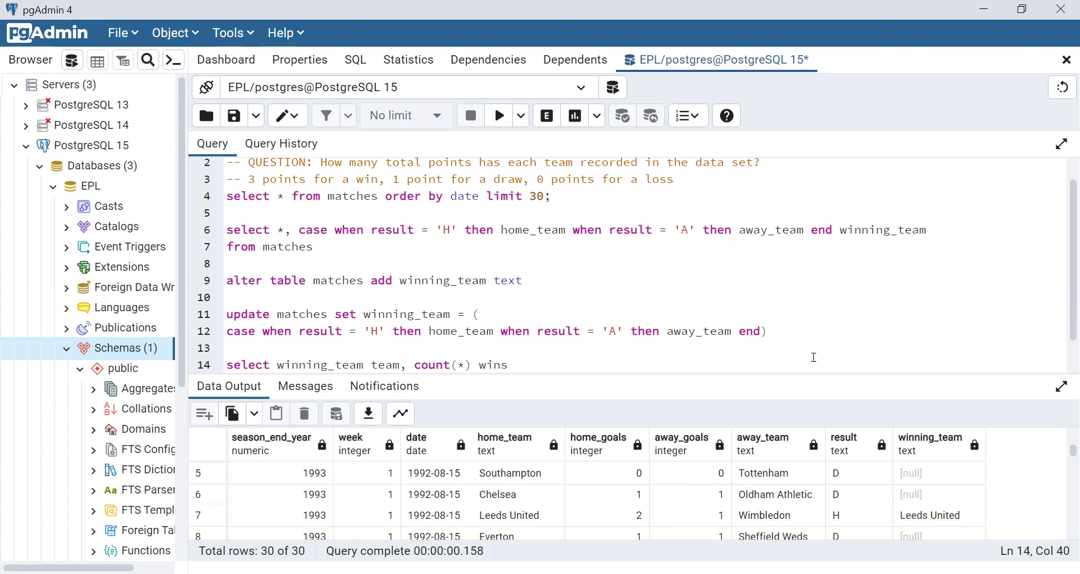
pyautogui.write('from matches')
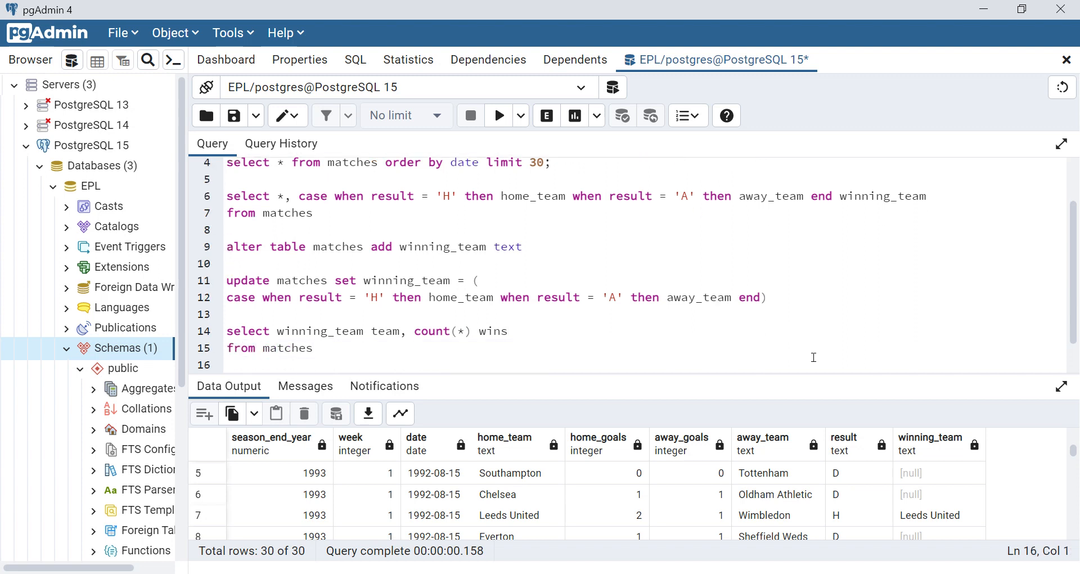
pyautogui.write('group by team')
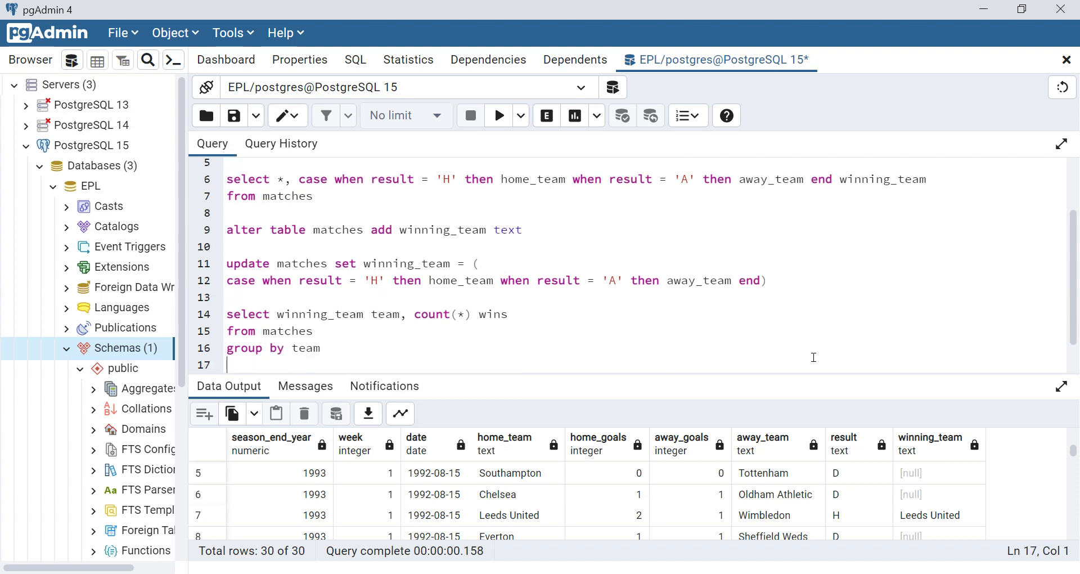
pyautogui.moveTo(448, 336)
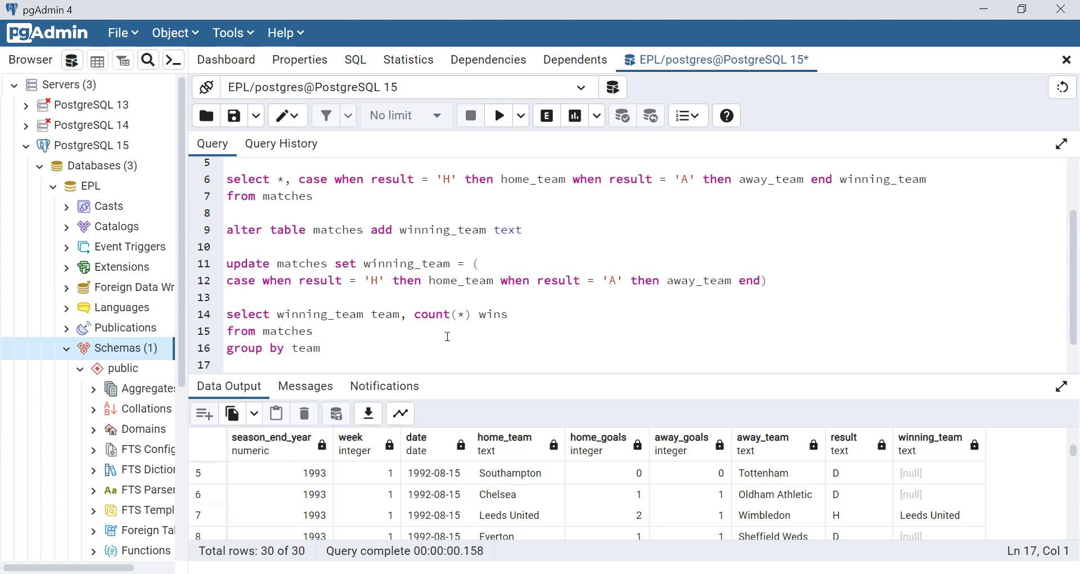
pyautogui.moveTo(312, 308)
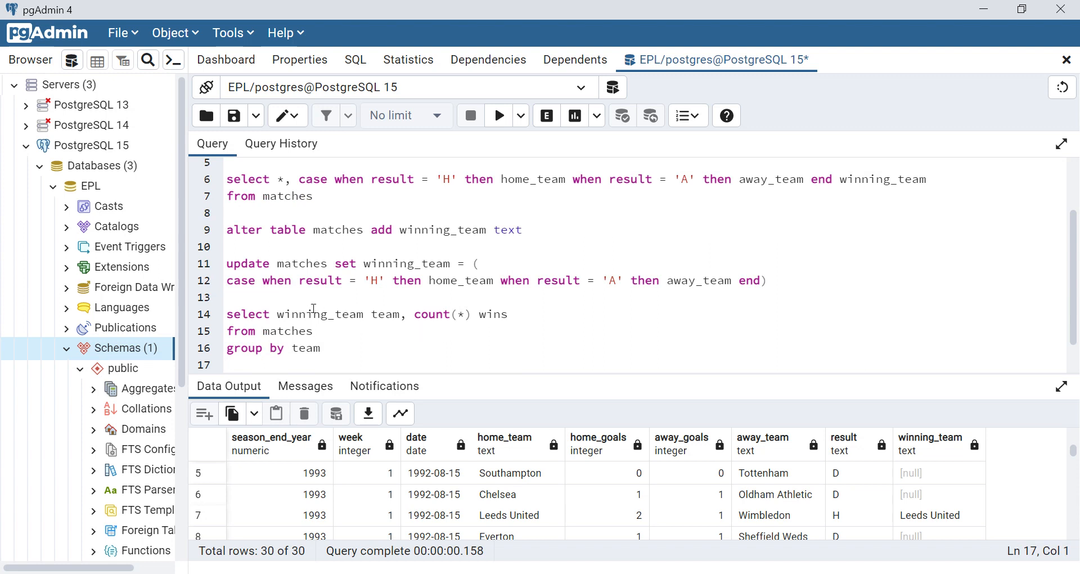
pyautogui.moveTo(937, 447)
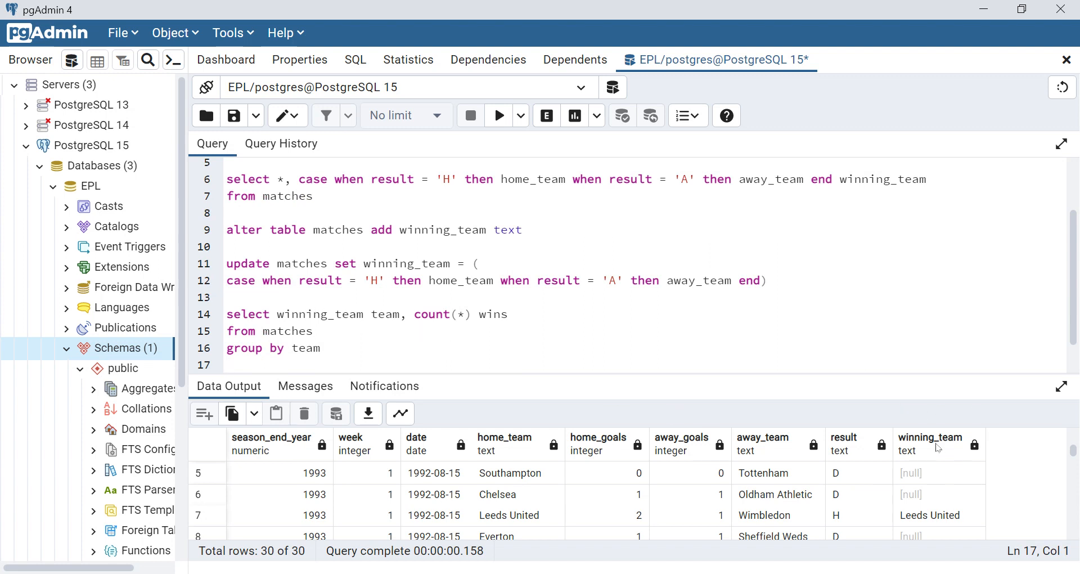
pyautogui.moveTo(932, 495)
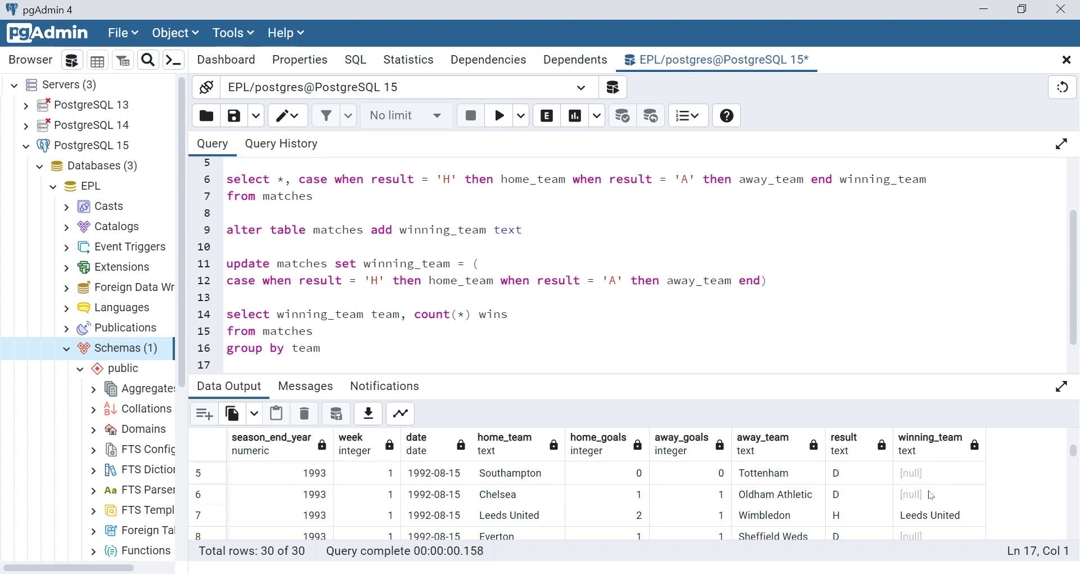
# Add having winning_team is not null and order by wins desc nulls first
pyautogui.write('having')
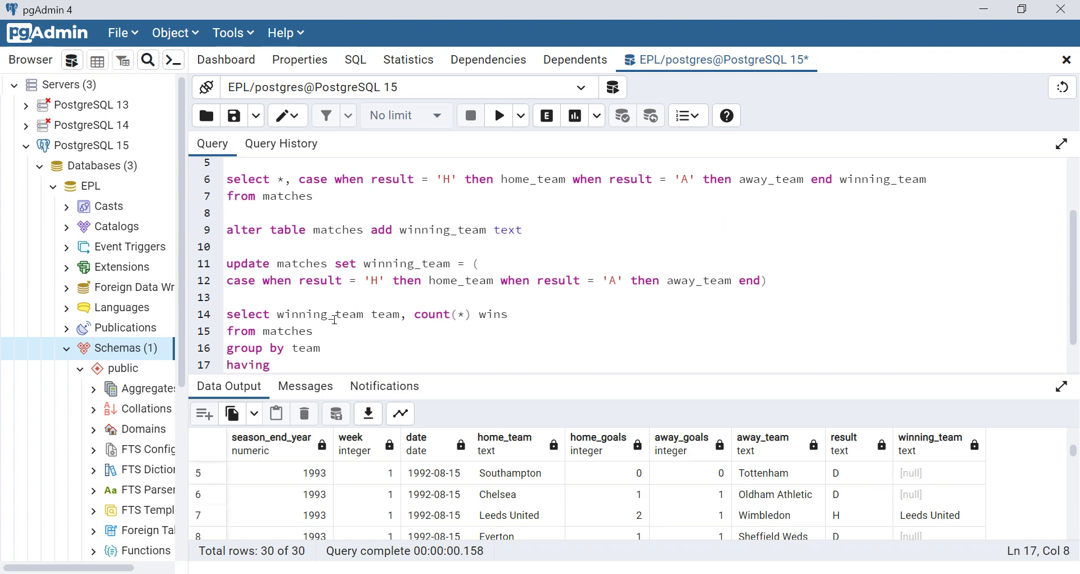
pyautogui.doubleClick(319, 314)
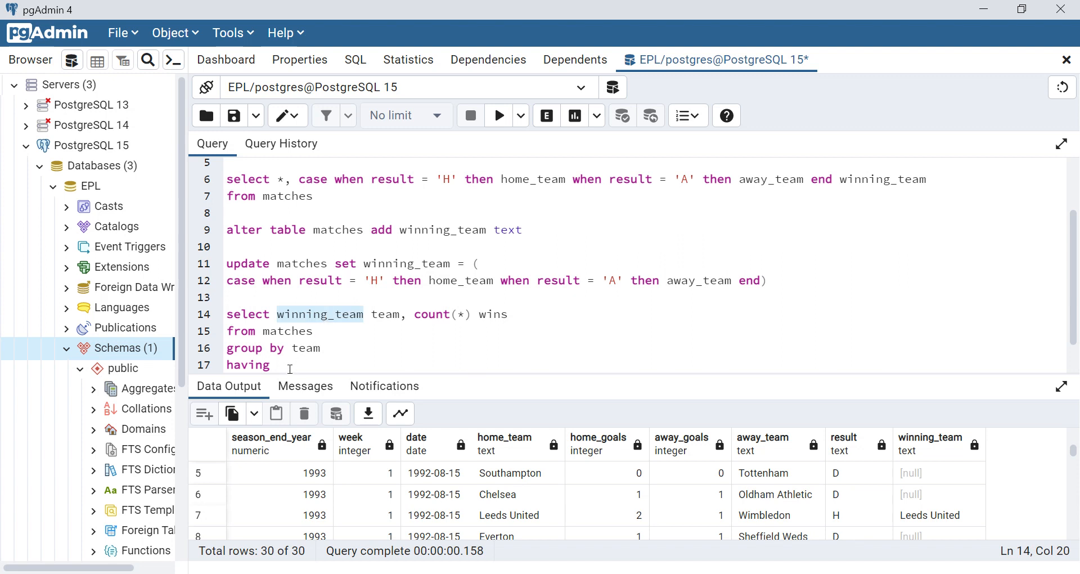
pyautogui.write('winning_team')
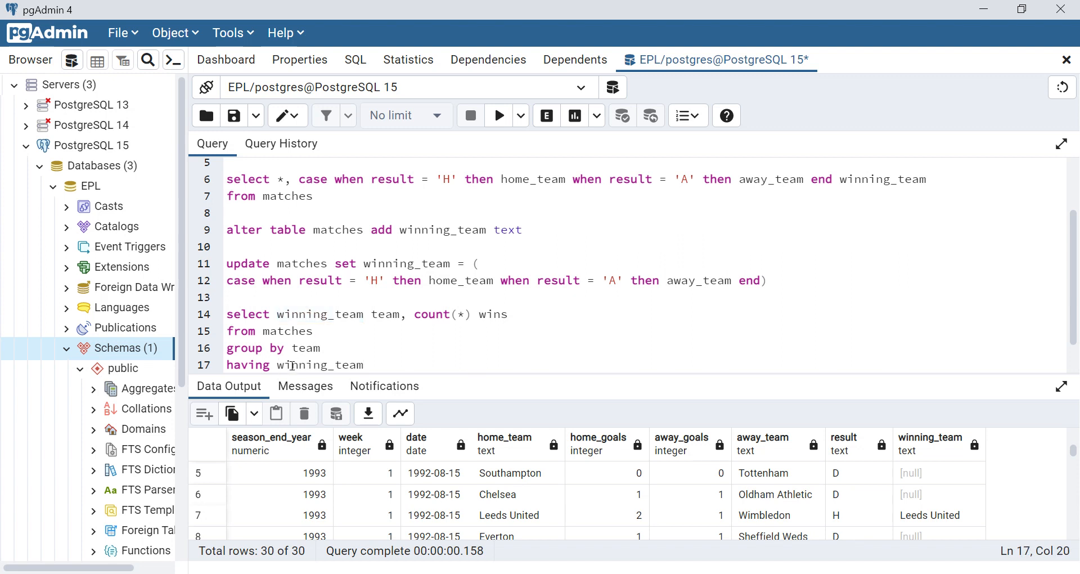
pyautogui.write('is not')
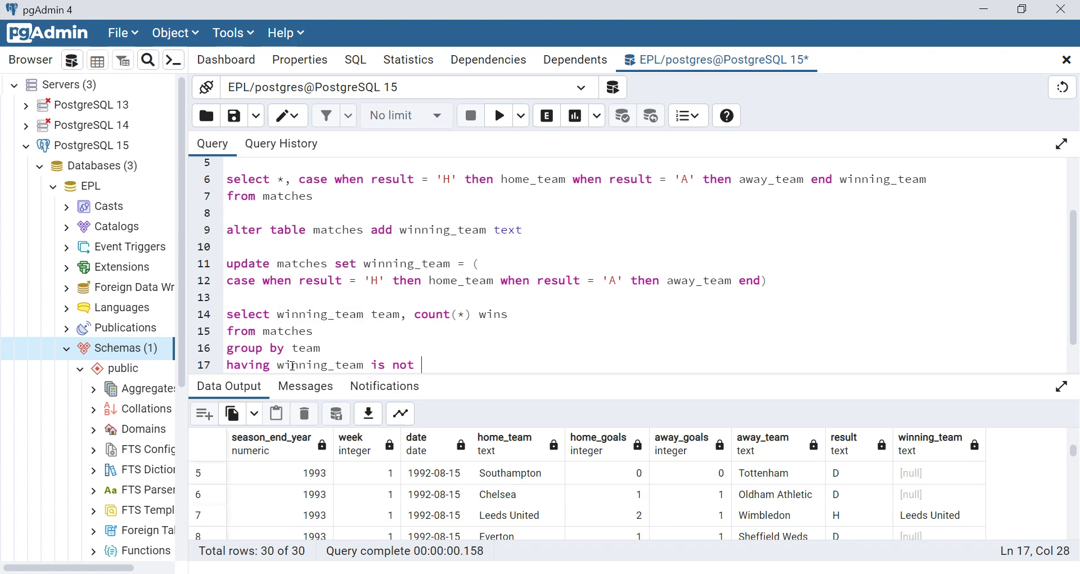
pyautogui.write('null')
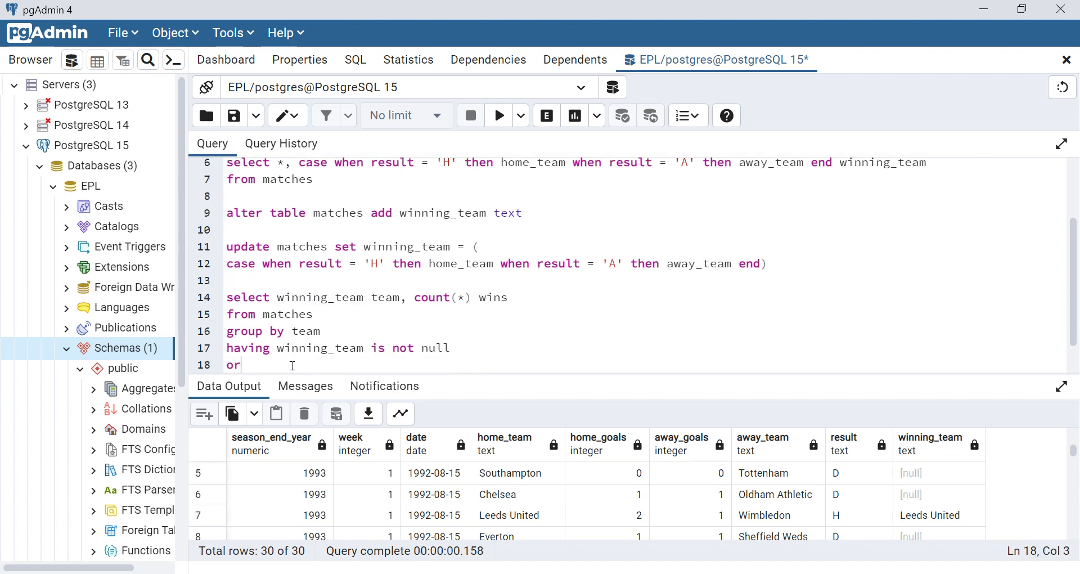
pyautogui.write('der by')
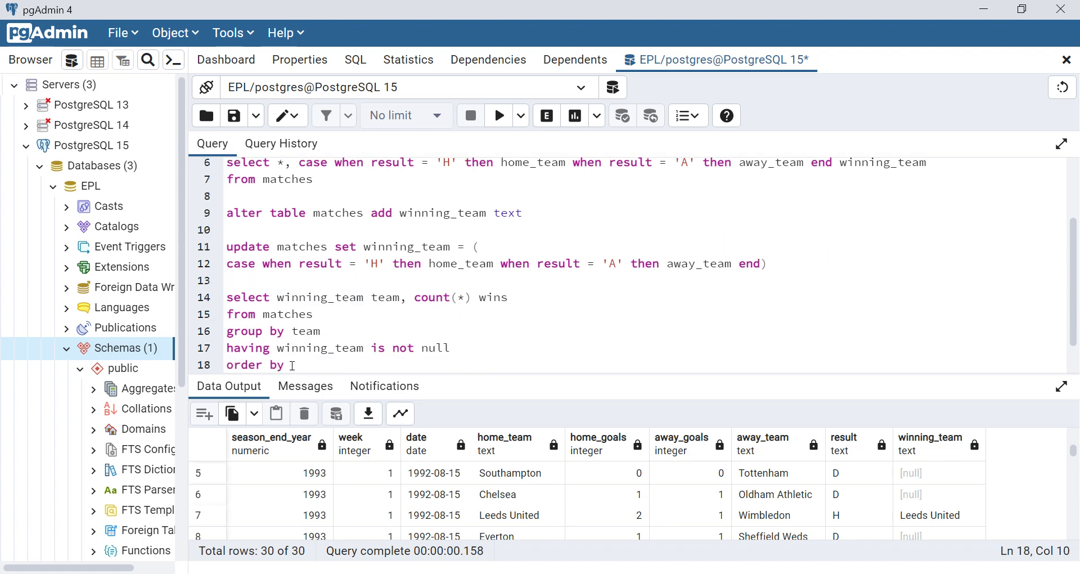
pyautogui.write('wins desc null fi')
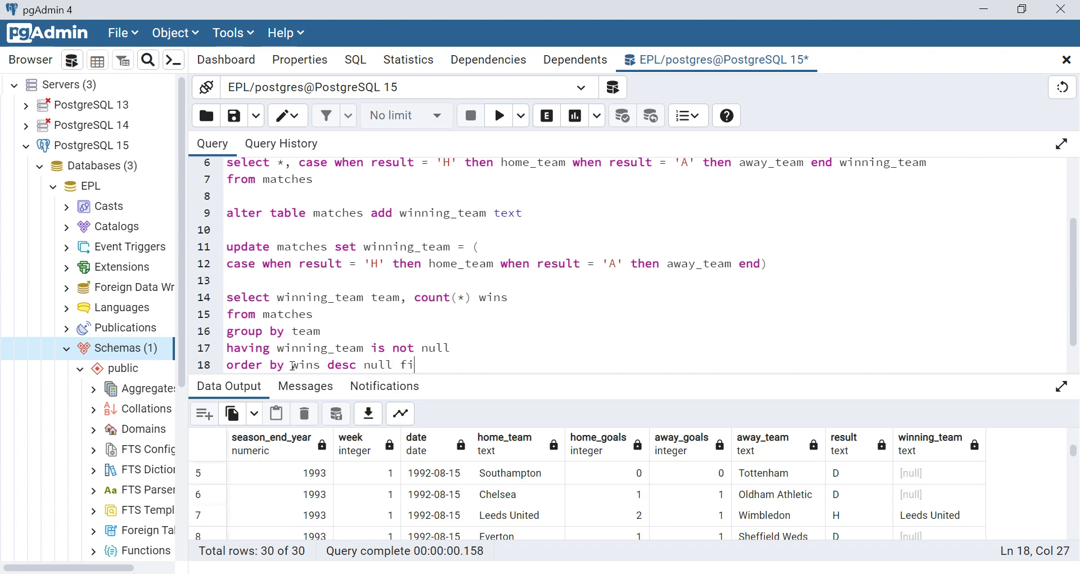
pyautogui.write('rst')
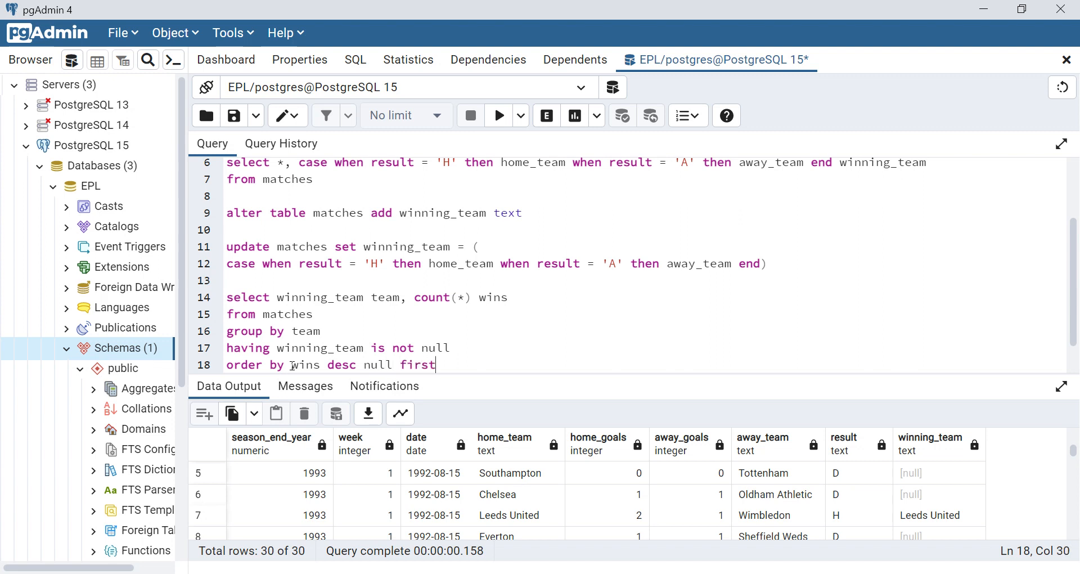
pyautogui.write('s')
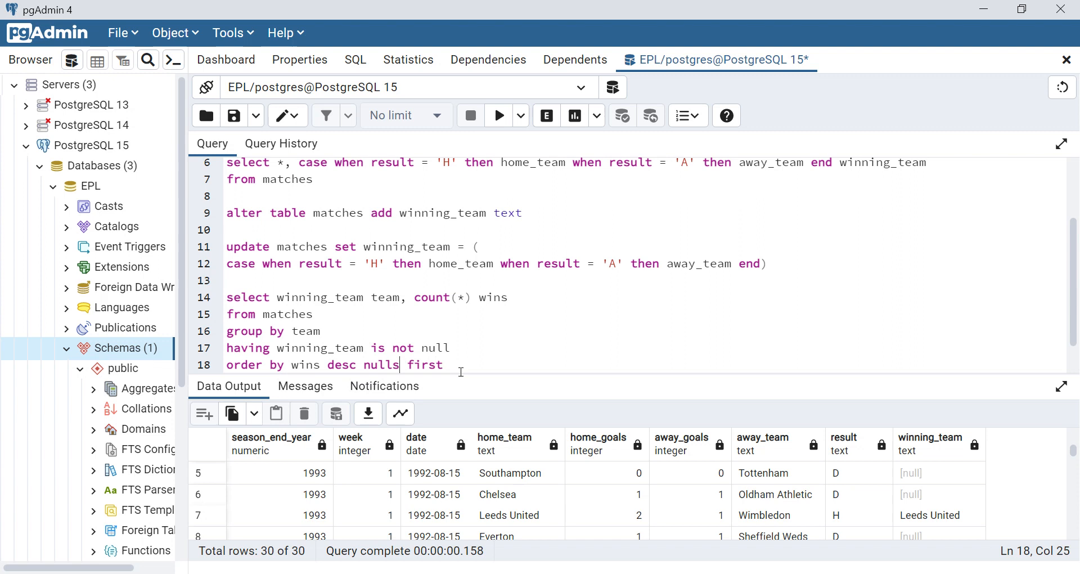
# Run the wins-per-team query, listing 50 teams led by Manchester Utd with 703
pyautogui.moveTo(226, 297); pyautogui.dragTo(443, 364)
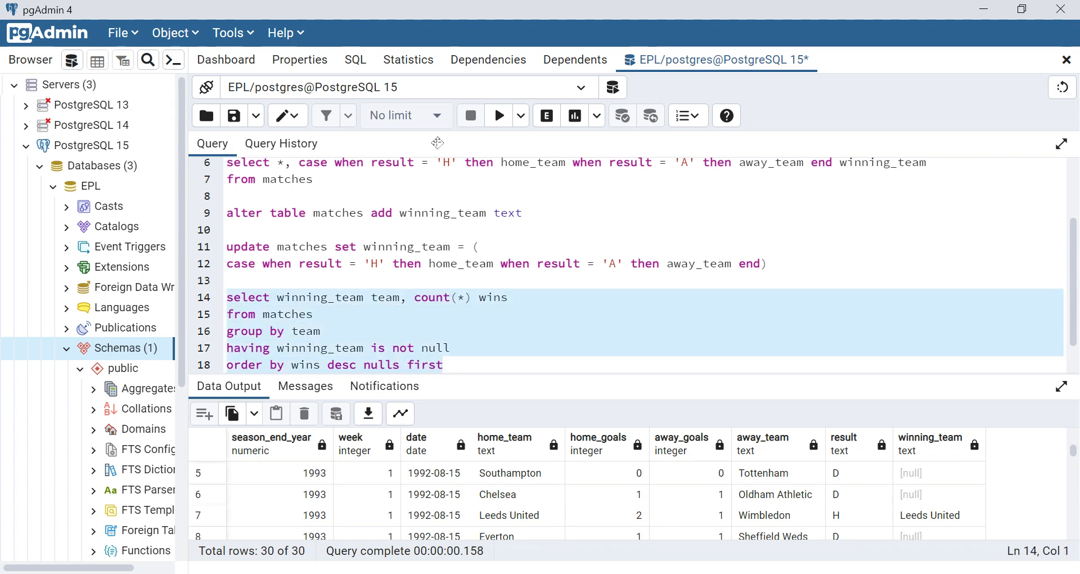
pyautogui.click(498, 114)
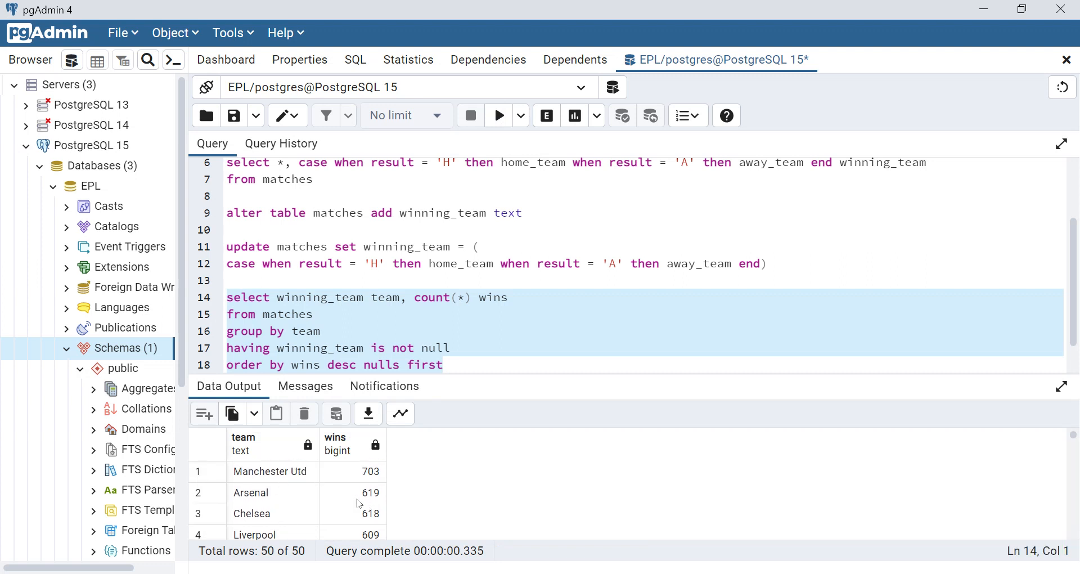
pyautogui.scroll(-3)
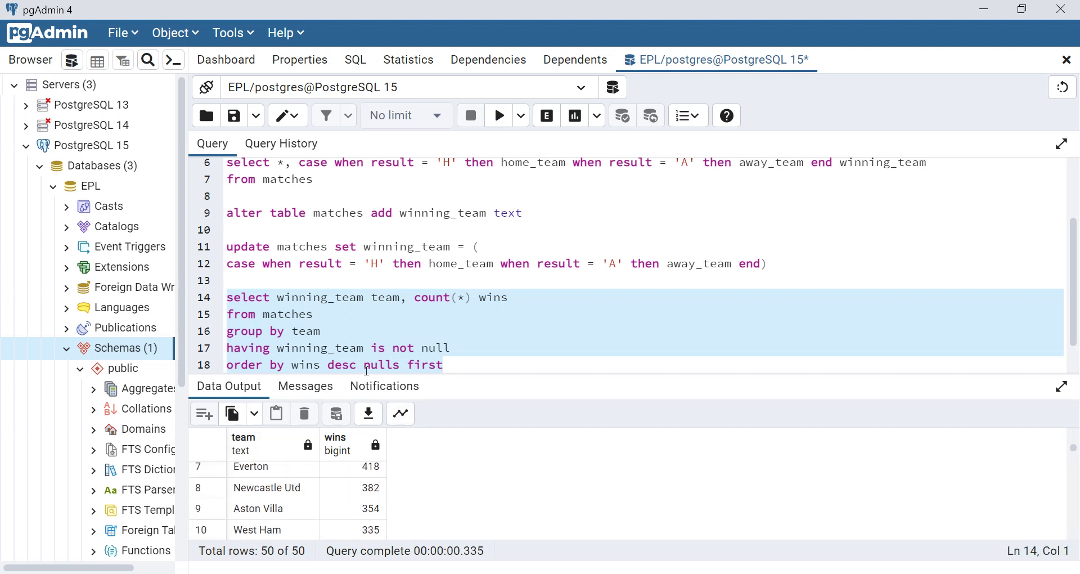
pyautogui.click(224, 364)
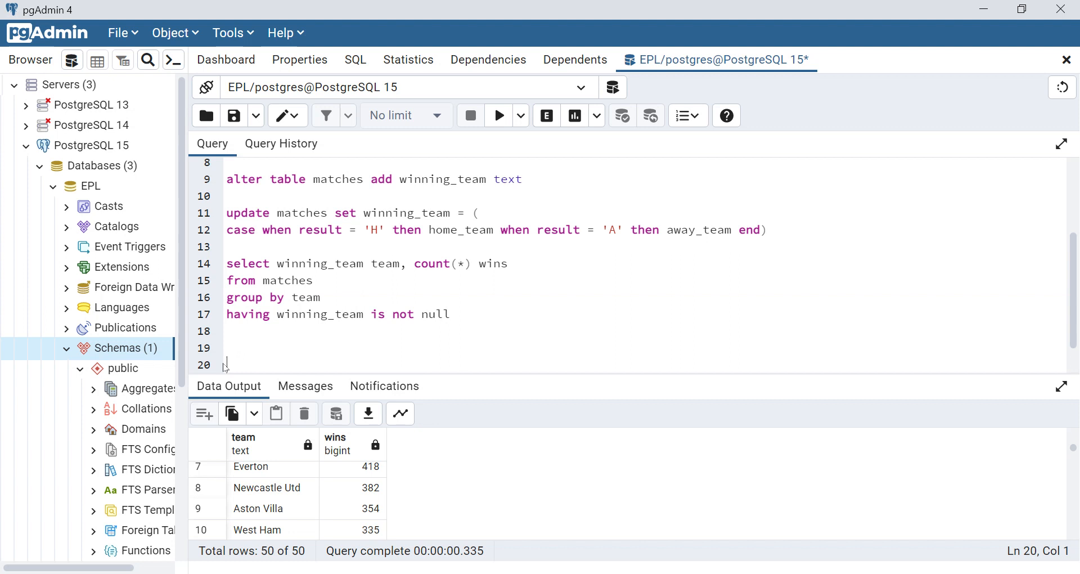
# Write select away_team, count(*) away_draws from matches
pyautogui.write('select away_team')
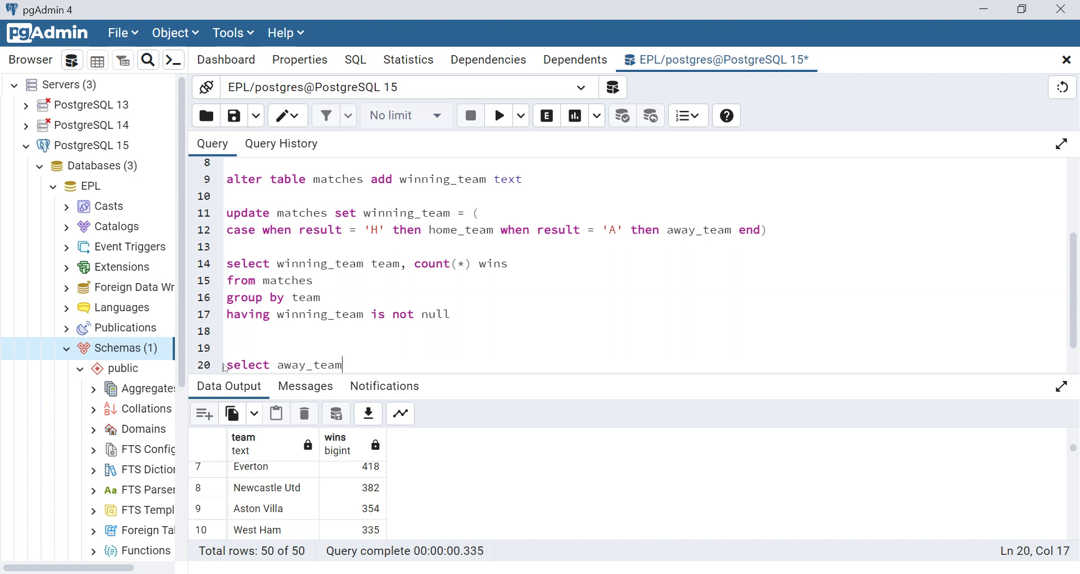
pyautogui.write(', c')
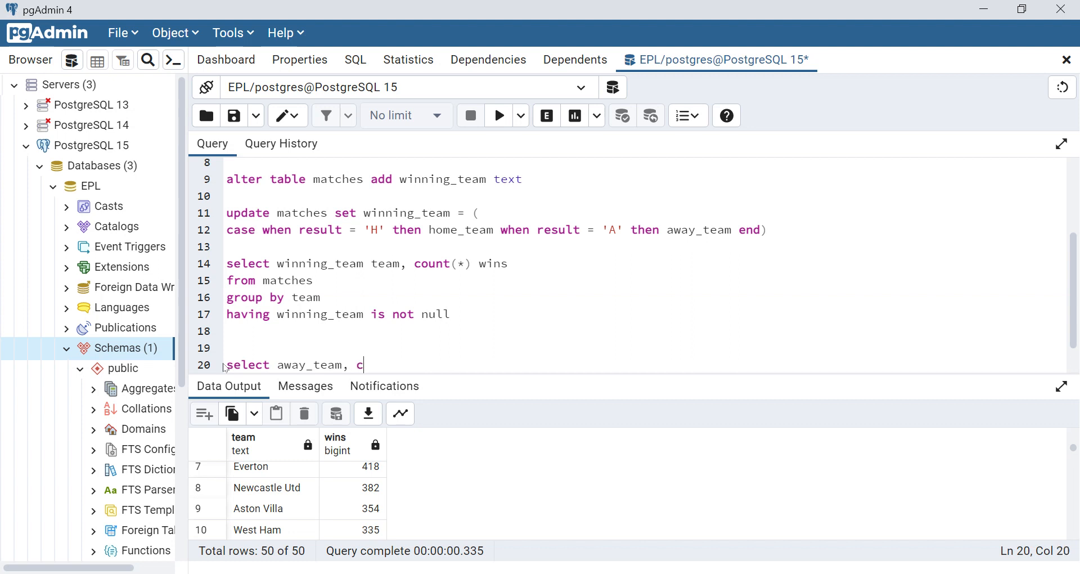
pyautogui.write('ount(*)')
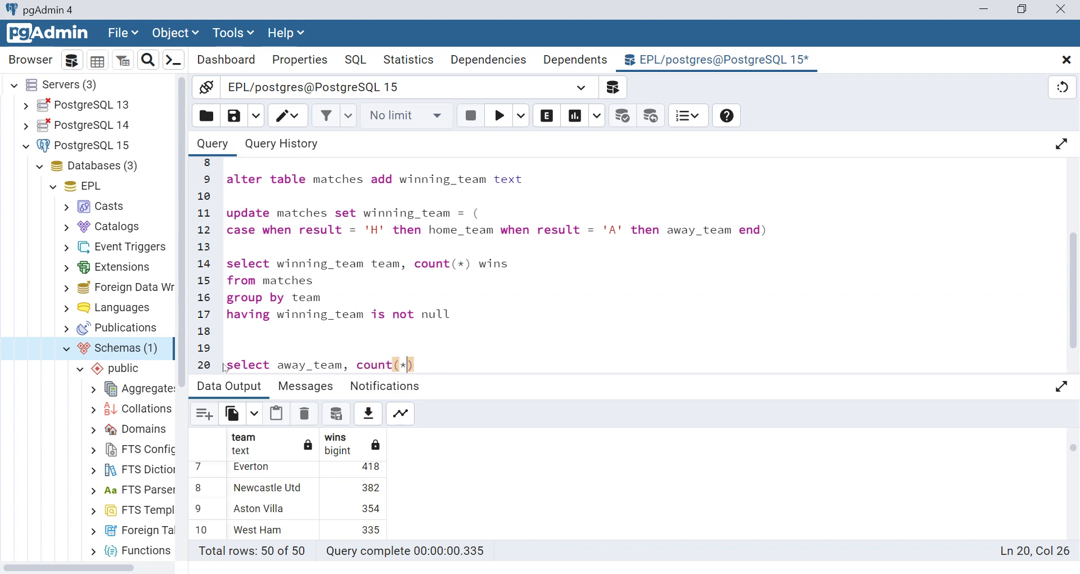
pyautogui.write('away_')
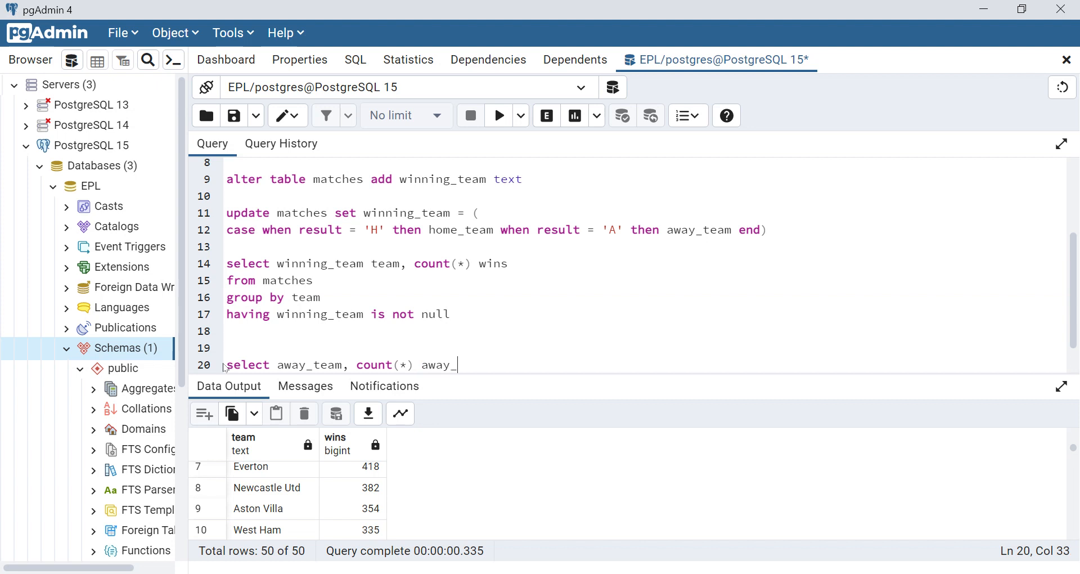
pyautogui.write('draws')
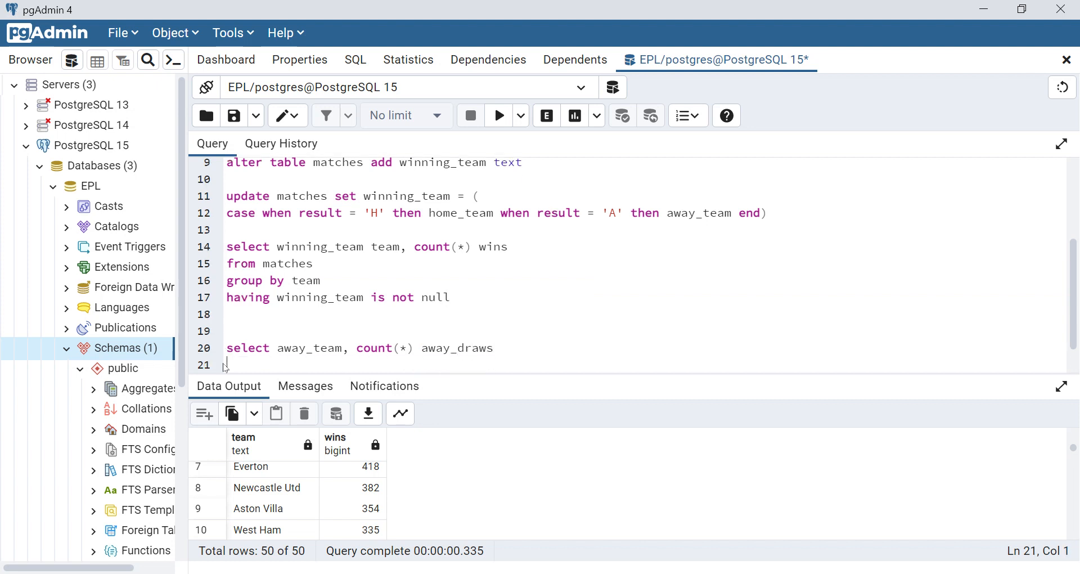
pyautogui.write('from matches')
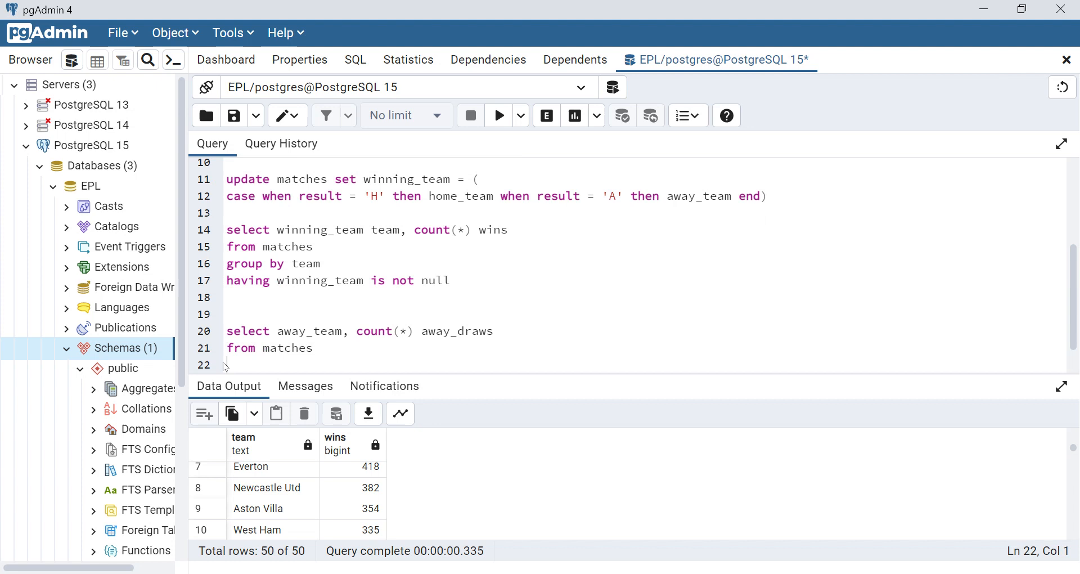
# Filter where result = 'D', group by away_team and order by the count descending, nulls first
pyautogui.write('w')
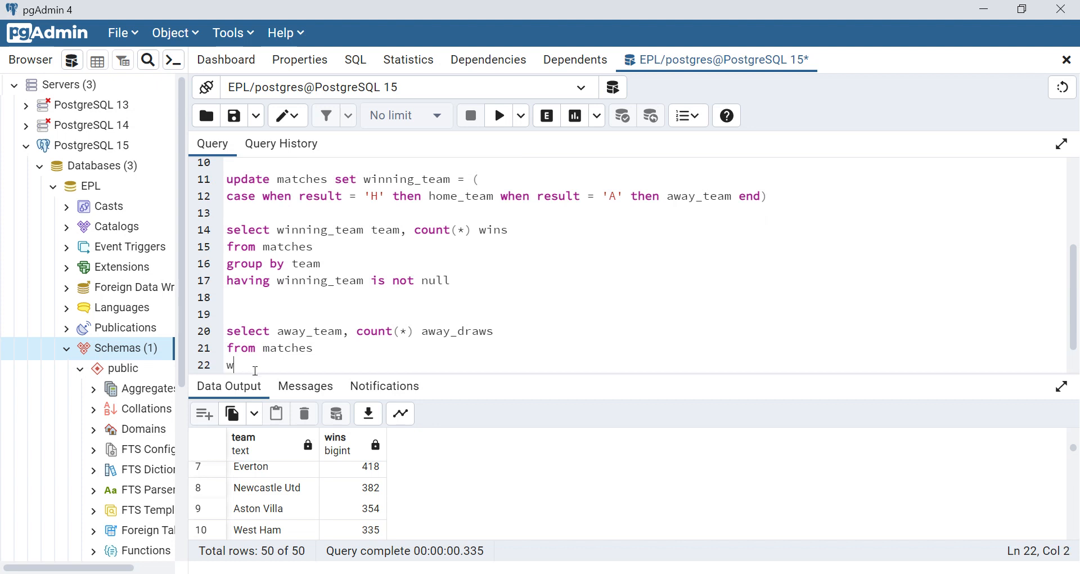
pyautogui.write('here')
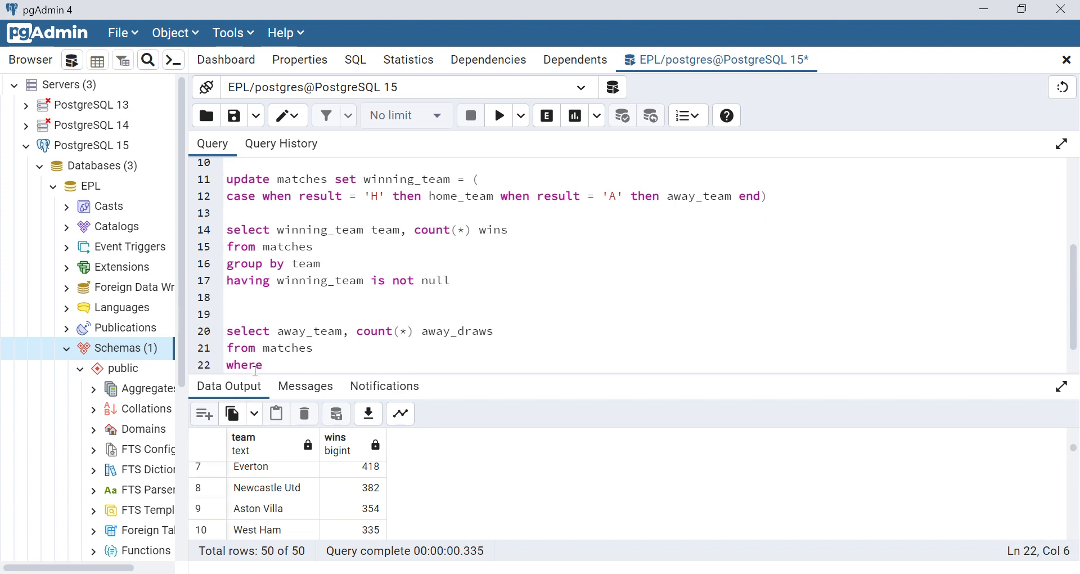
pyautogui.moveTo(362, 242)
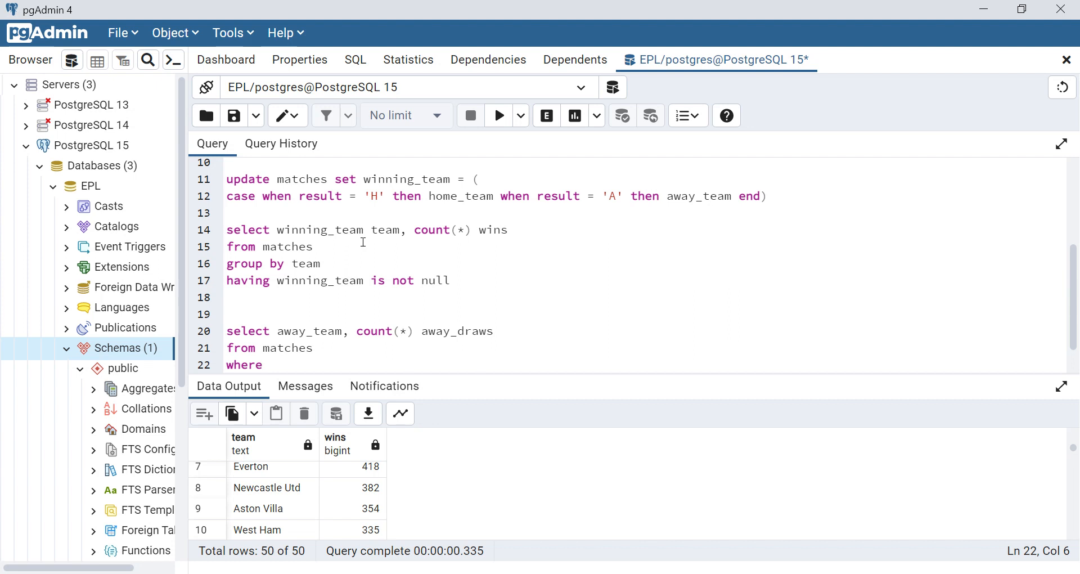
pyautogui.write('resu')
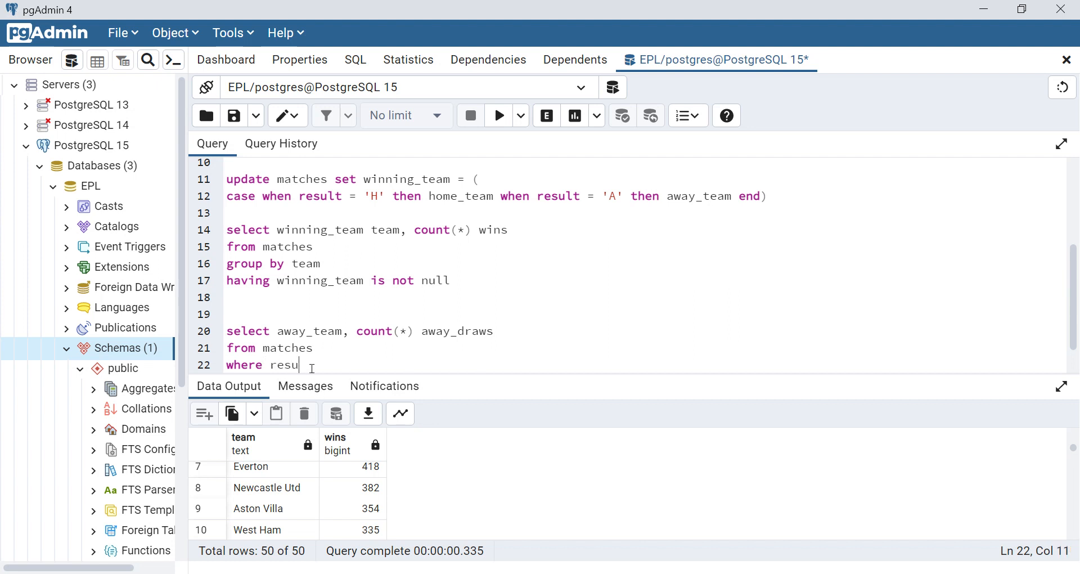
pyautogui.write('lt =')
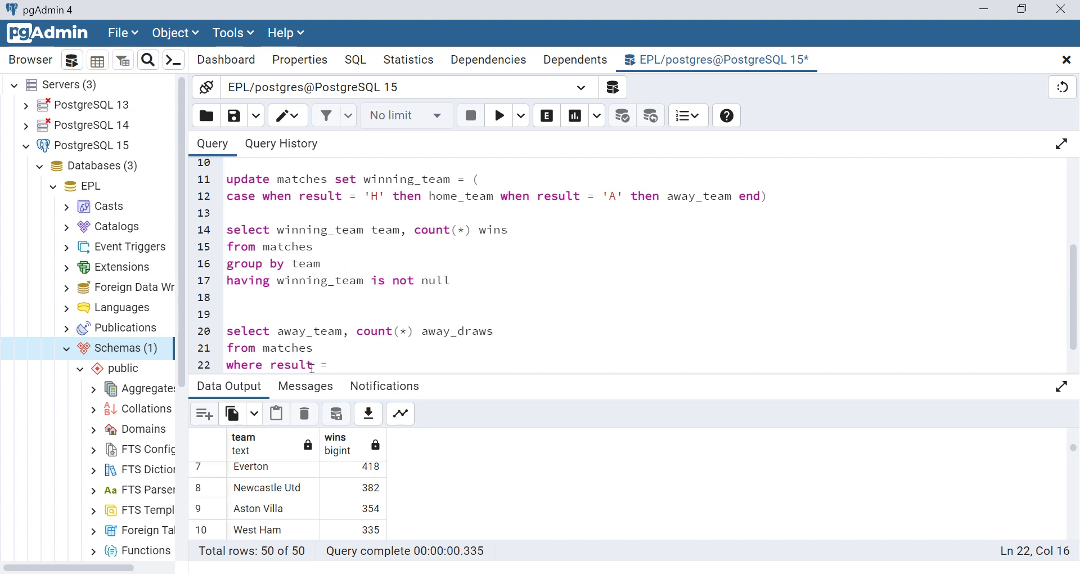
pyautogui.write("'D'")
pyautogui.write('group by away_te')
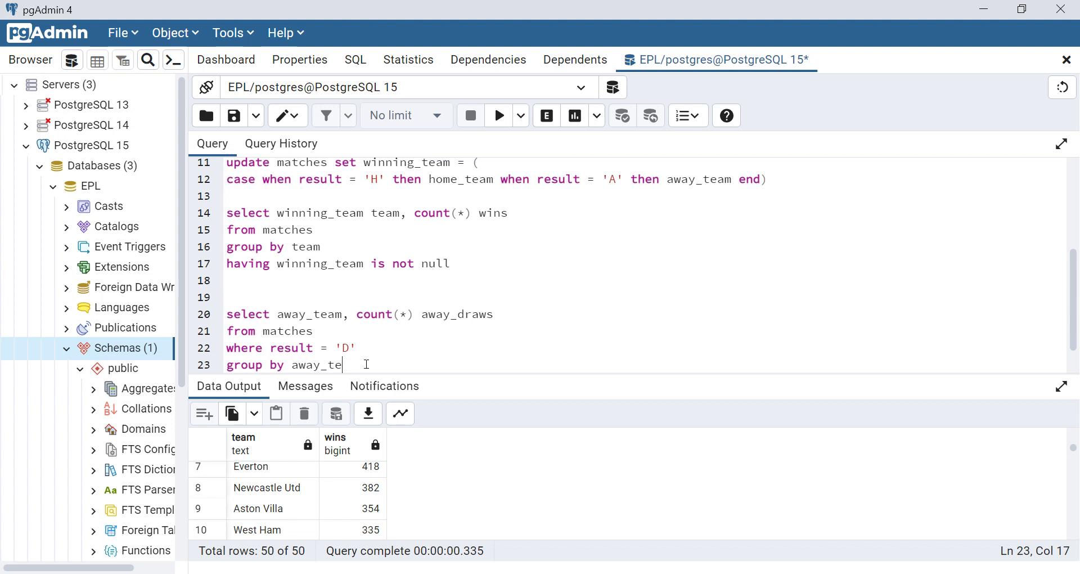
pyautogui.write('am')
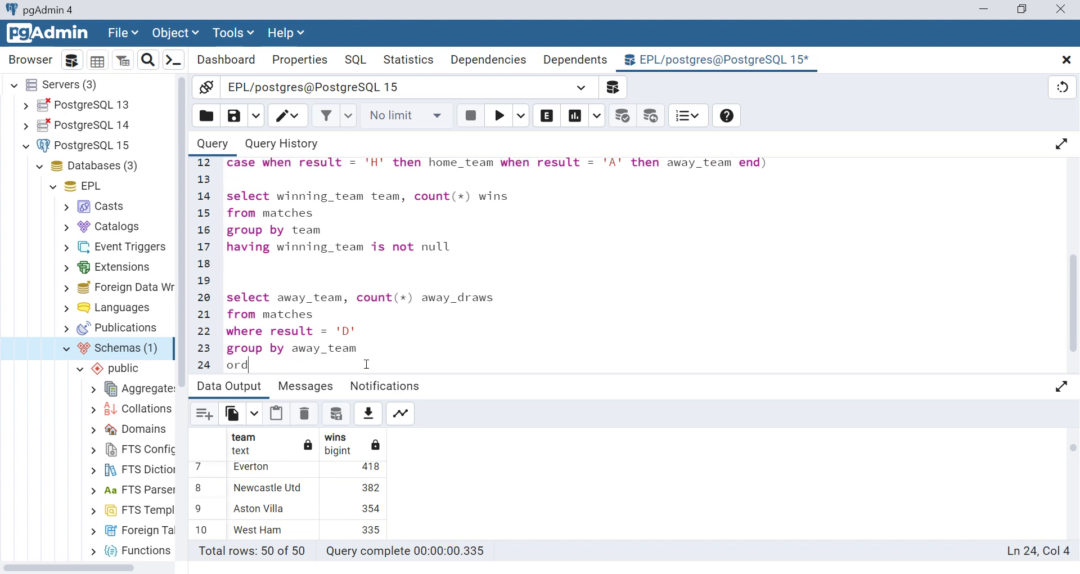
pyautogui.write('er')
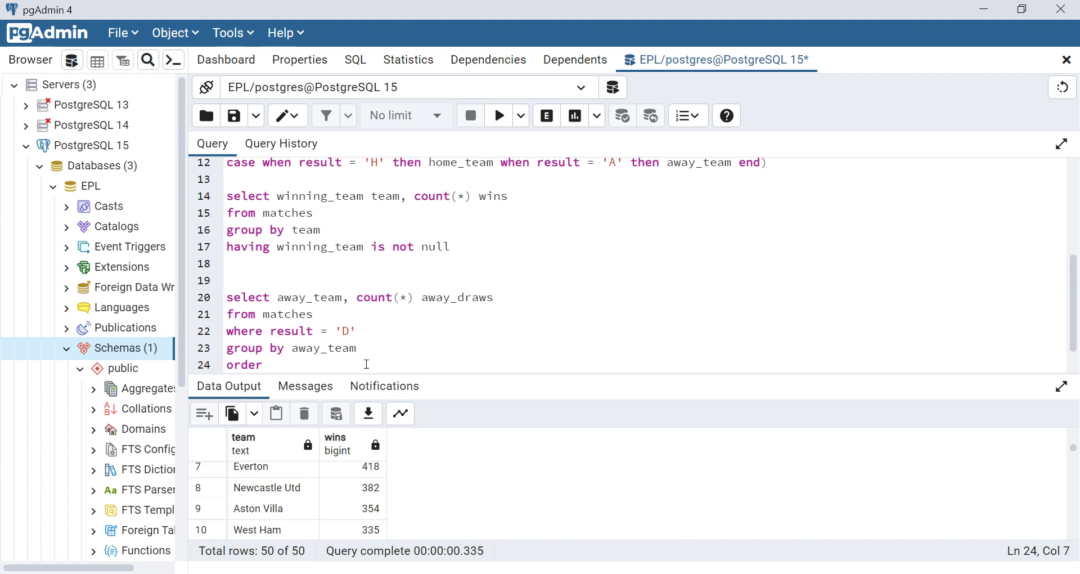
pyautogui.write('by wins desc')
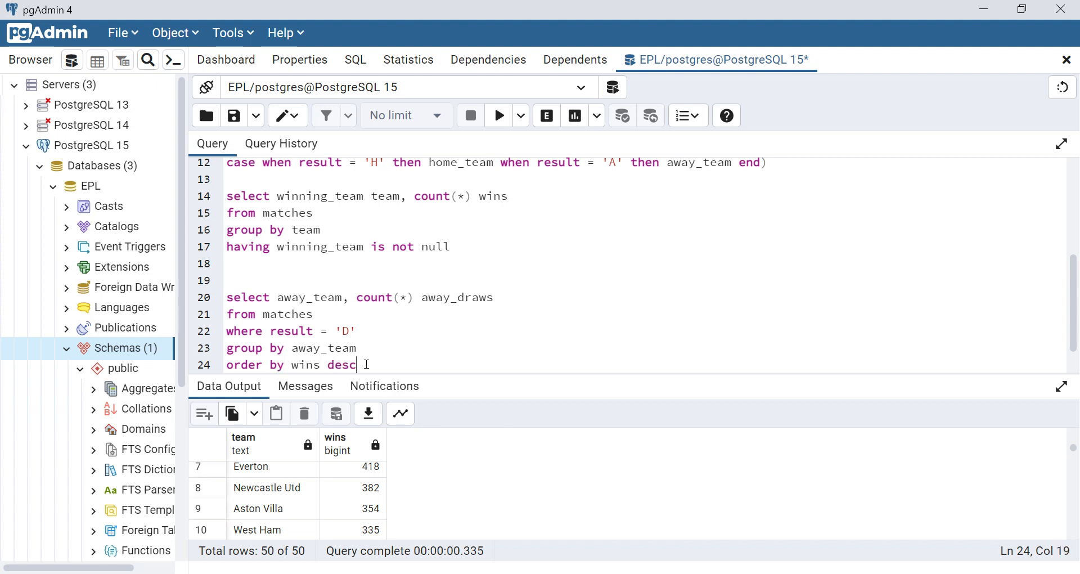
pyautogui.write('nulls fist')
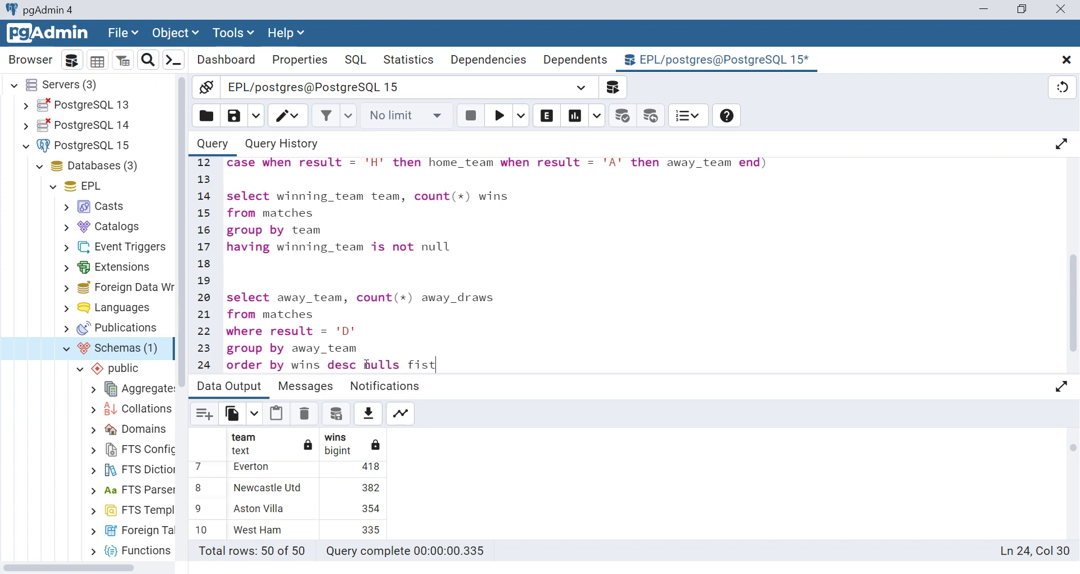
pyautogui.write('s')
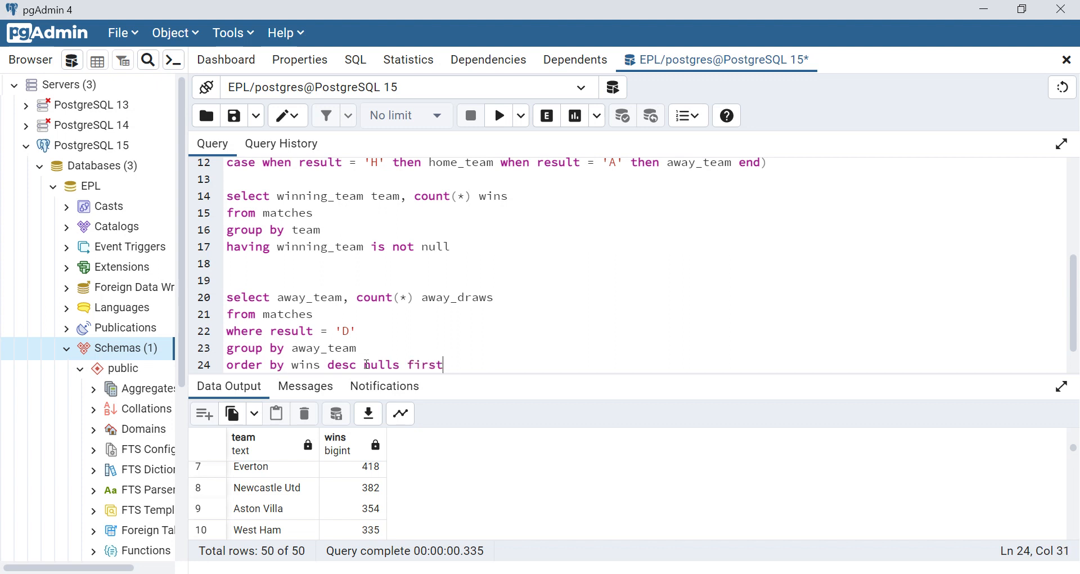
# Run the away draws query, correct the order-by column to away_draws, rerun it showing Everton top at 166
pyautogui.moveTo(443, 365); pyautogui.dragTo(226, 297)
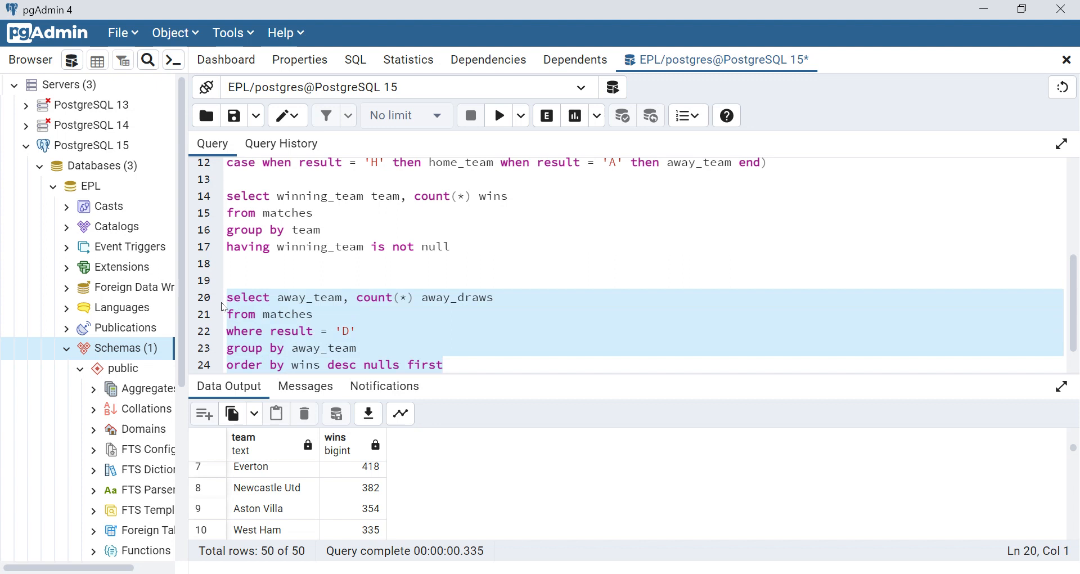
pyautogui.moveTo(499, 114)
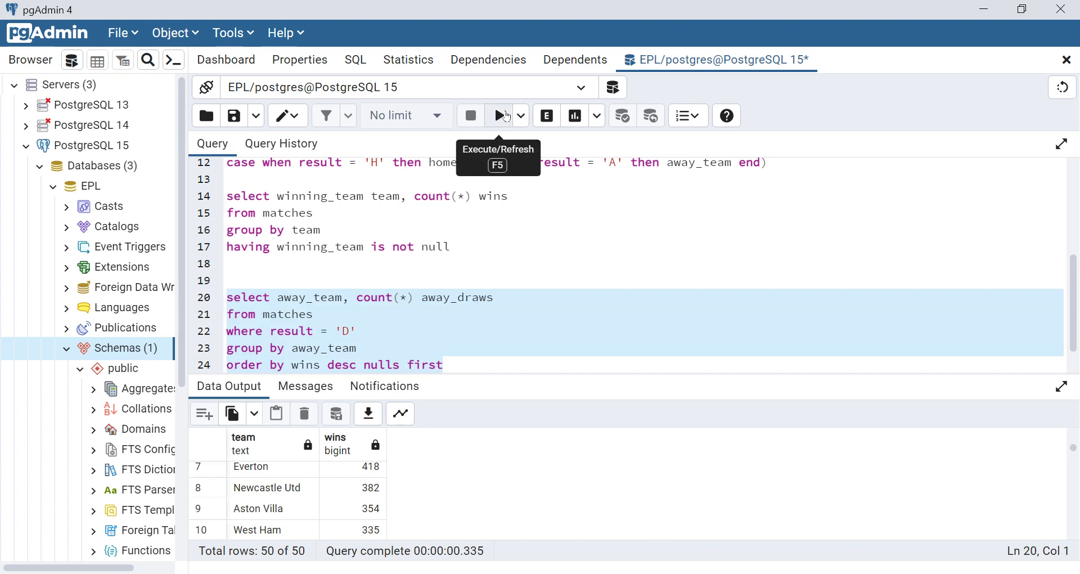
pyautogui.click(500, 114)
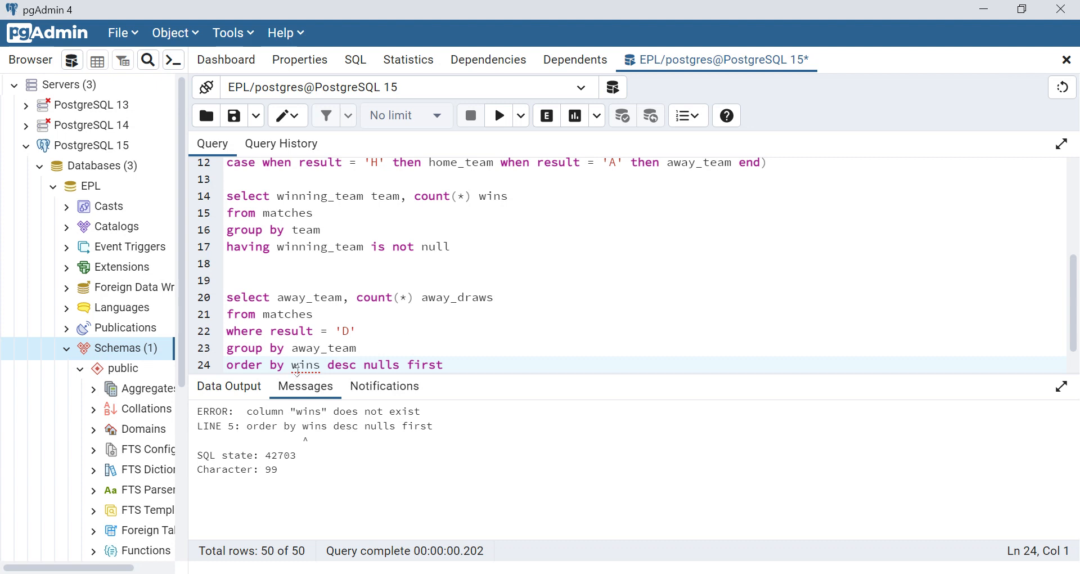
pyautogui.doubleClick(457, 297)
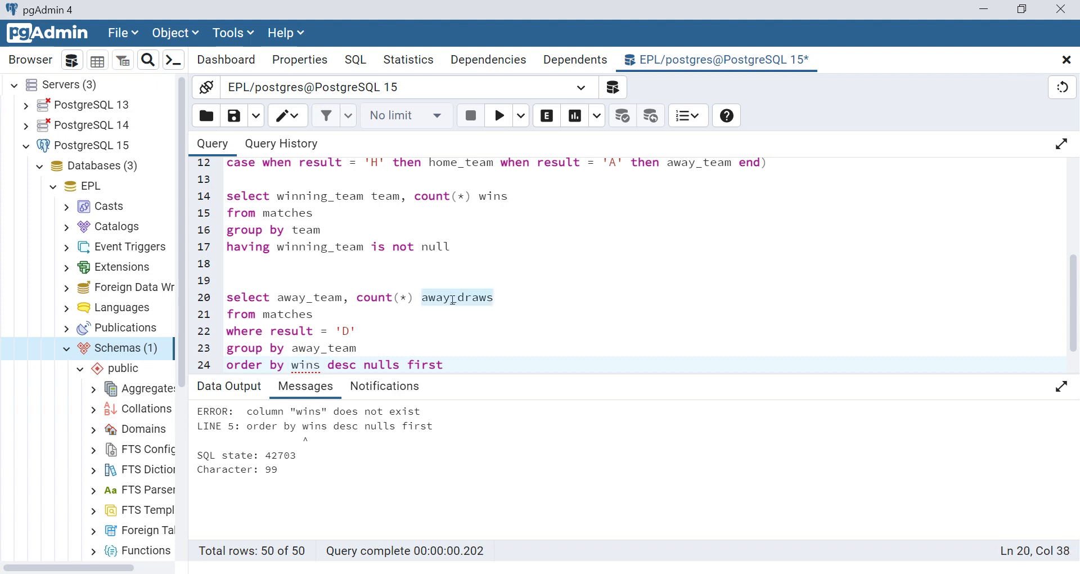
pyautogui.write('away_draws')
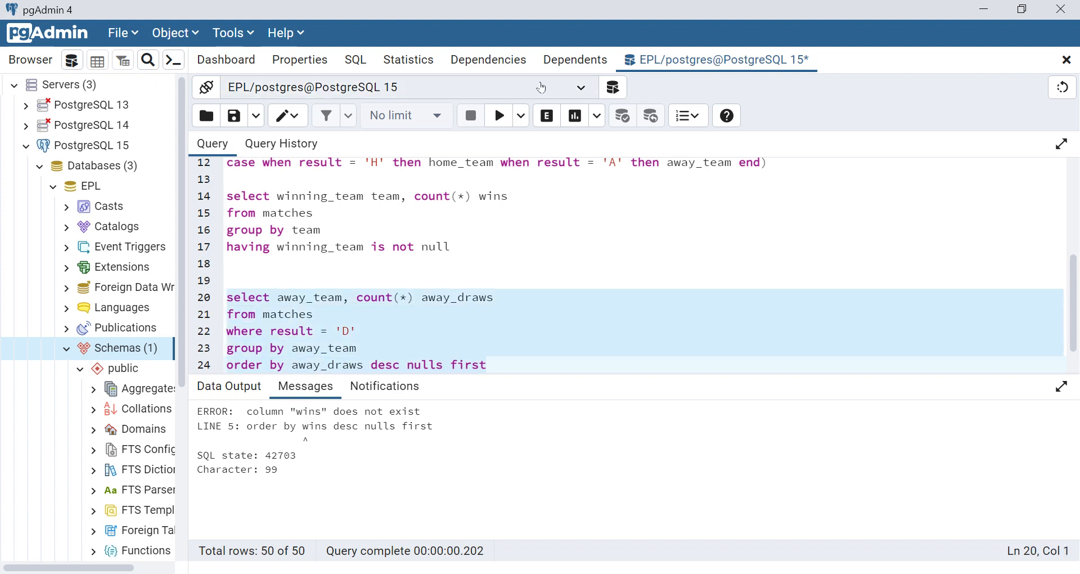
pyautogui.click(498, 114)
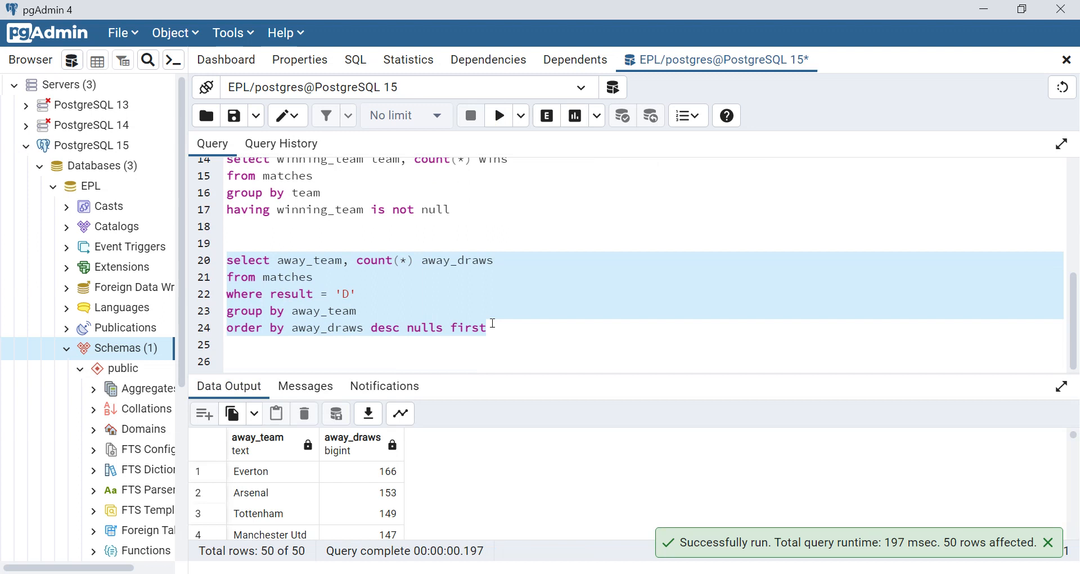
pyautogui.click(527, 330)
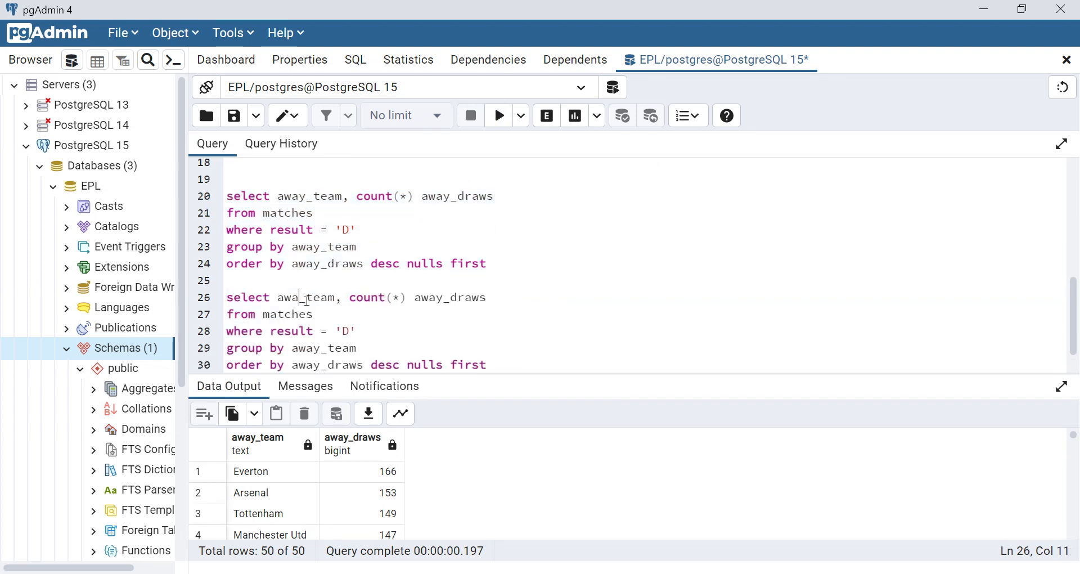
# Change the pasted copy to home_team and home_draws and run it, Everton top with 154
pyautogui.write('home')
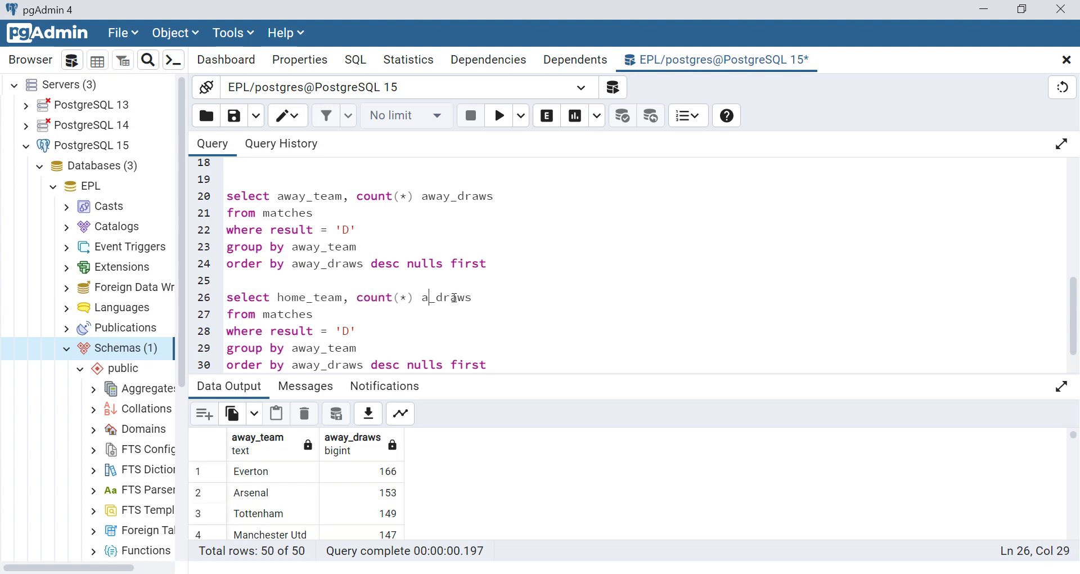
pyautogui.write('home_draws')
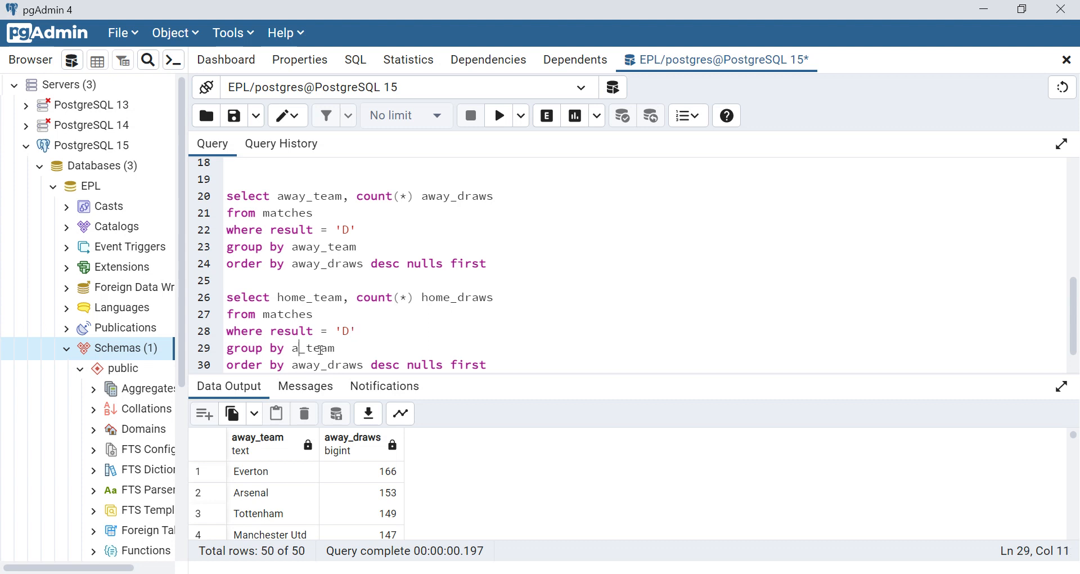
pyautogui.press('Backspace')
pyautogui.write('home')
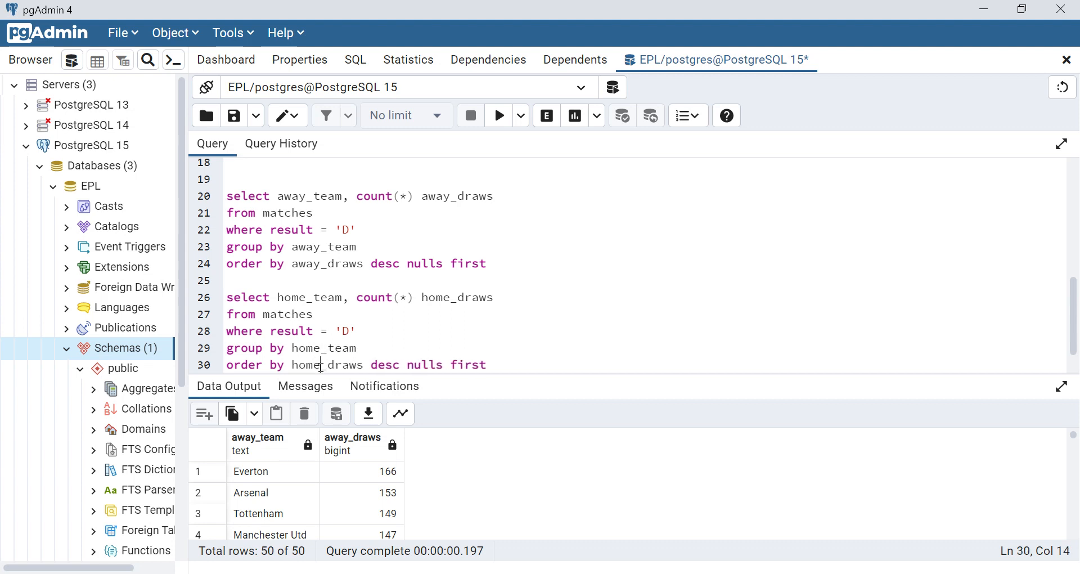
pyautogui.moveTo(226, 297); pyautogui.dragTo(487, 365)
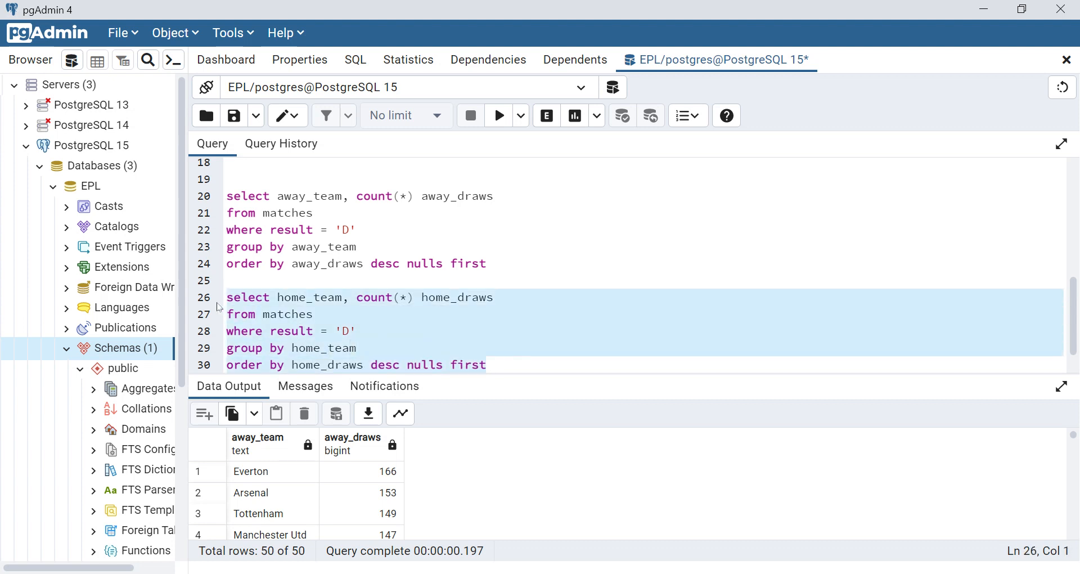
pyautogui.click(498, 115)
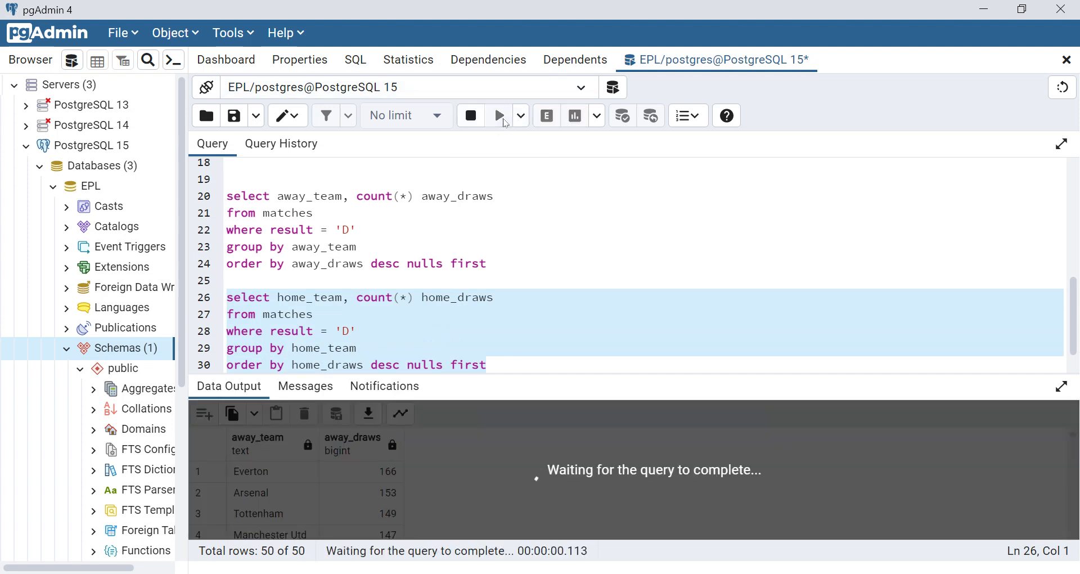
pyautogui.click(499, 115)
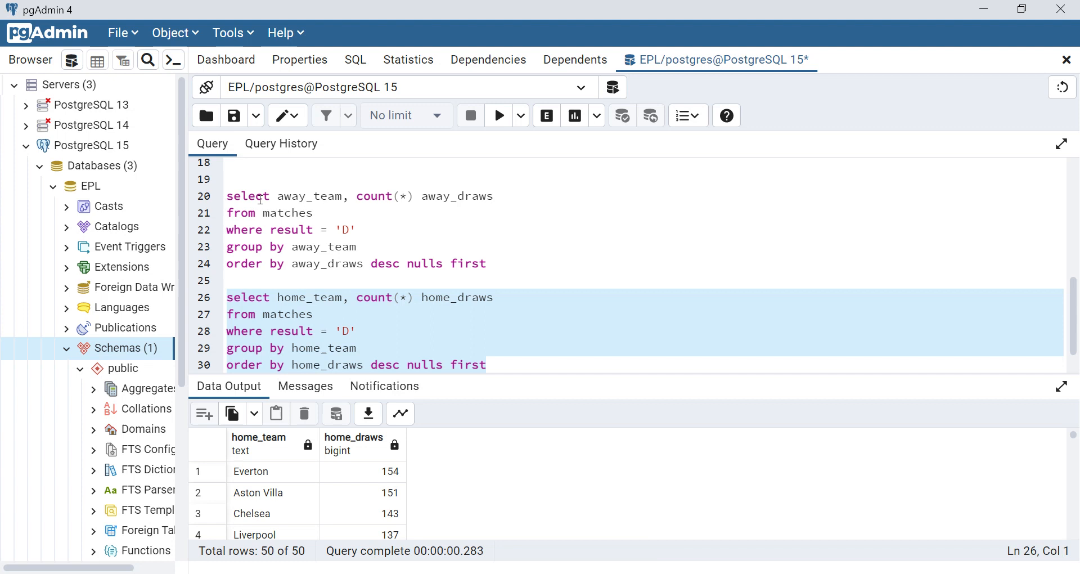
pyautogui.moveTo(266, 213)
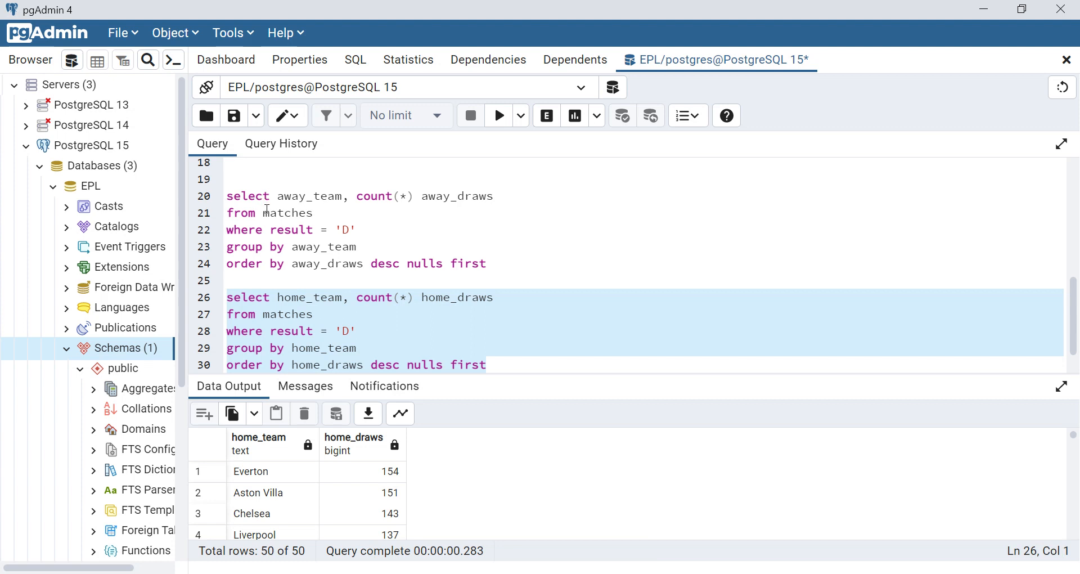
# Wrap the away draws query in select * from ( ... ) aliased away
pyautogui.click(241, 185)
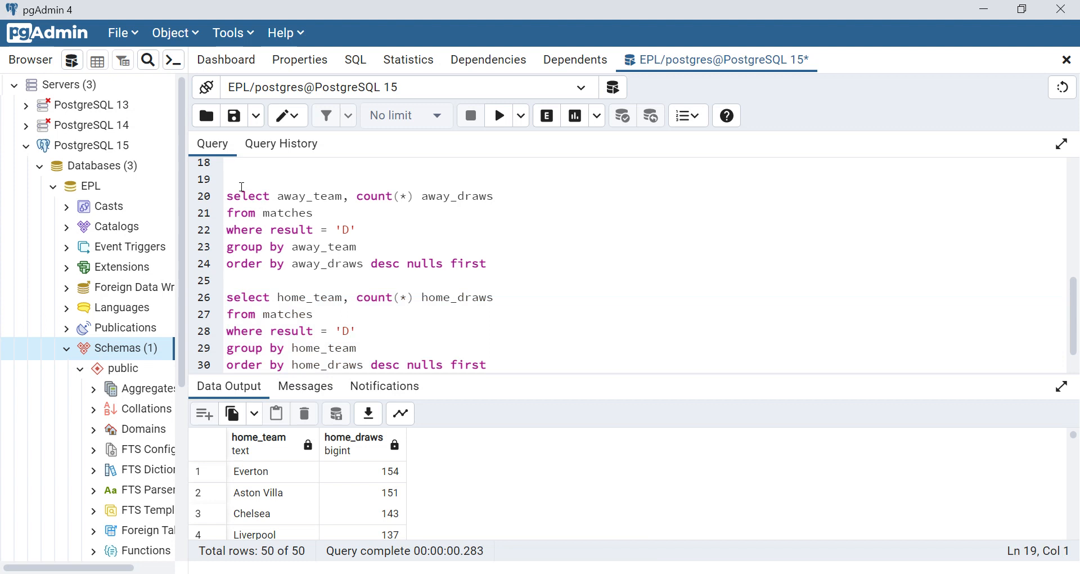
pyautogui.write('select *')
pyautogui.write('from (')
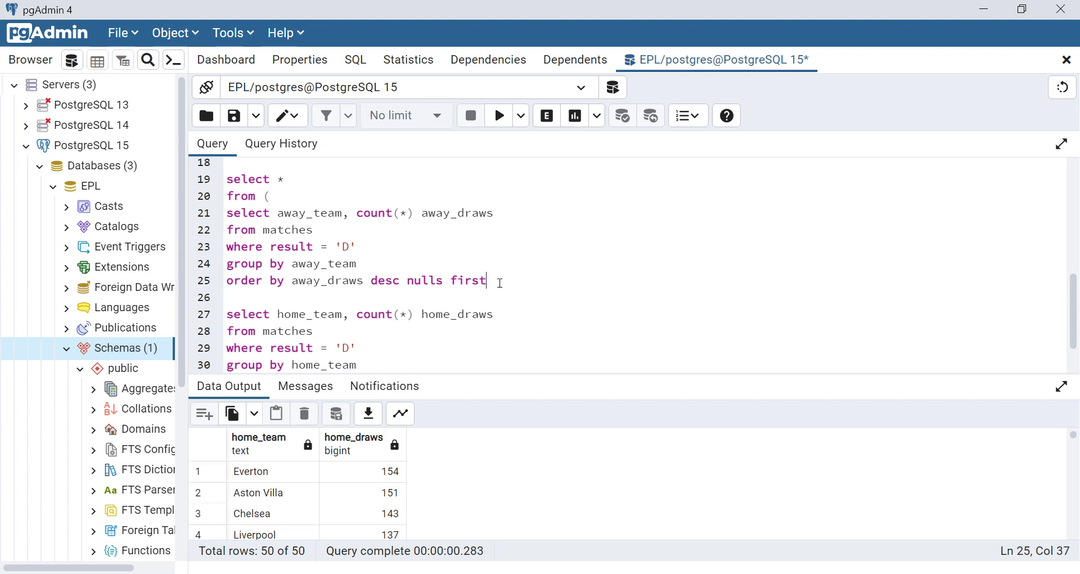
pyautogui.write(')')
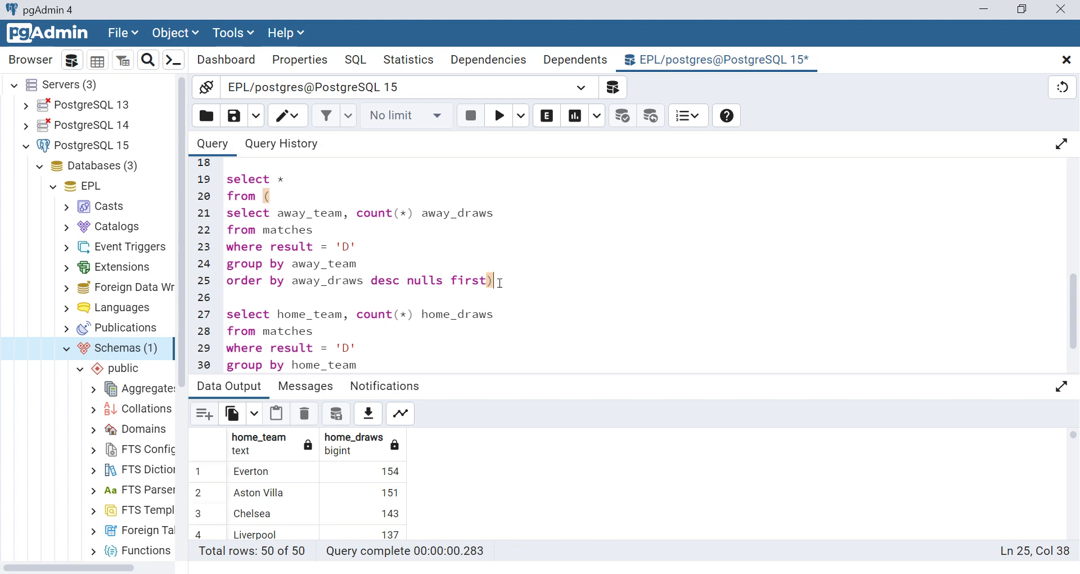
pyautogui.write('away')
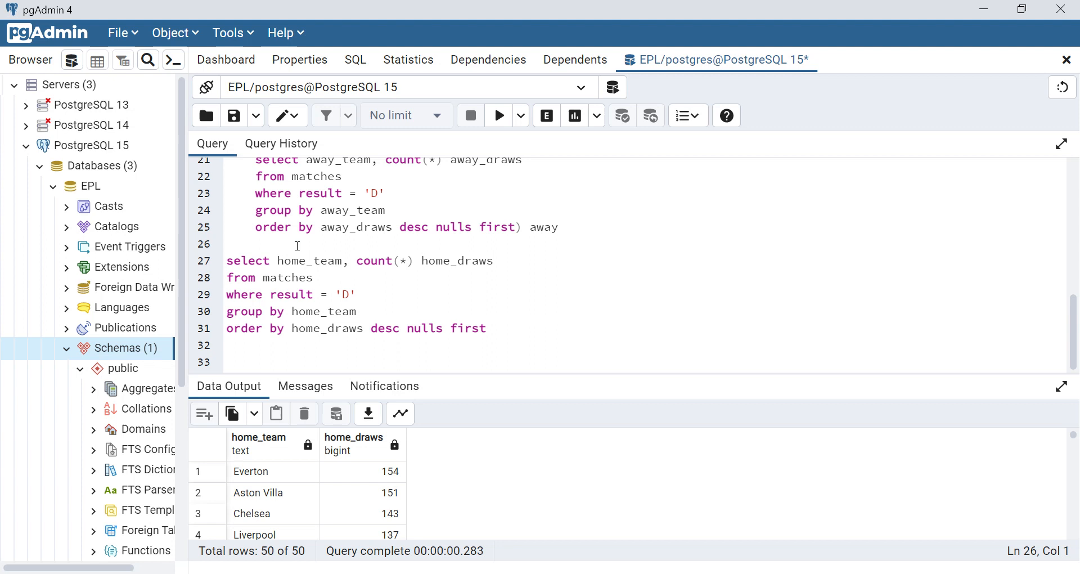
# Full outer join the home draws subquery as home on away.away_team = home.home_team
pyautogui.write('f')
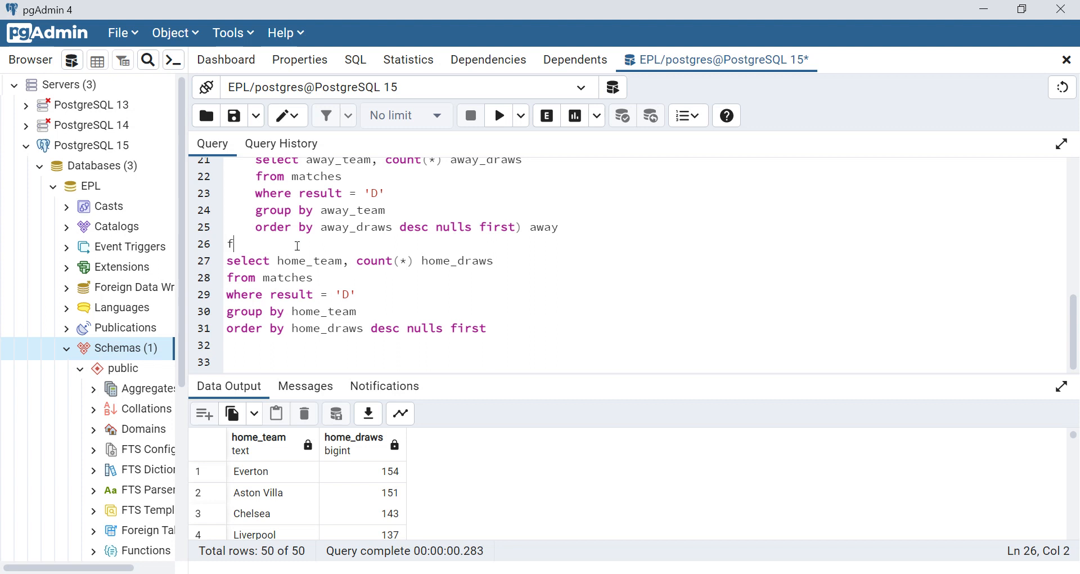
pyautogui.write('ull')
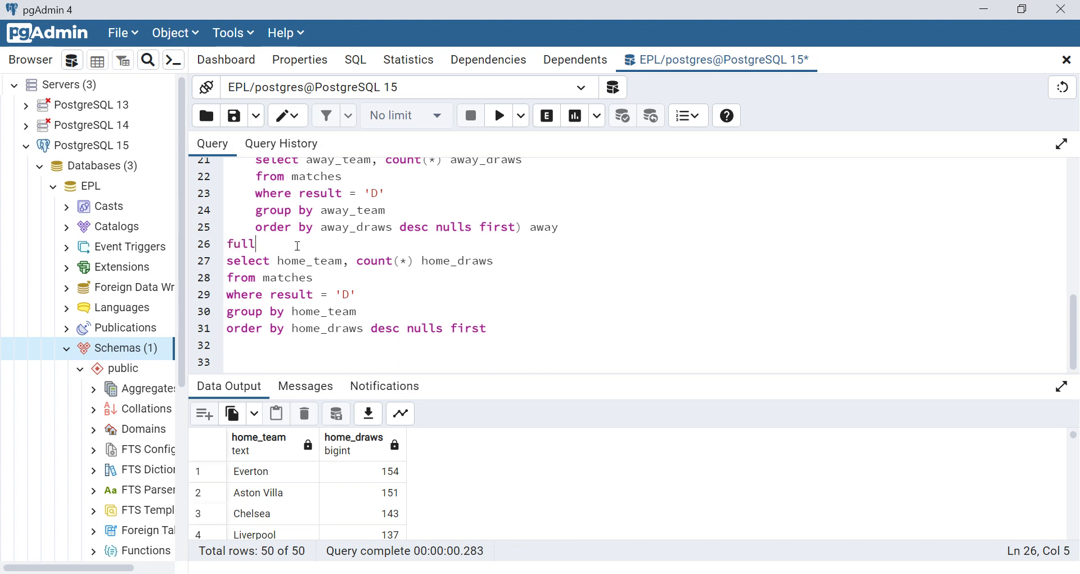
pyautogui.write('outer join (')
pyautogui.click(645, 328)
pyautogui.write(')')
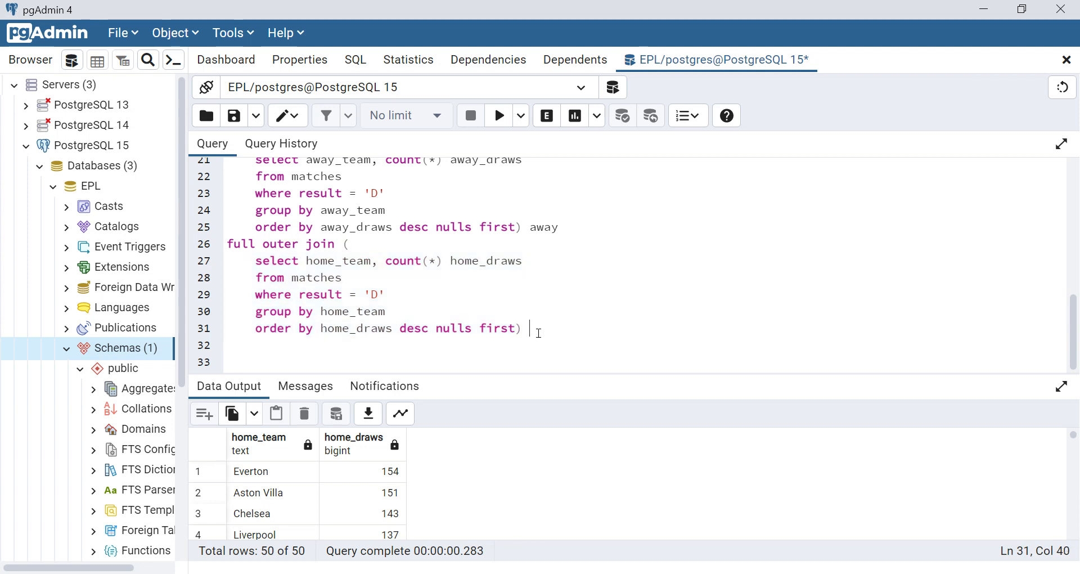
pyautogui.write('home')
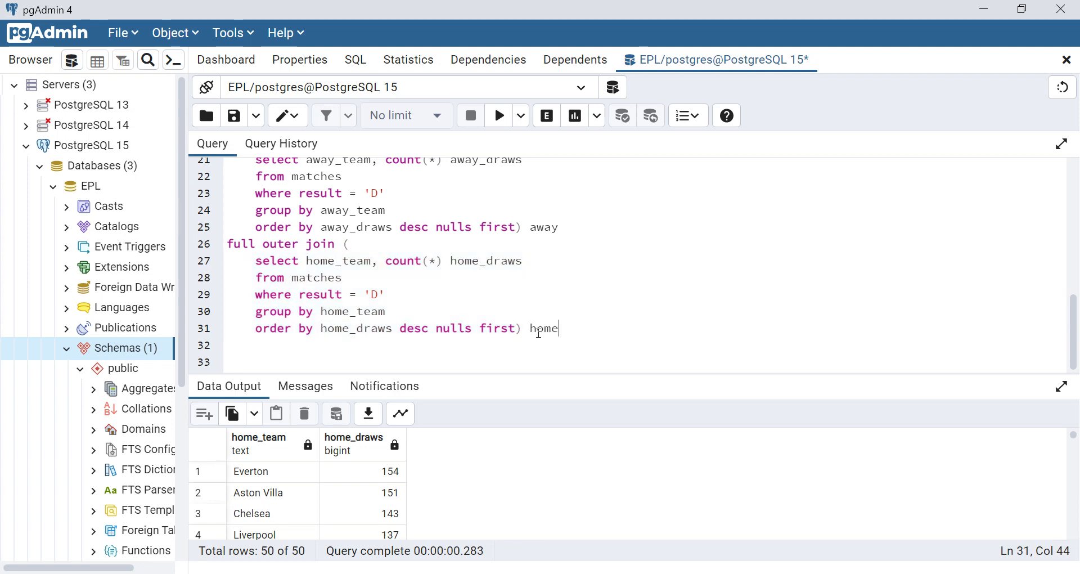
pyautogui.press('Enter')
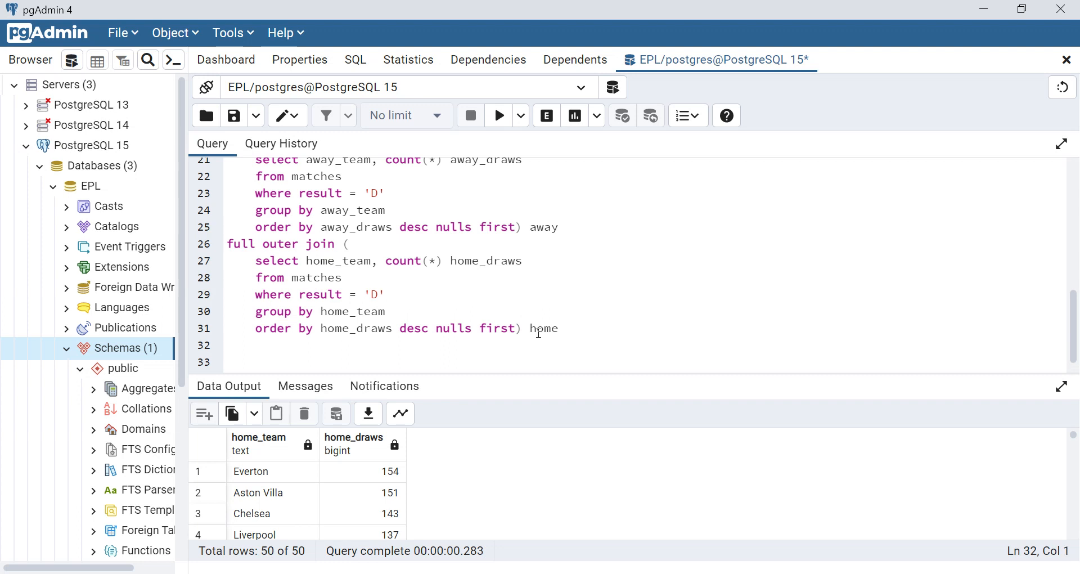
pyautogui.write('on awa')
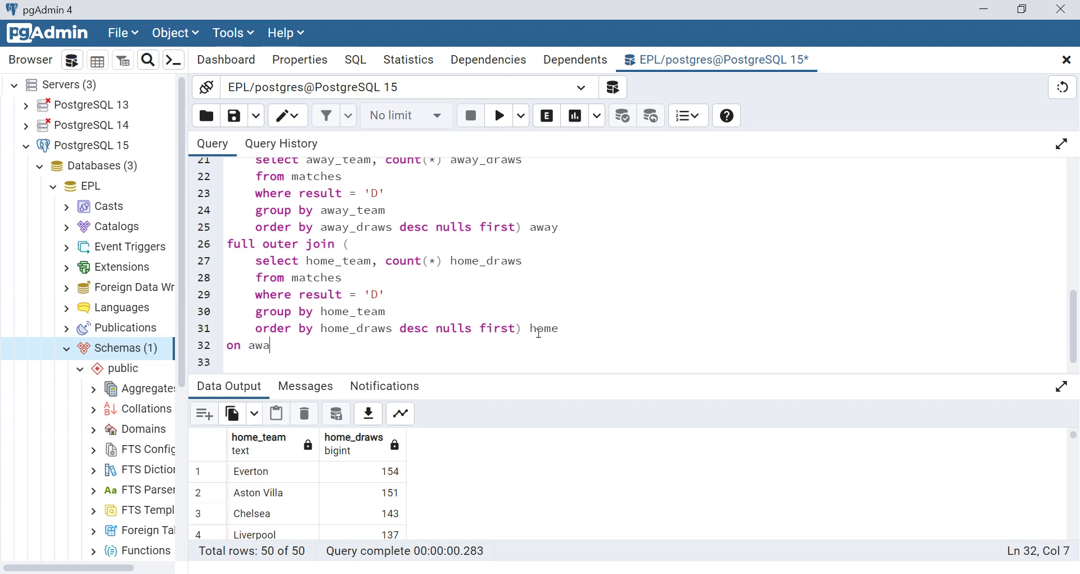
pyautogui.write('.away')
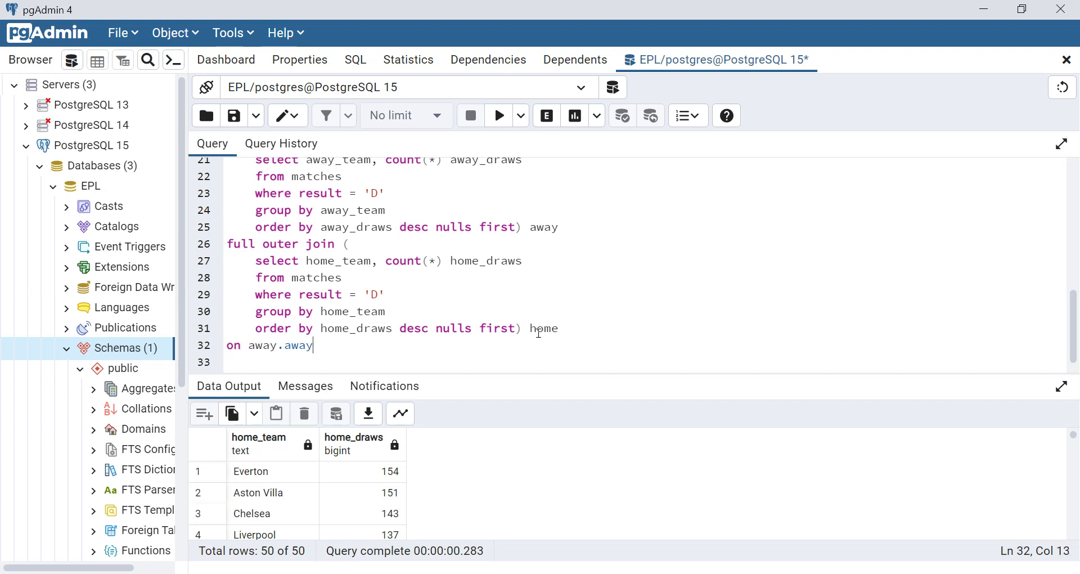
pyautogui.write('_team')
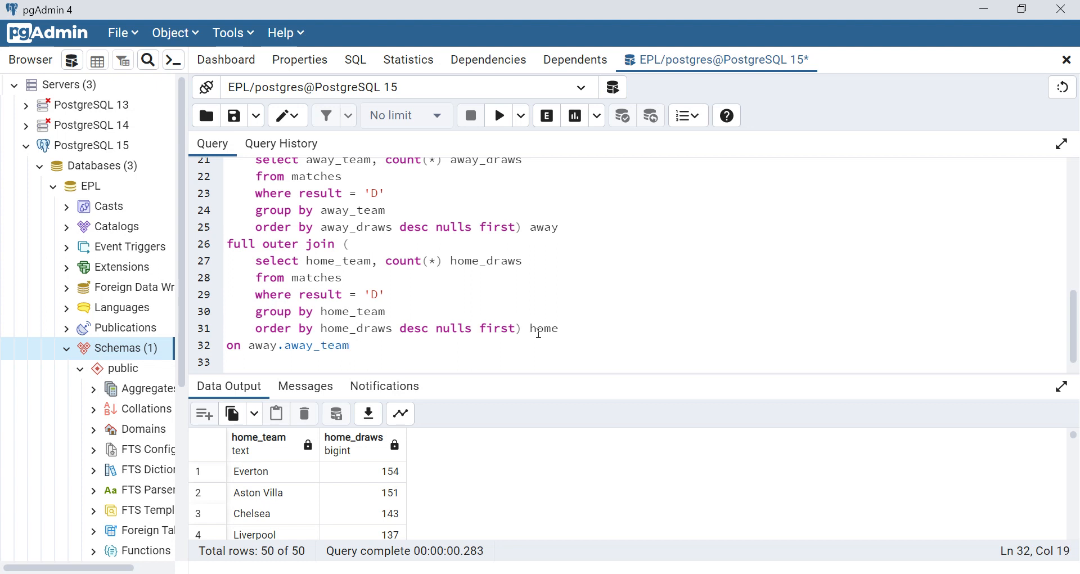
pyautogui.write('= home.')
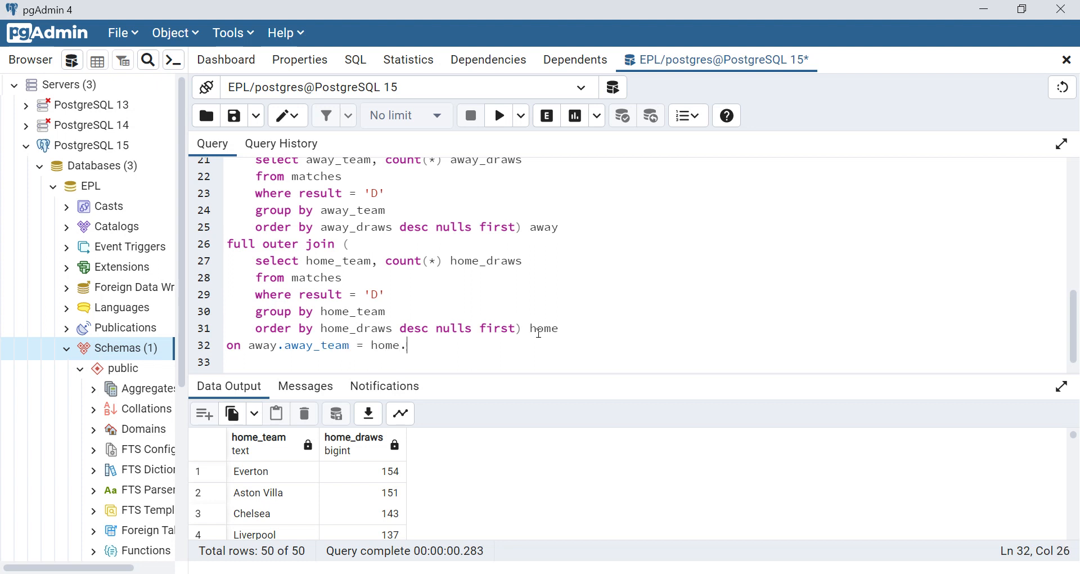
pyautogui.write('home_te')
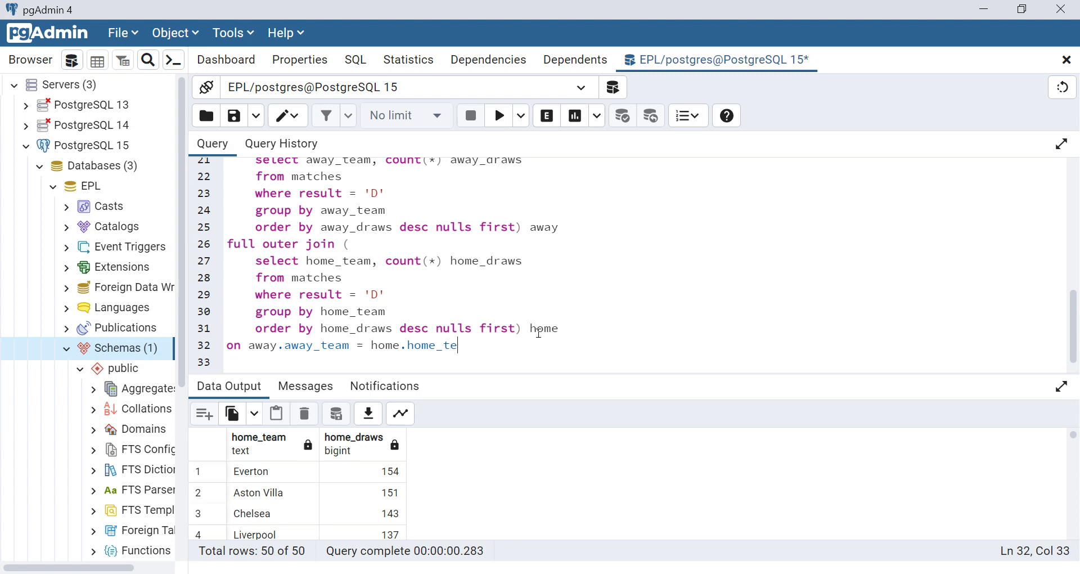
pyautogui.write('am')
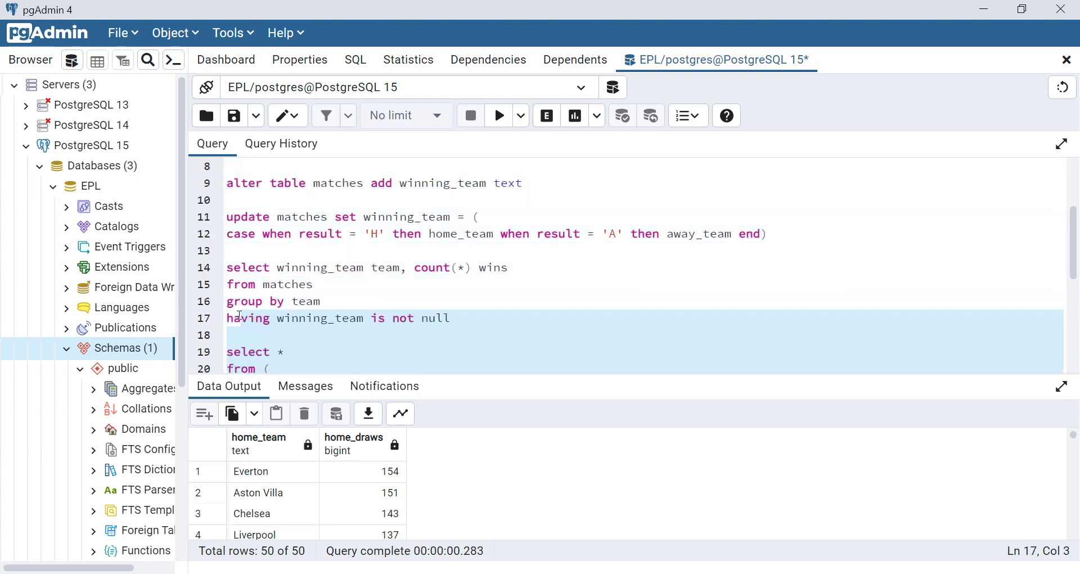
# Run the joined draws query, returning 50 rows of away and home draws per team
pyautogui.click(227, 351)
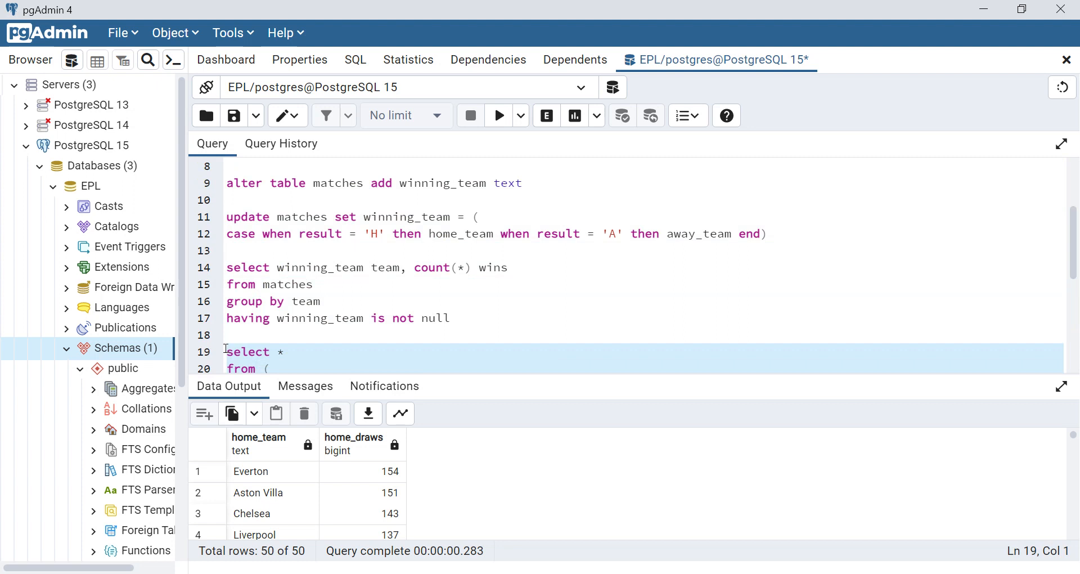
pyautogui.click(500, 115)
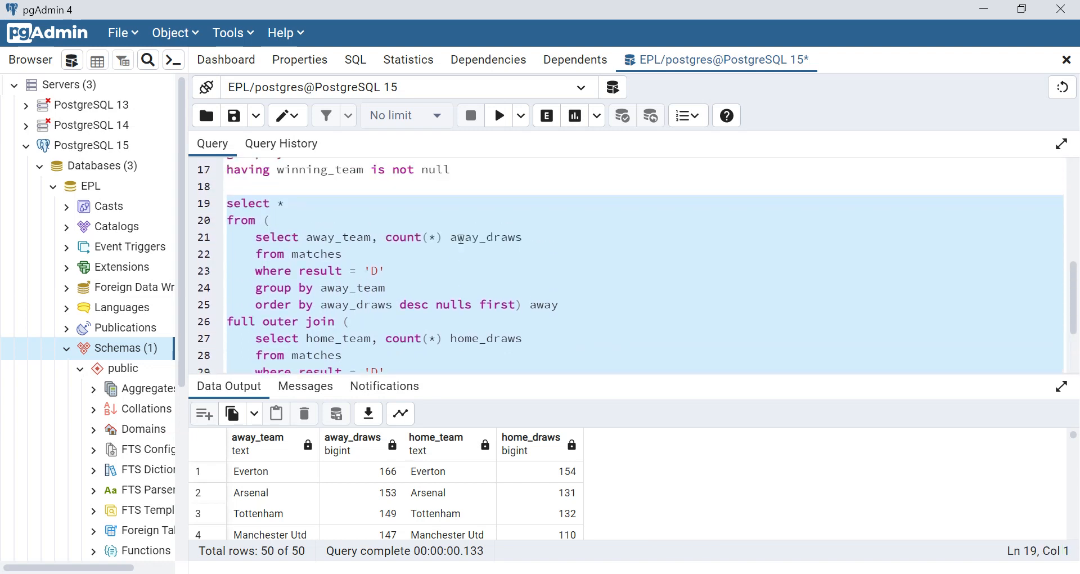
pyautogui.click(291, 207)
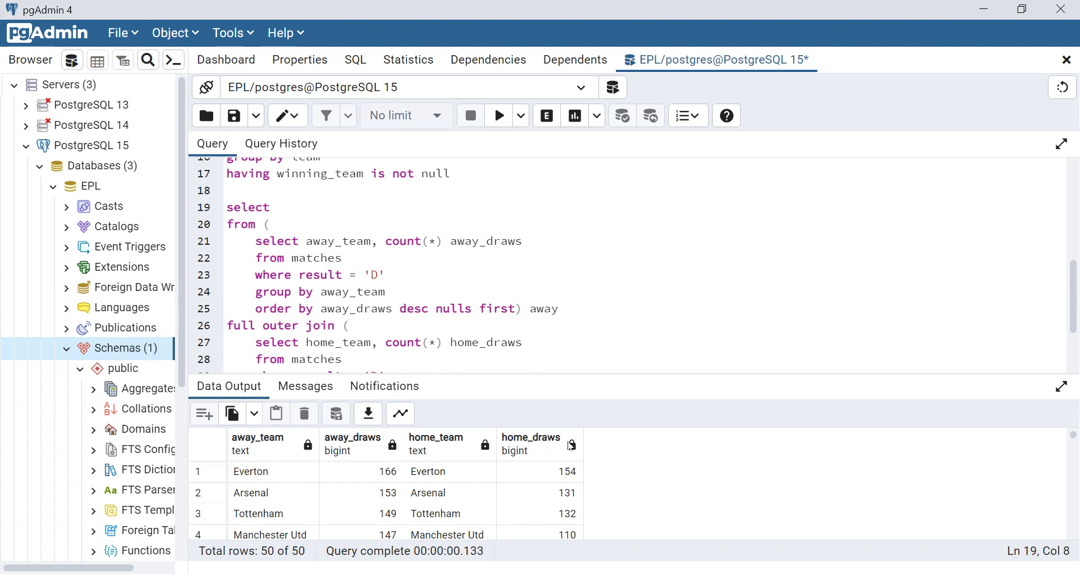
pyautogui.moveTo(261, 513)
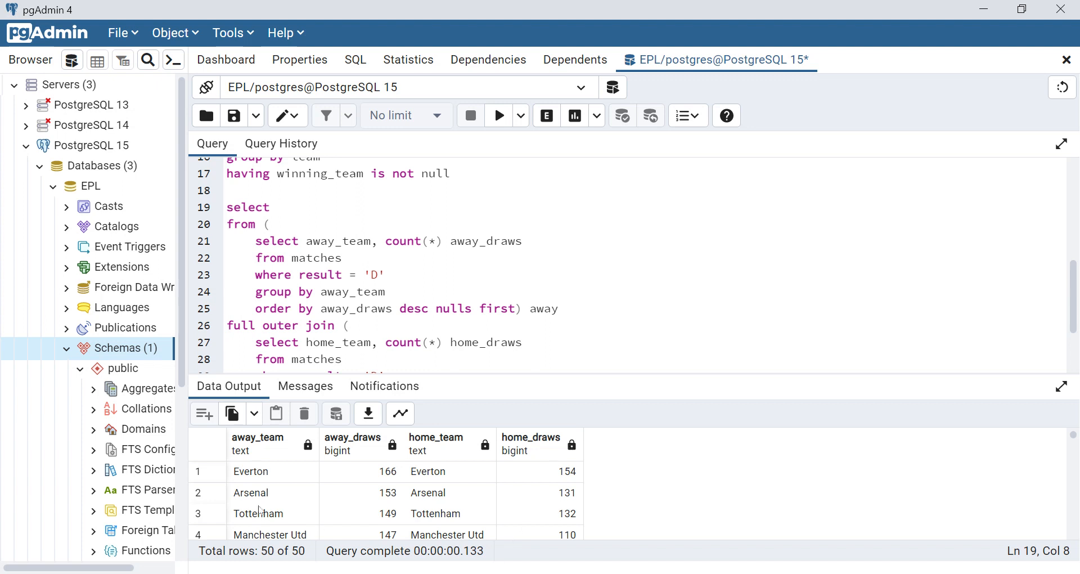
# Replace the select list's team columns with coalesce(away_team, home_team)
pyautogui.write('c')
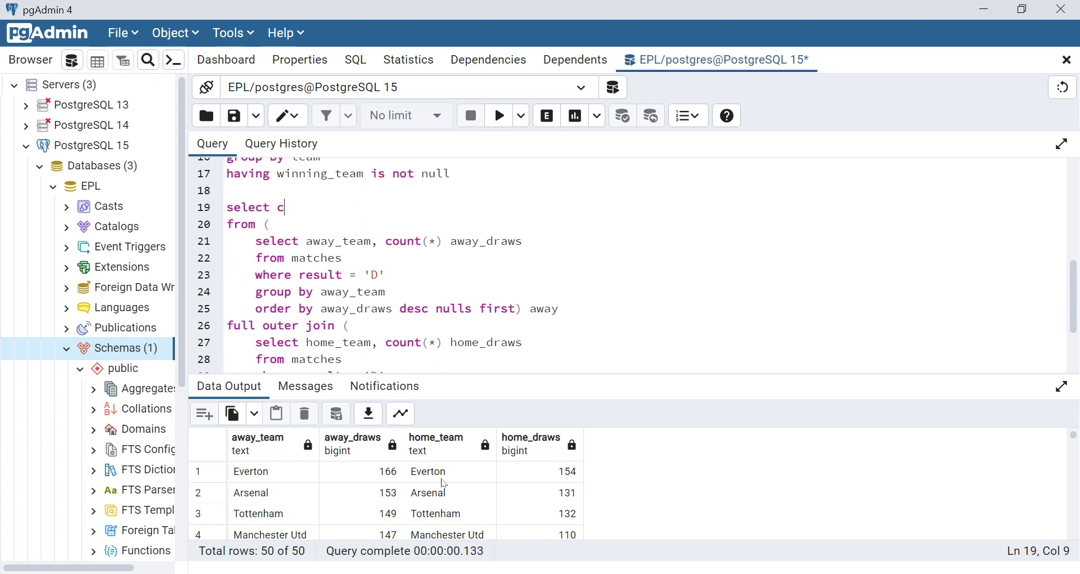
pyautogui.write('oaleasce')
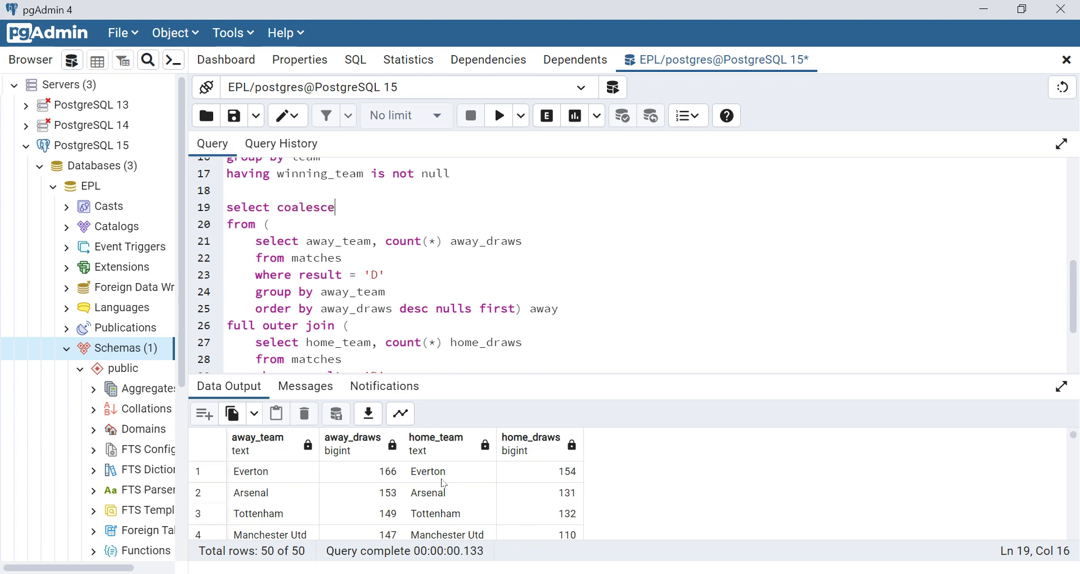
pyautogui.write('(')
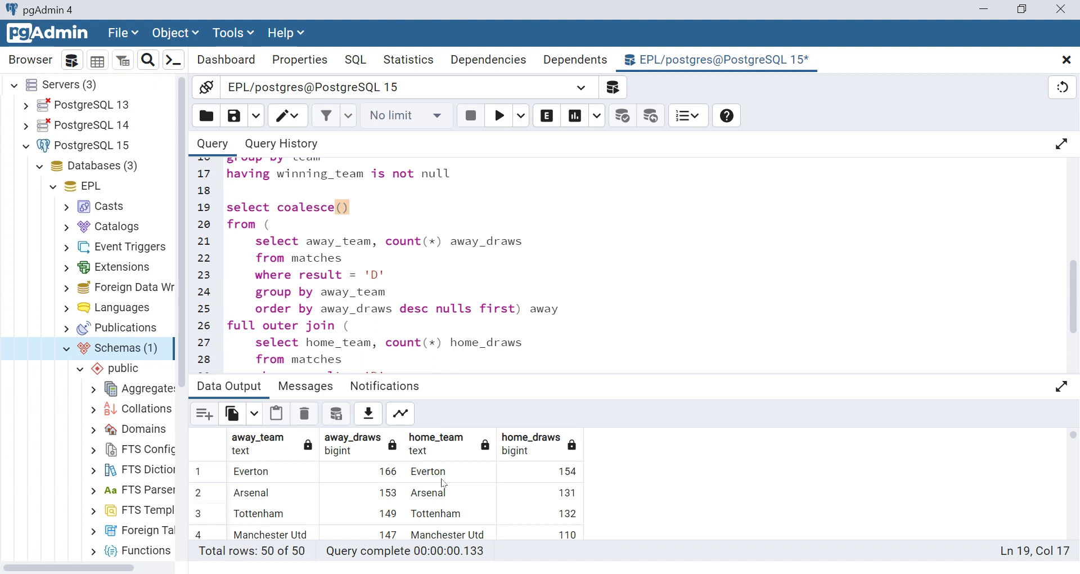
pyautogui.write('away_team')
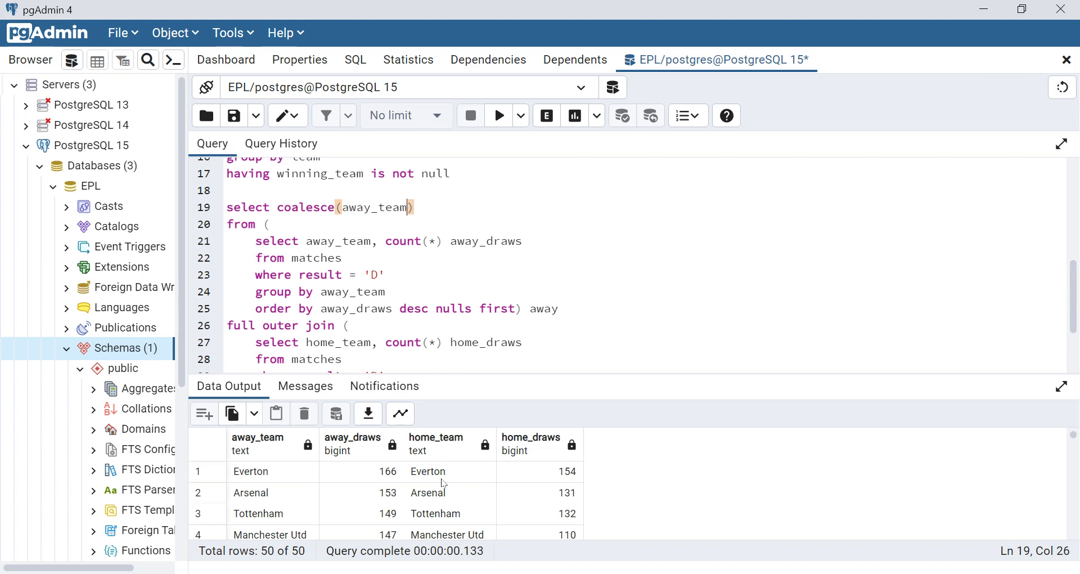
pyautogui.write(', home_t')
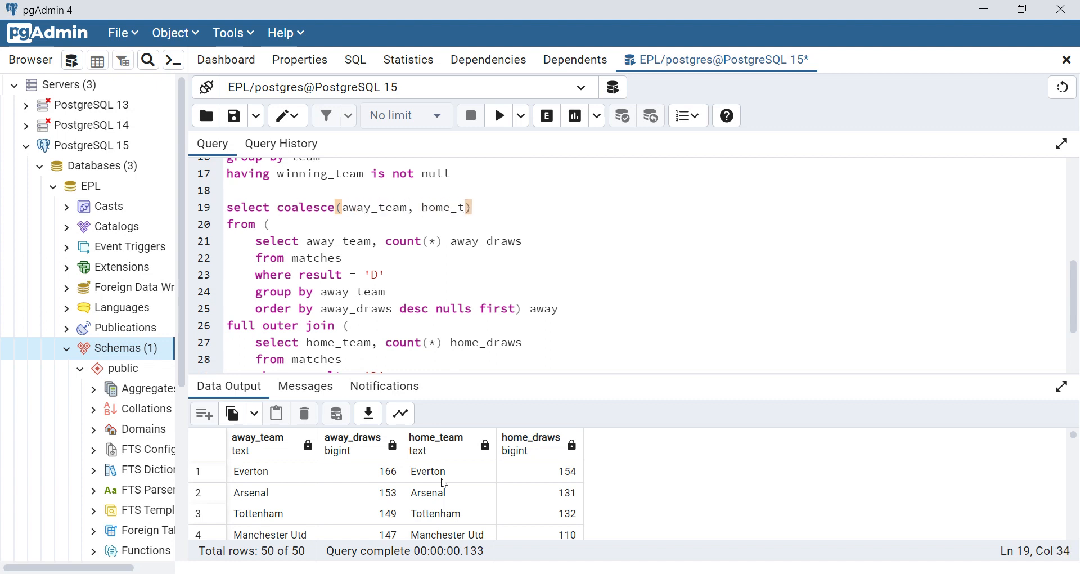
pyautogui.write('eam')
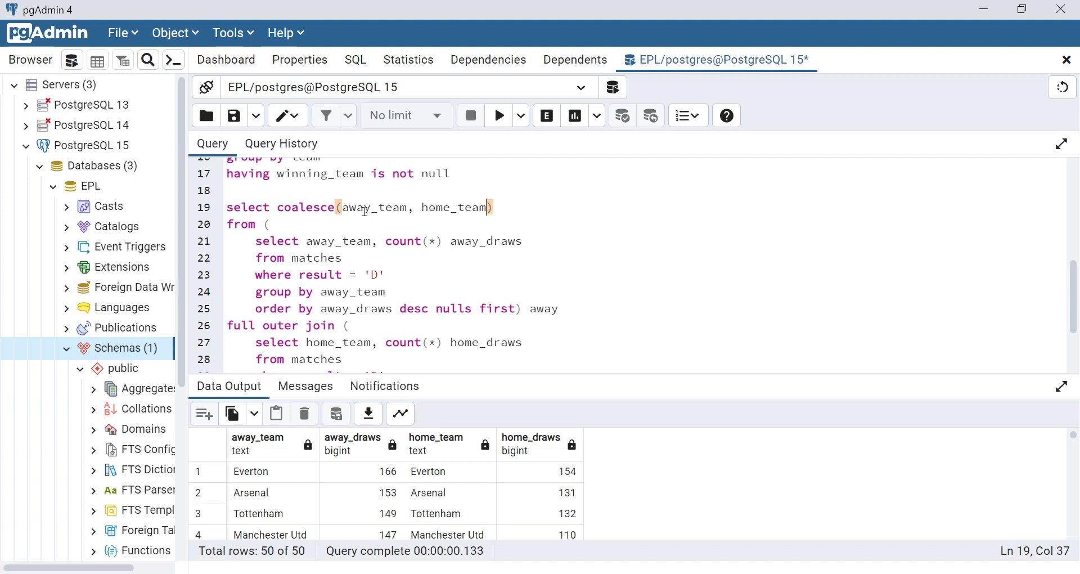
pyautogui.moveTo(466, 207)
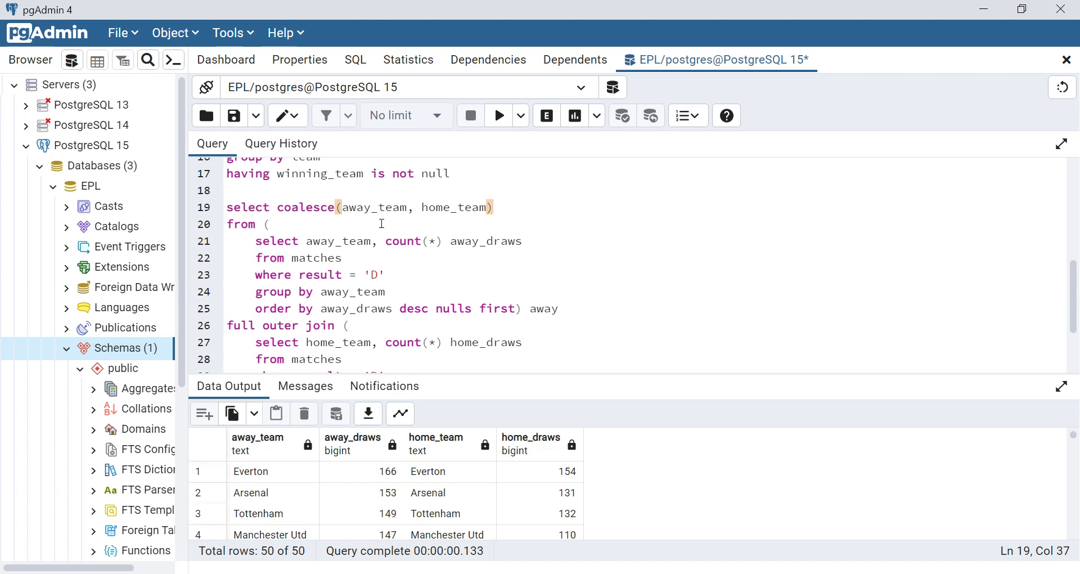
# Add away_draws + home_draws aliased as total_draws to the select list
pyautogui.click(506, 207)
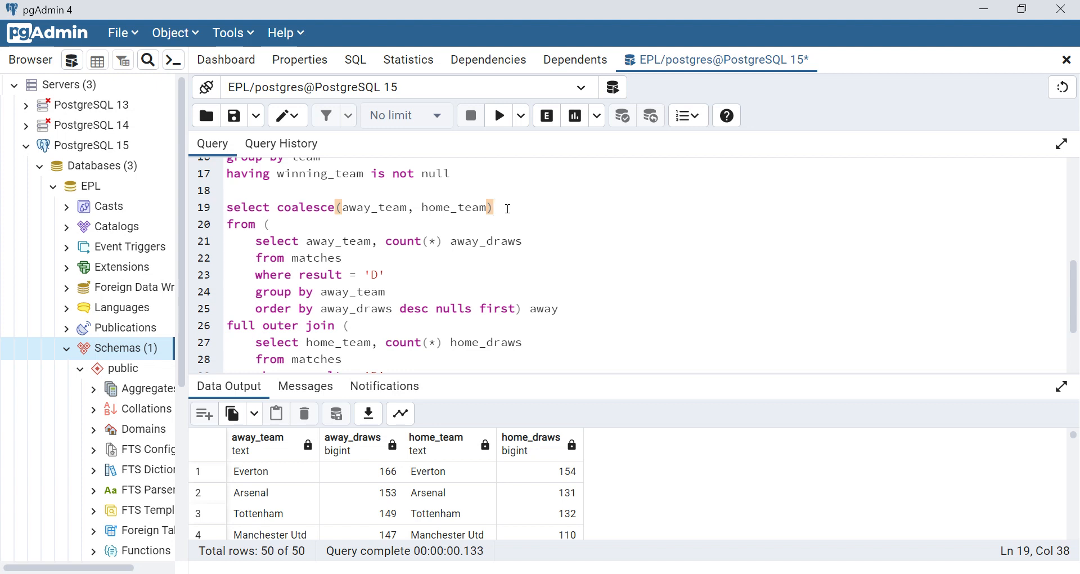
pyautogui.write(',')
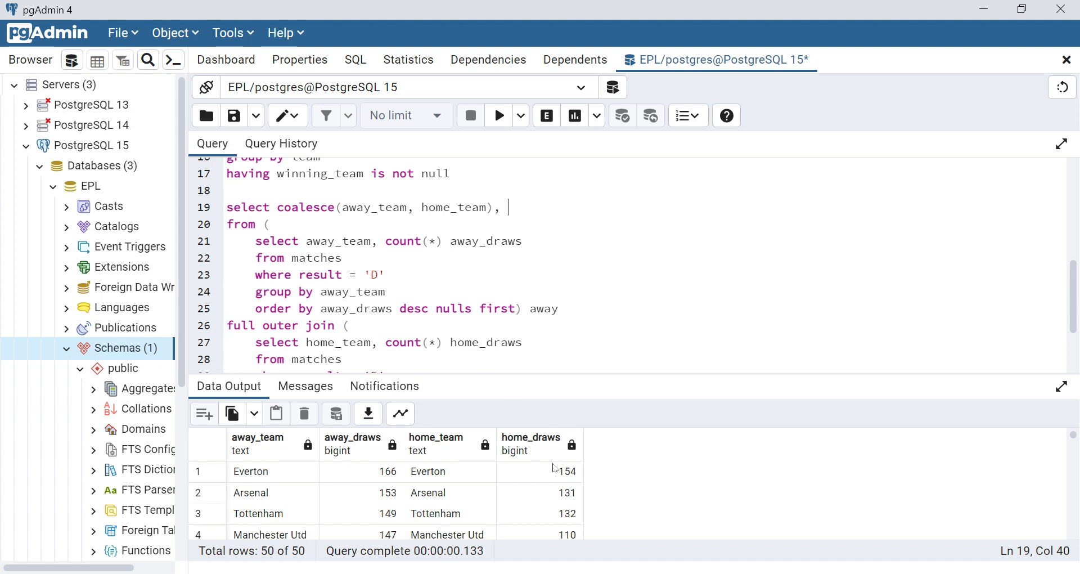
pyautogui.write('away_dra')
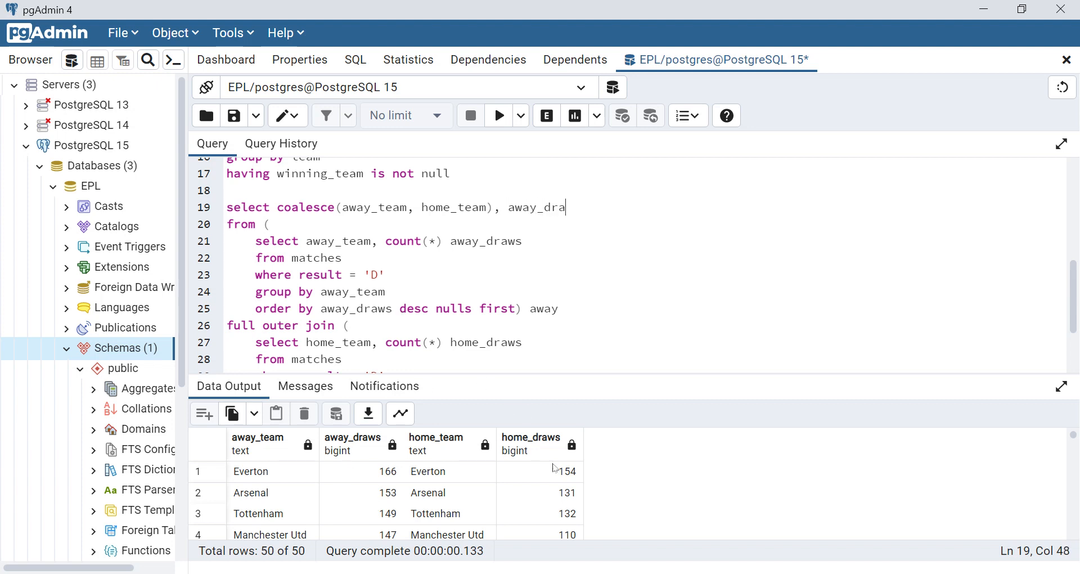
pyautogui.write('+ hom')
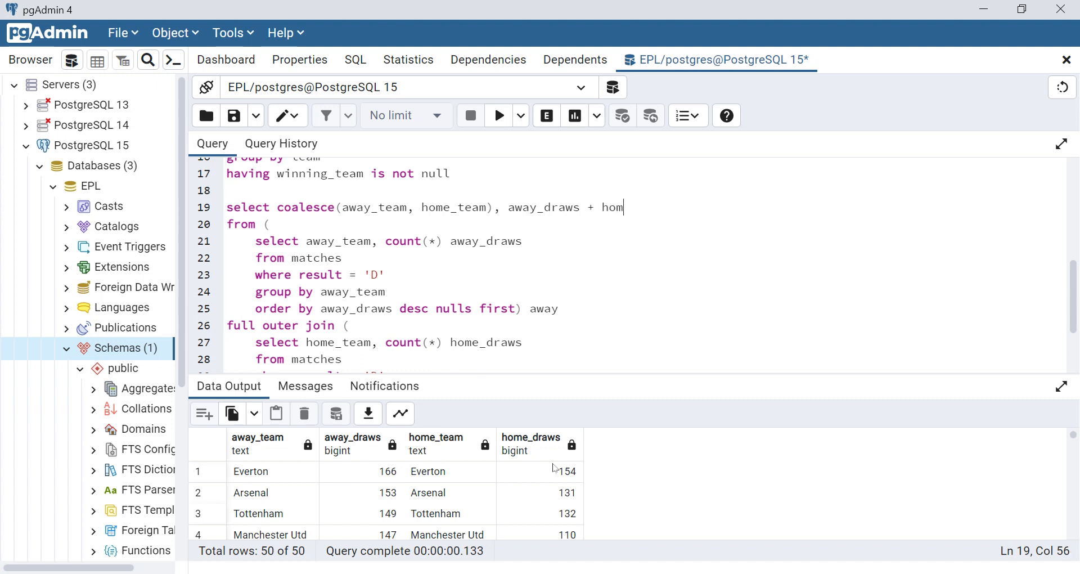
pyautogui.write('e_draws')
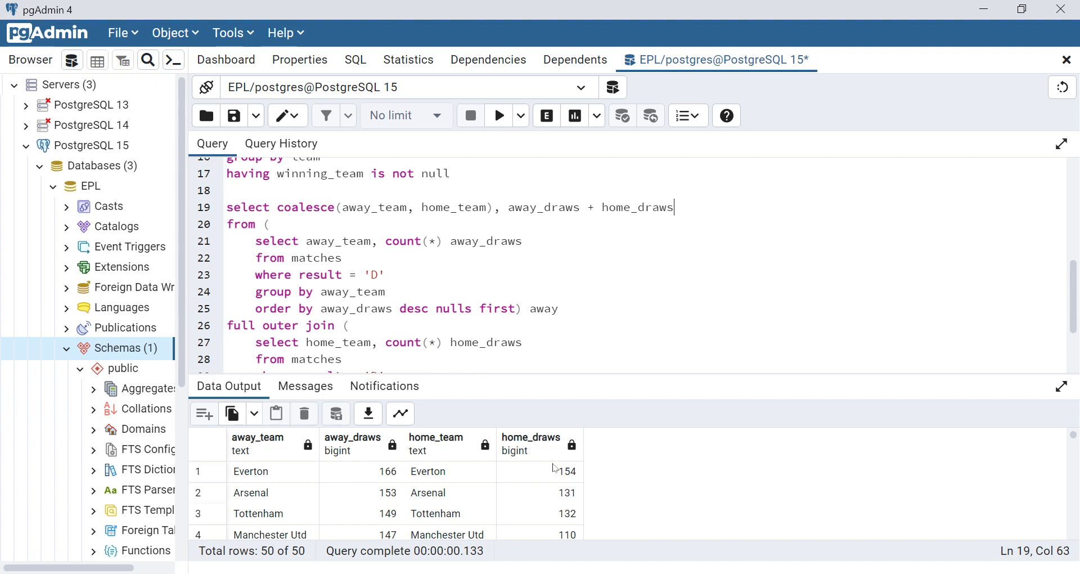
pyautogui.write('t')
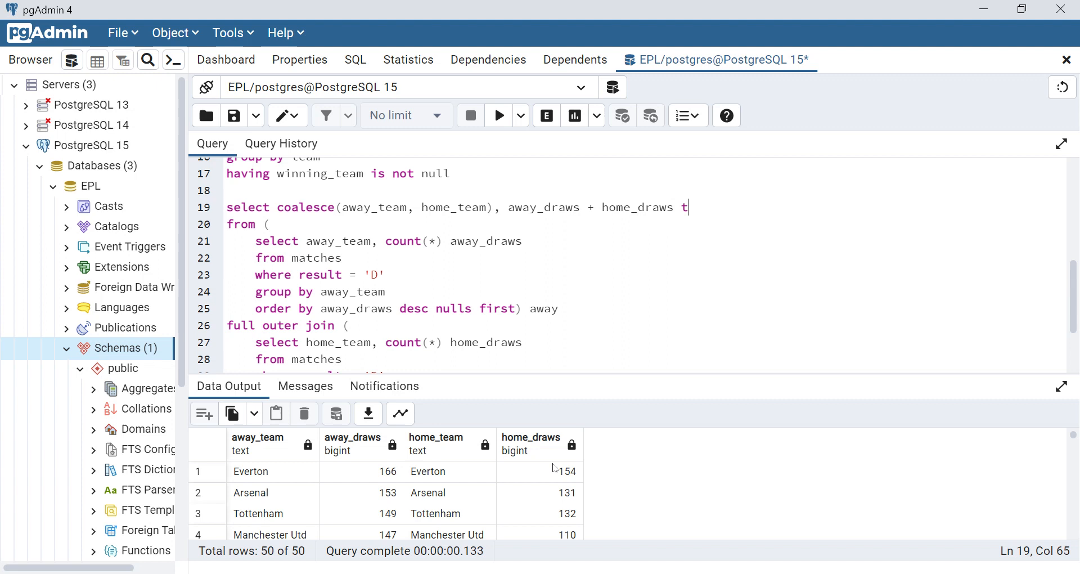
pyautogui.write('otal_draw')
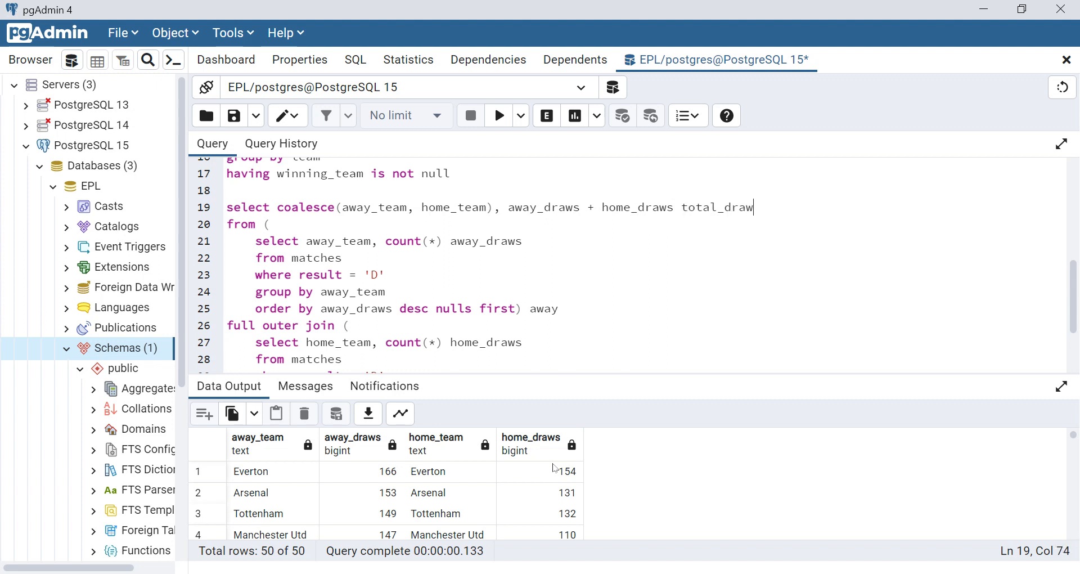
pyautogui.write('s')
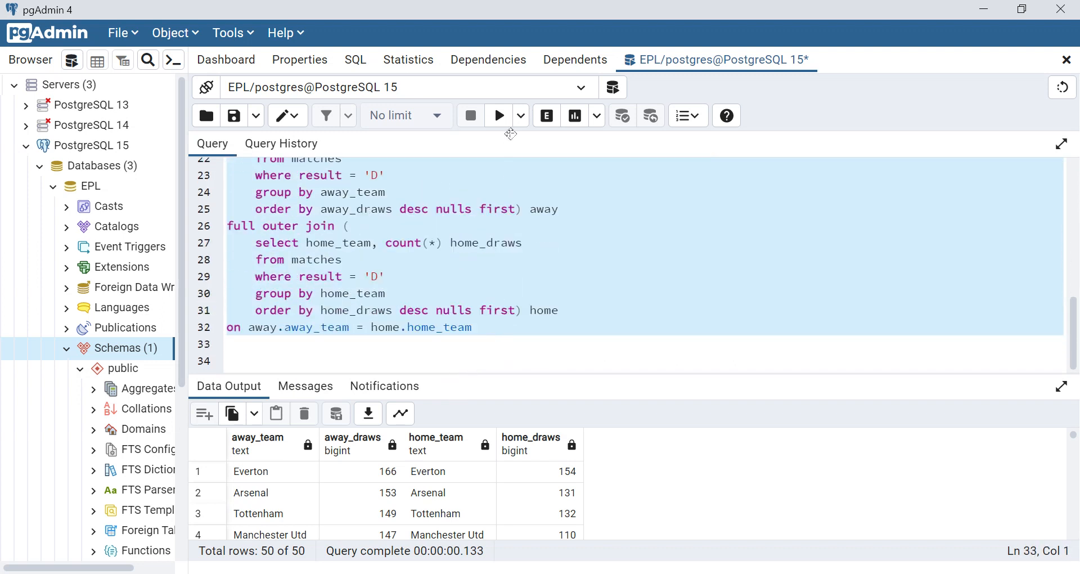
# Run the draws query, returning one row per team led by Everton with 320 total_draws
pyautogui.click(498, 115)
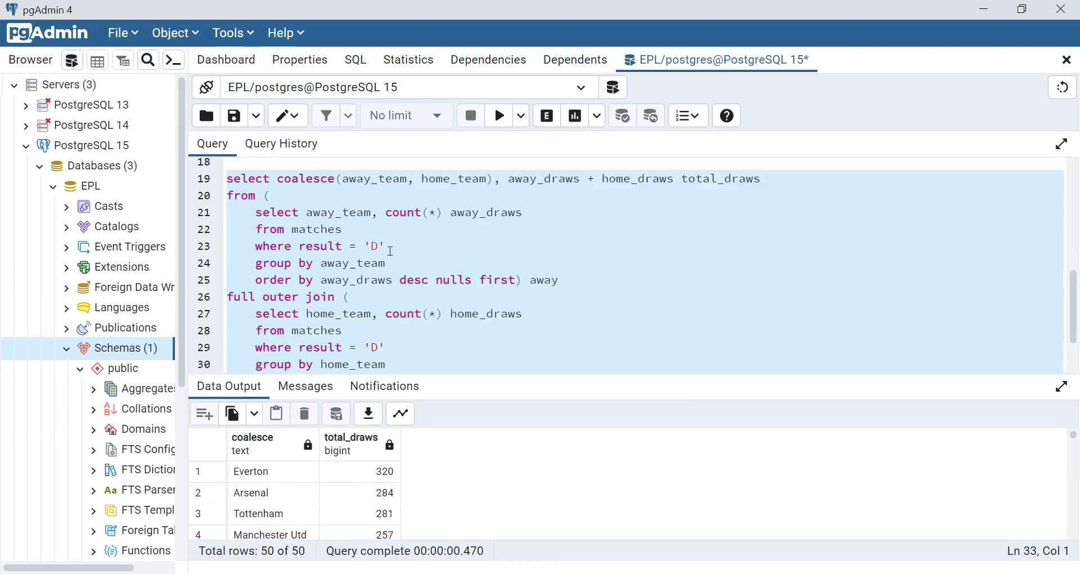
pyautogui.scroll(3)
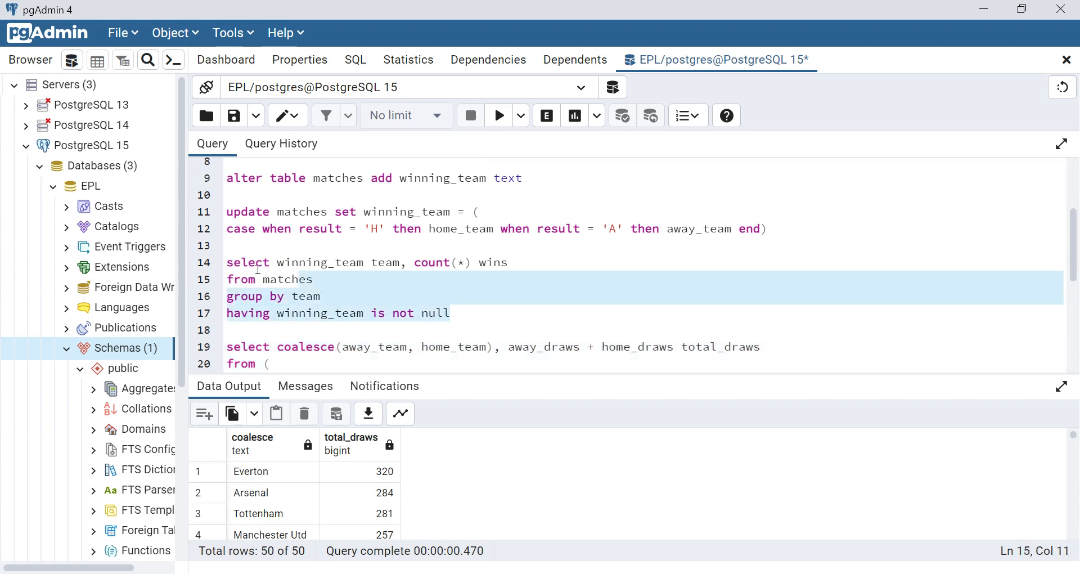
# Wrap the wins and draws queries as CTEs: with wins as (...), draws as (...)
pyautogui.click(261, 279)
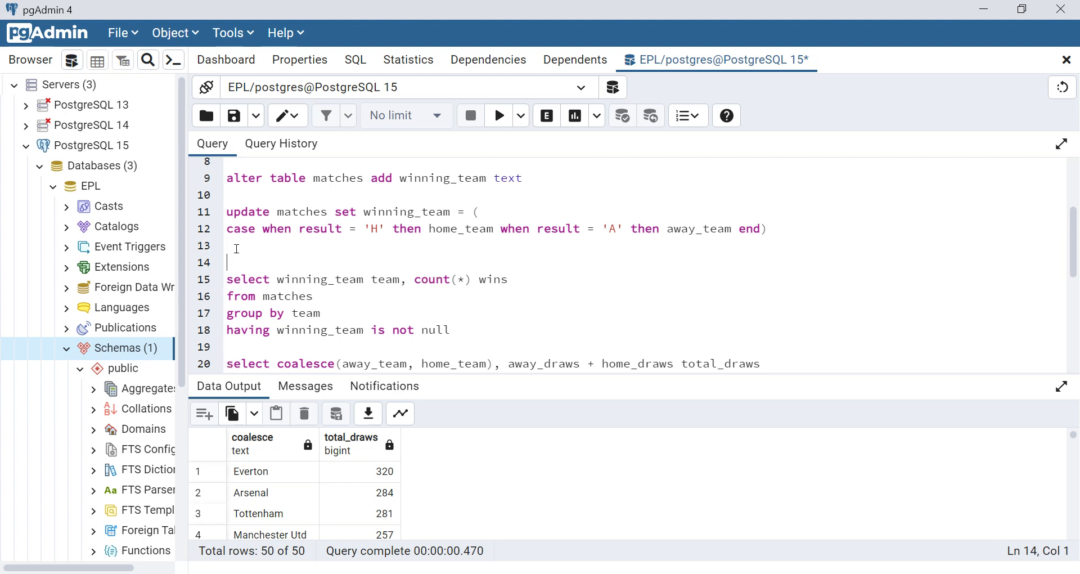
pyautogui.write('with')
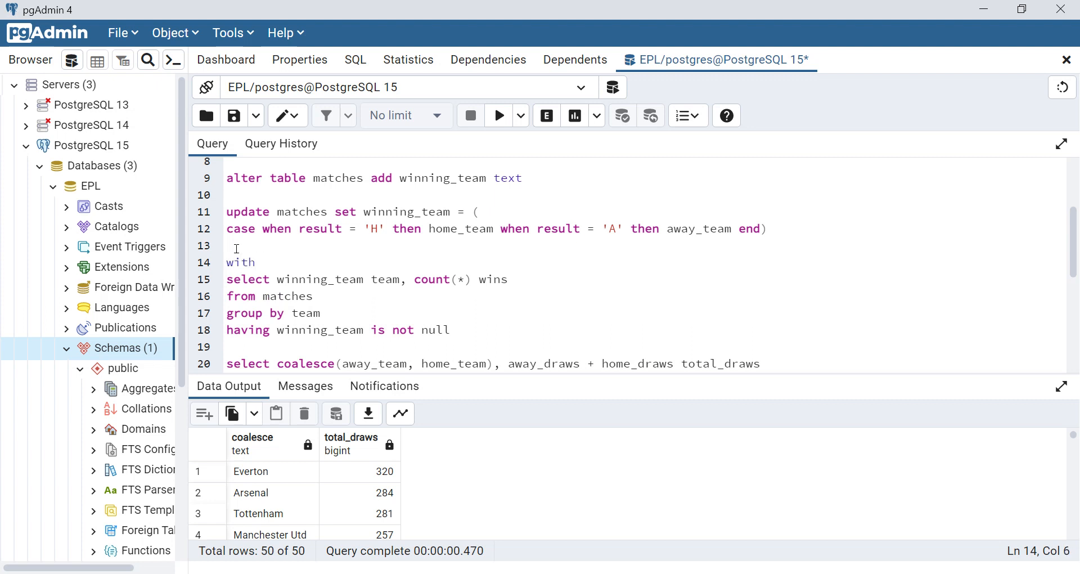
pyautogui.write('wins as')
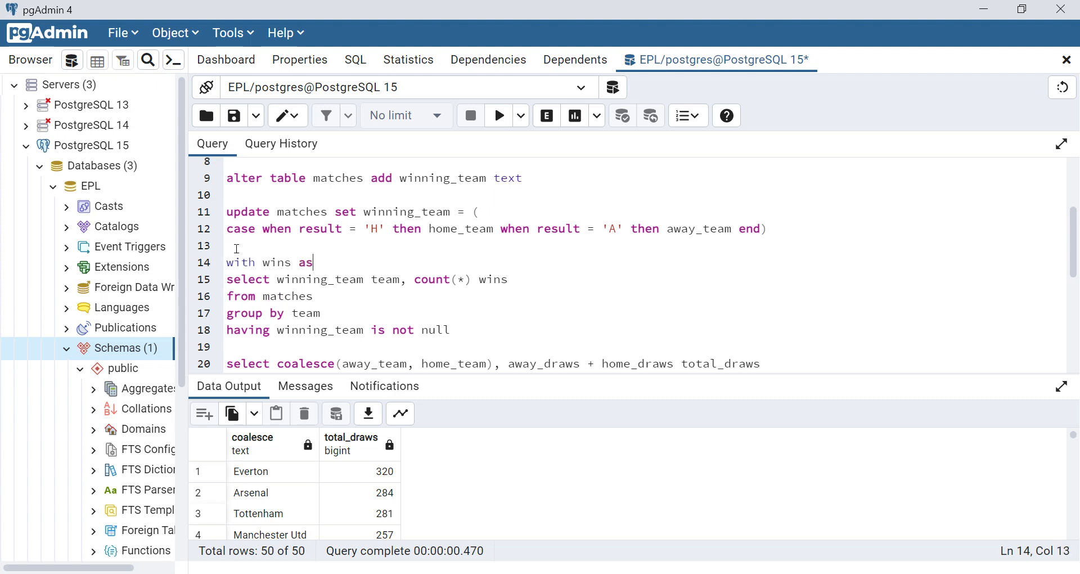
pyautogui.write('(')
pyautogui.click(642, 330)
pyautogui.write(')')
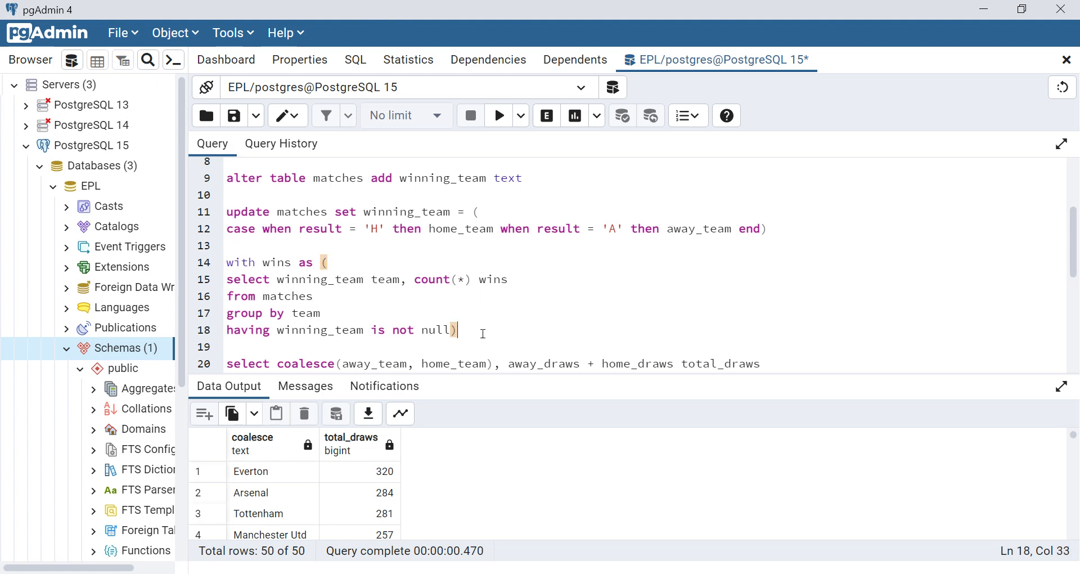
pyautogui.write(',')
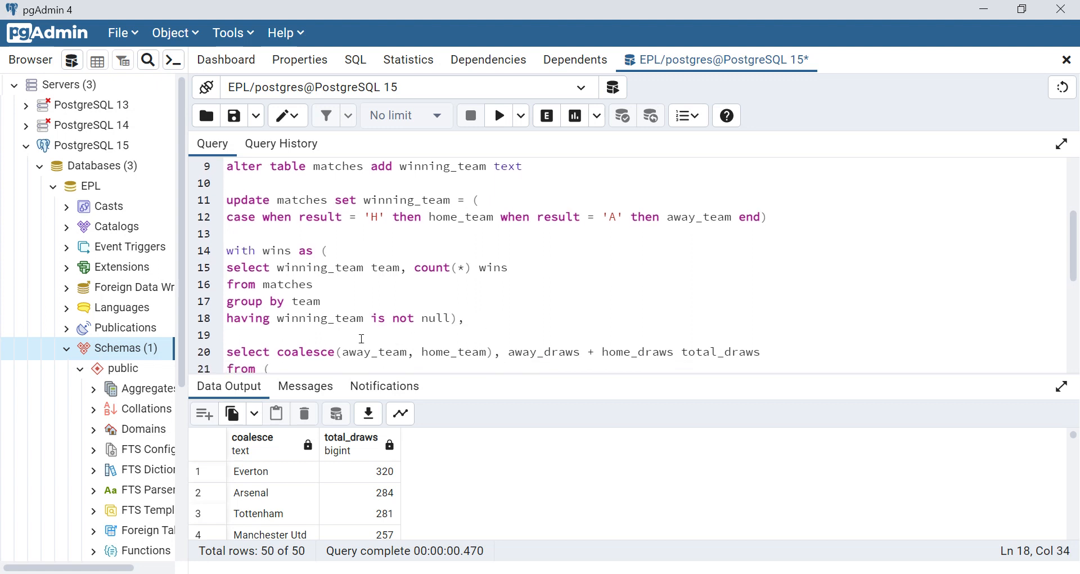
pyautogui.write('draws')
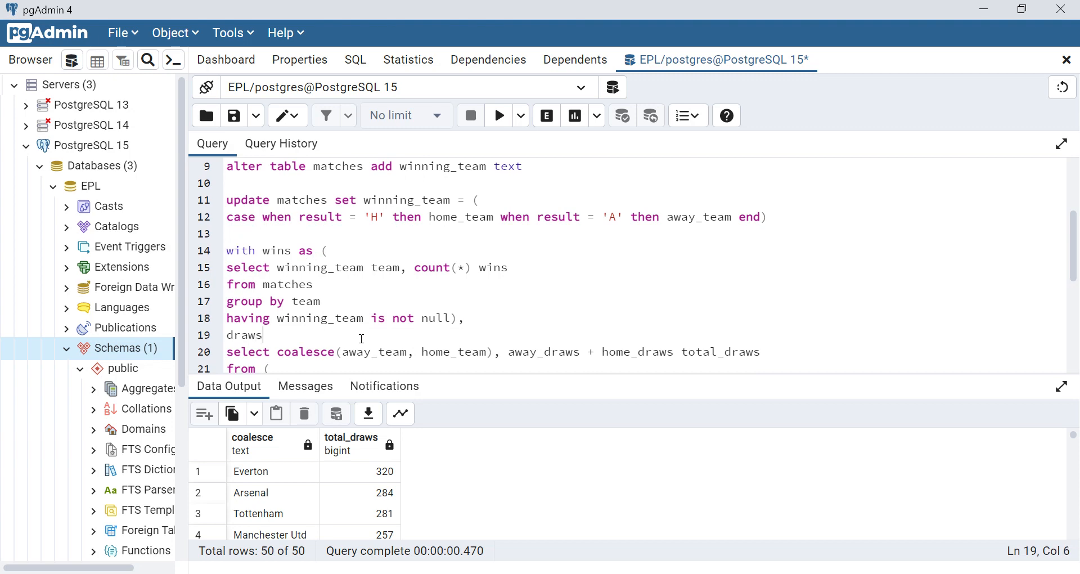
pyautogui.write('as ()')
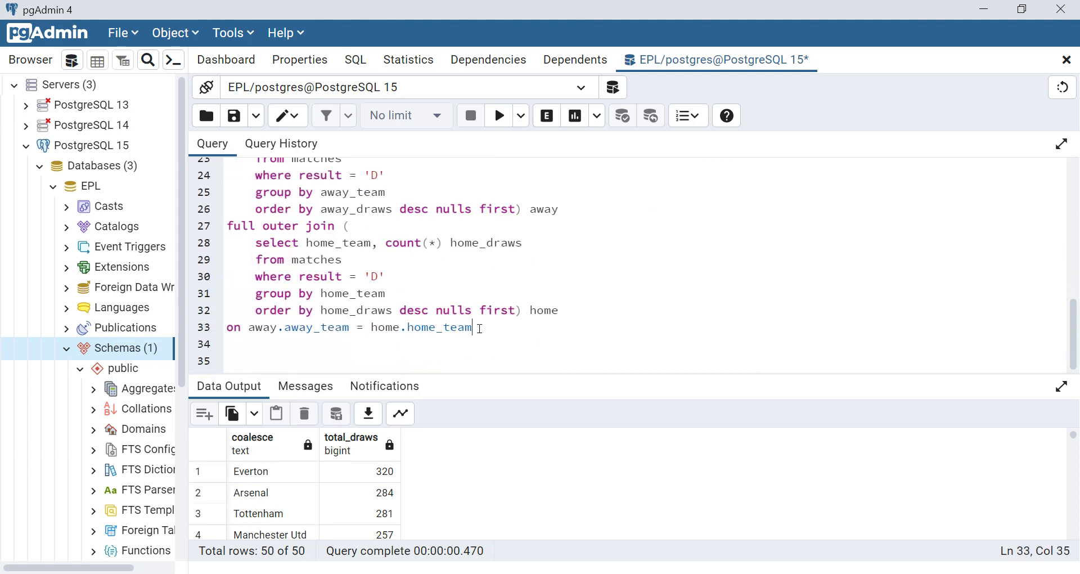
pyautogui.write(')')
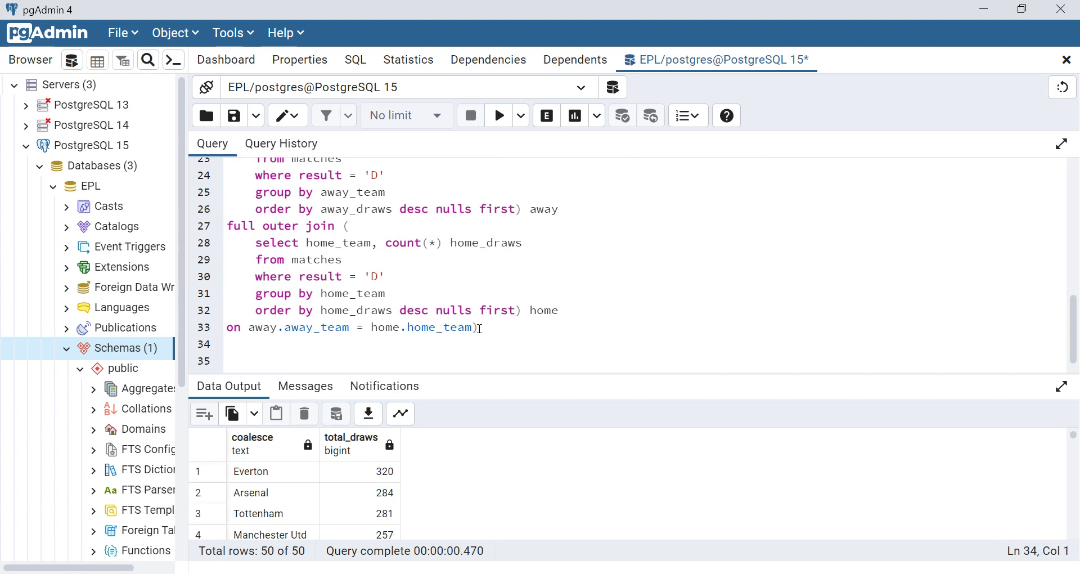
# Alias the coalesce column as team and write select * from wins full outer join draws using (team)
pyautogui.write('se')
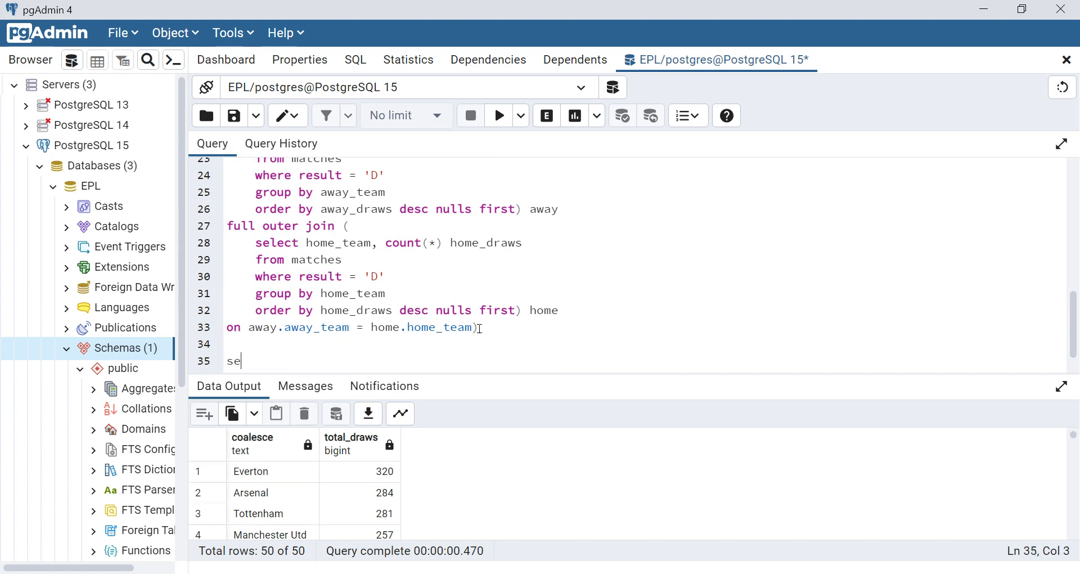
pyautogui.write('lect *')
pyautogui.write('from w')
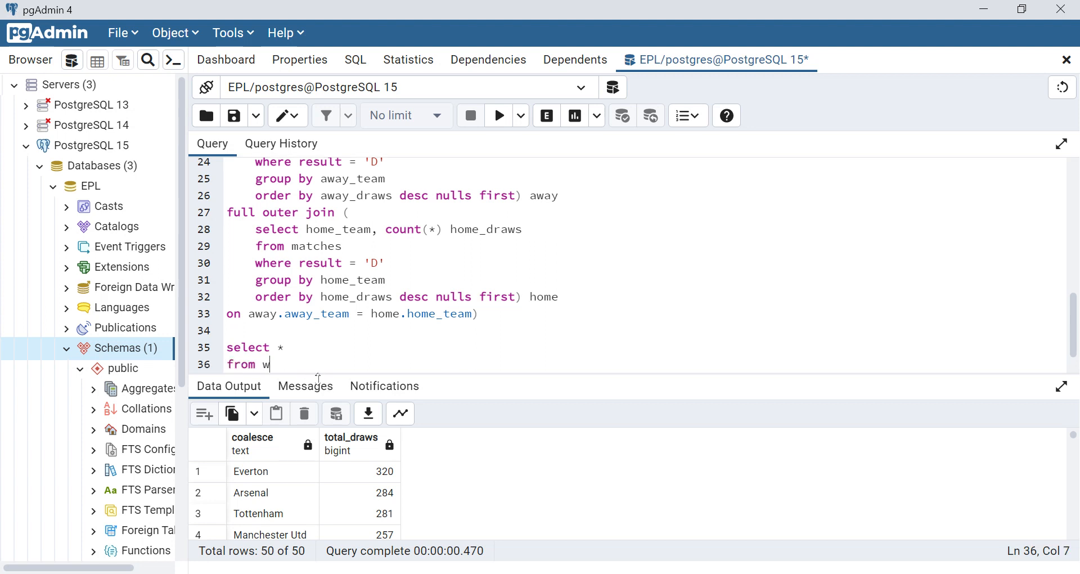
pyautogui.write('ins')
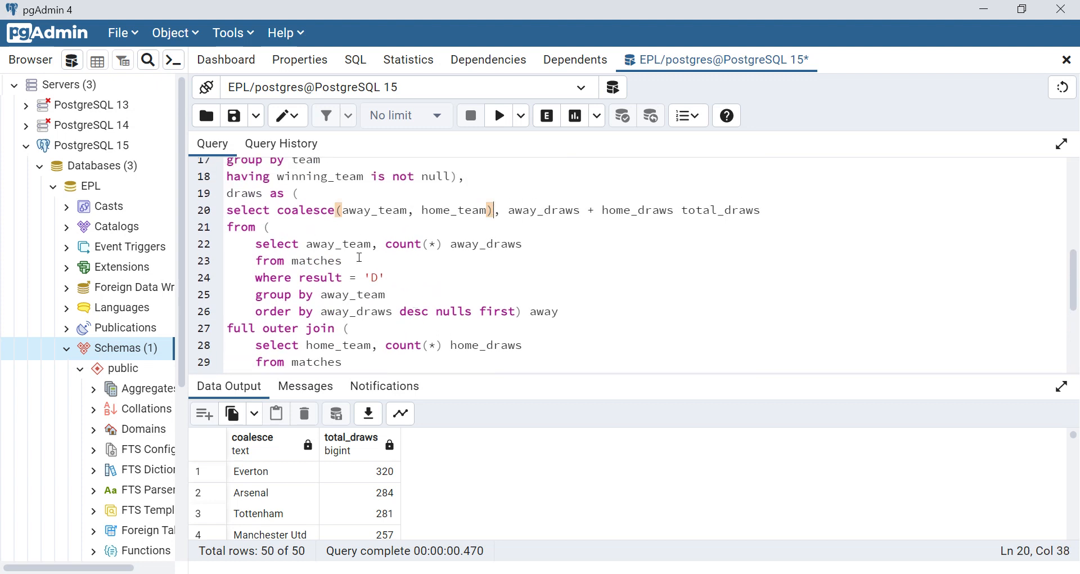
pyautogui.write('team')
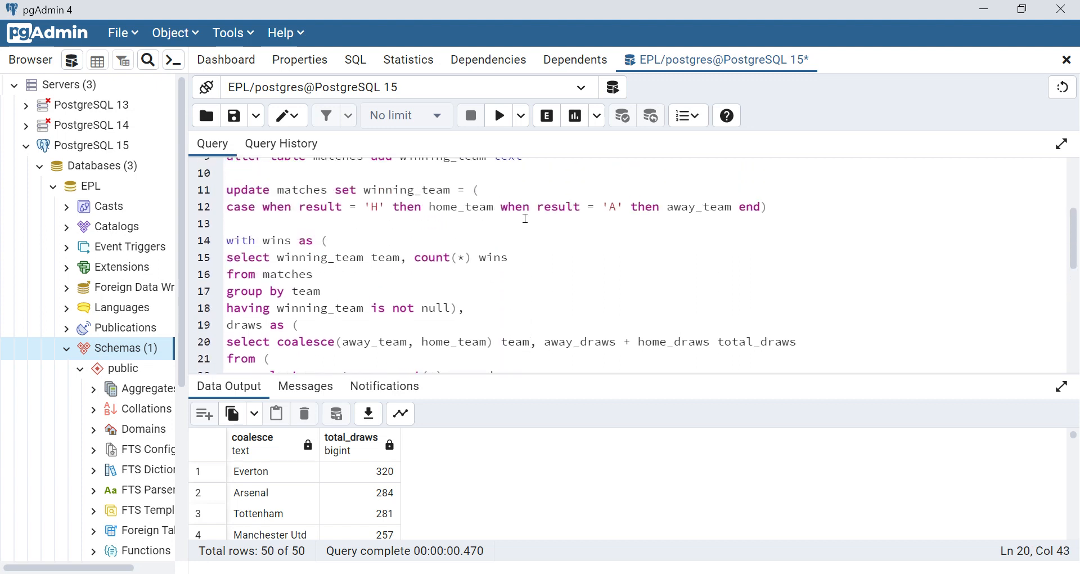
pyautogui.scroll(-3)
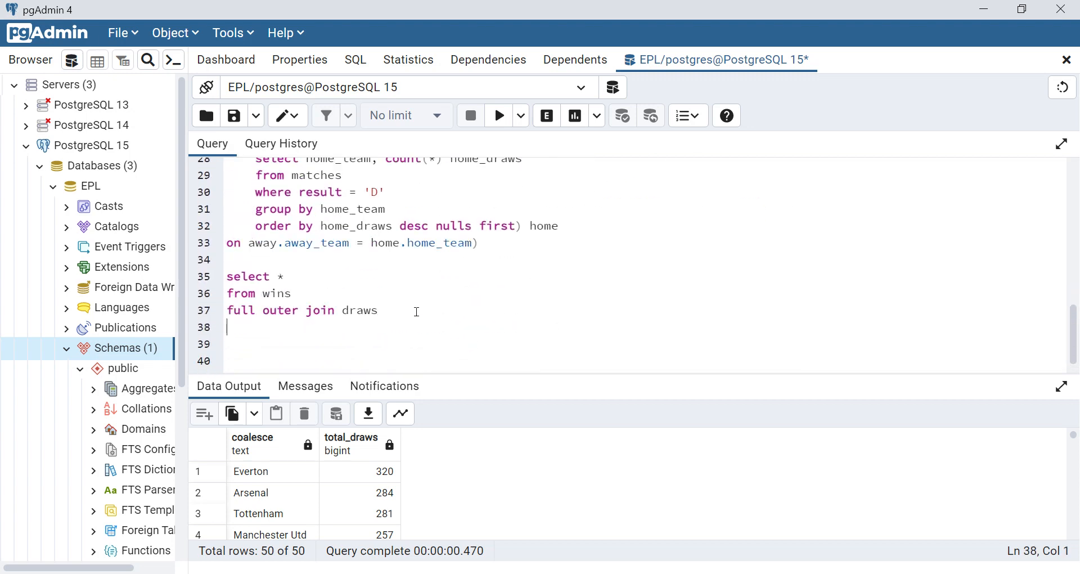
pyautogui.write('using')
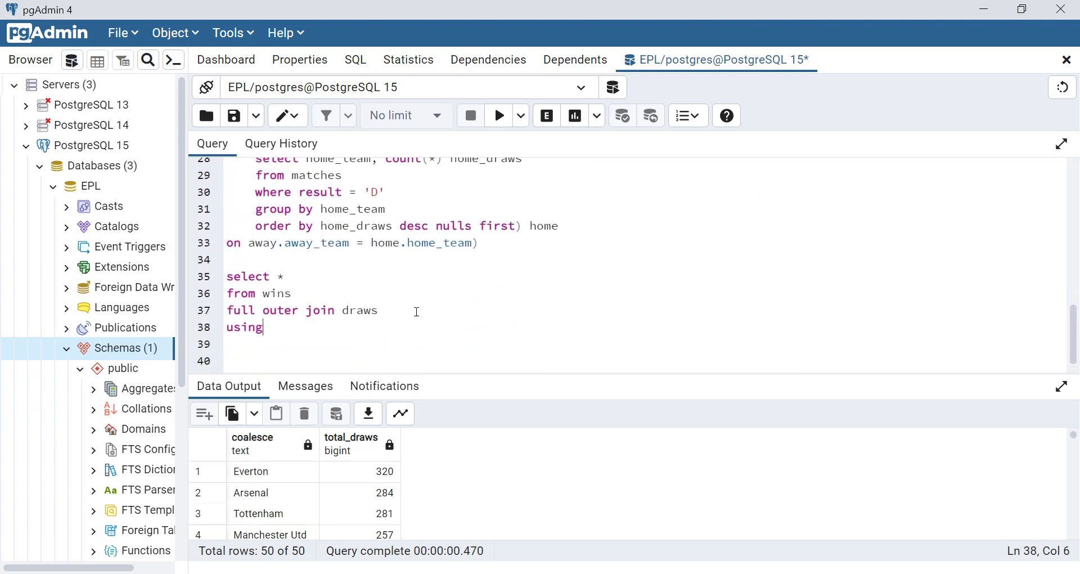
pyautogui.write('(team)')
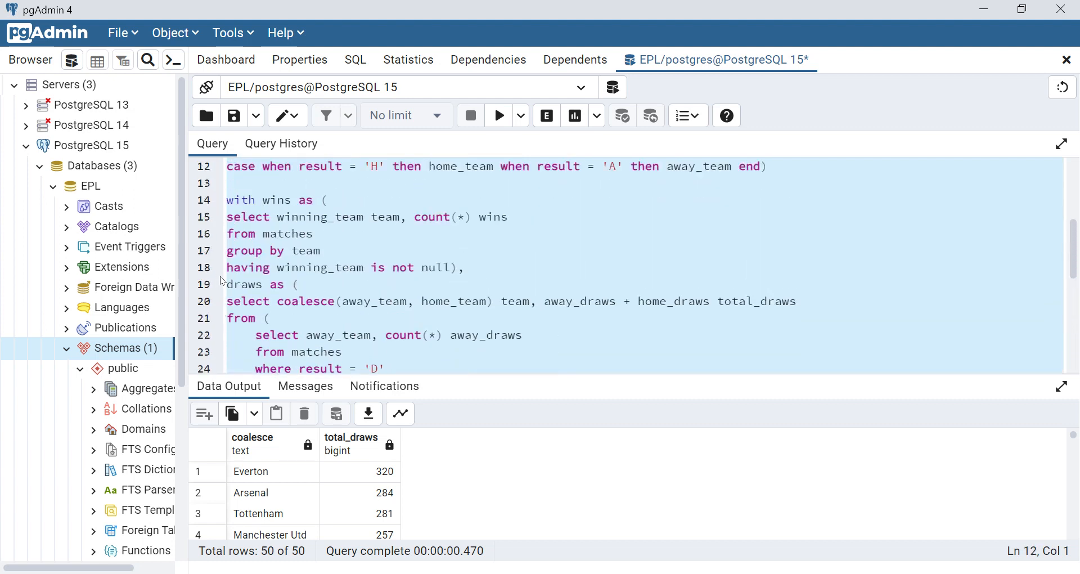
pyautogui.moveTo(500, 116)
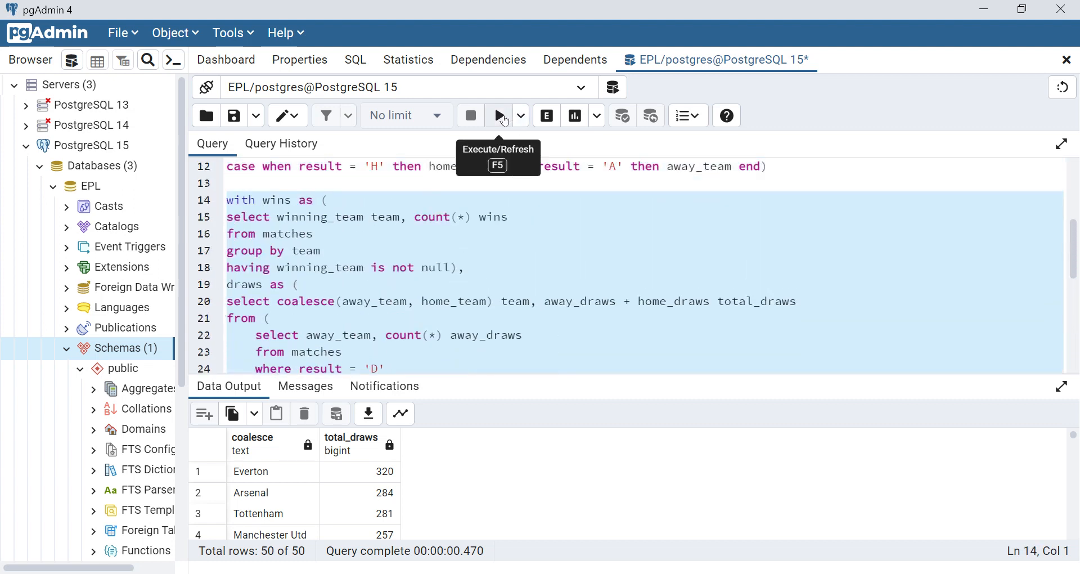
# Run the combined CTE query, listing each team with its wins and total_draws
pyautogui.click(498, 115)
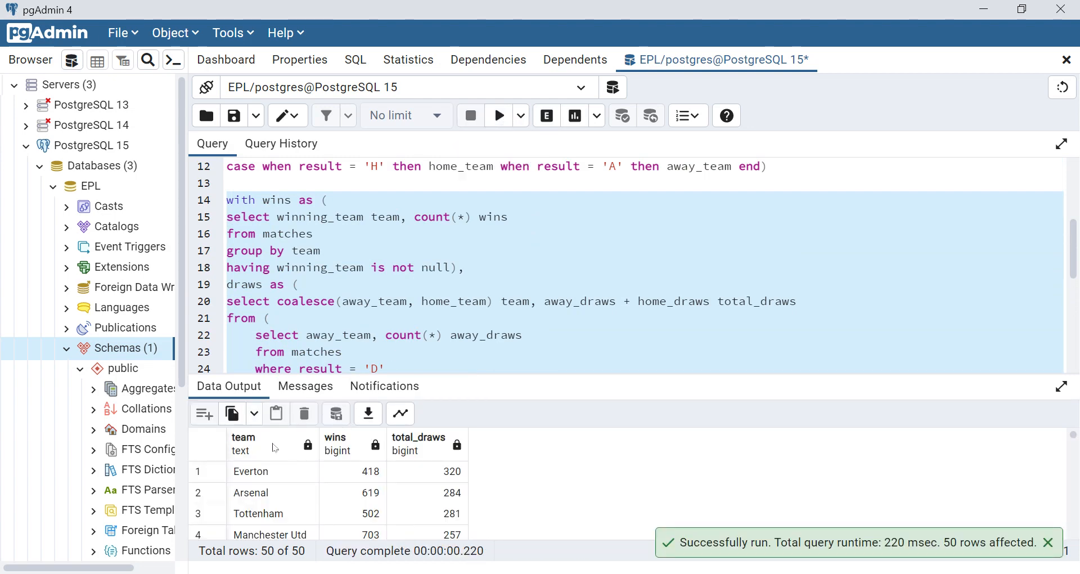
pyautogui.scroll(-3)
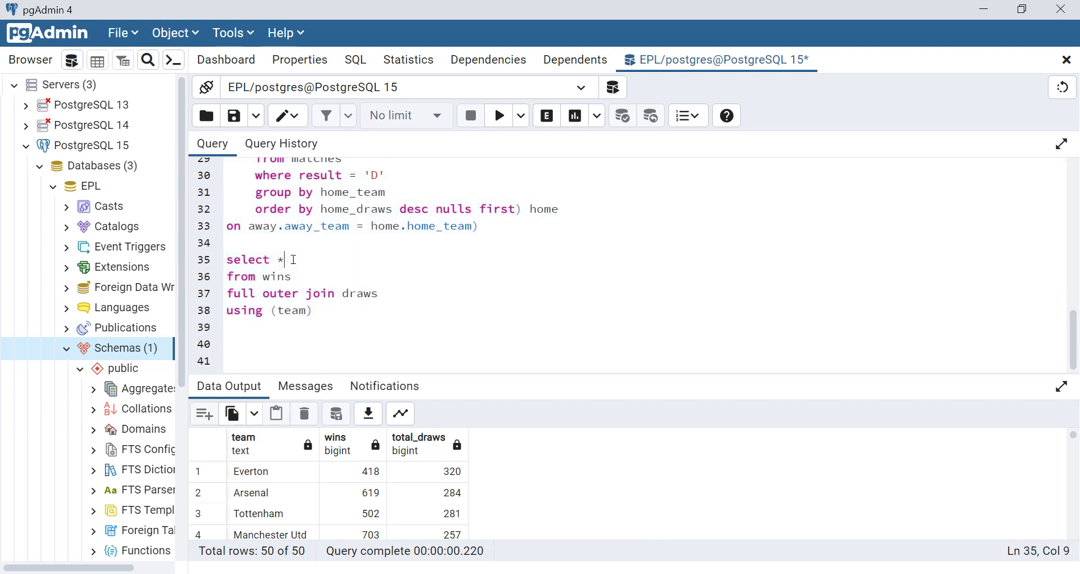
# Change the final select to team, 3*wins + total_draws aliased as total_points
pyautogui.write('team,')
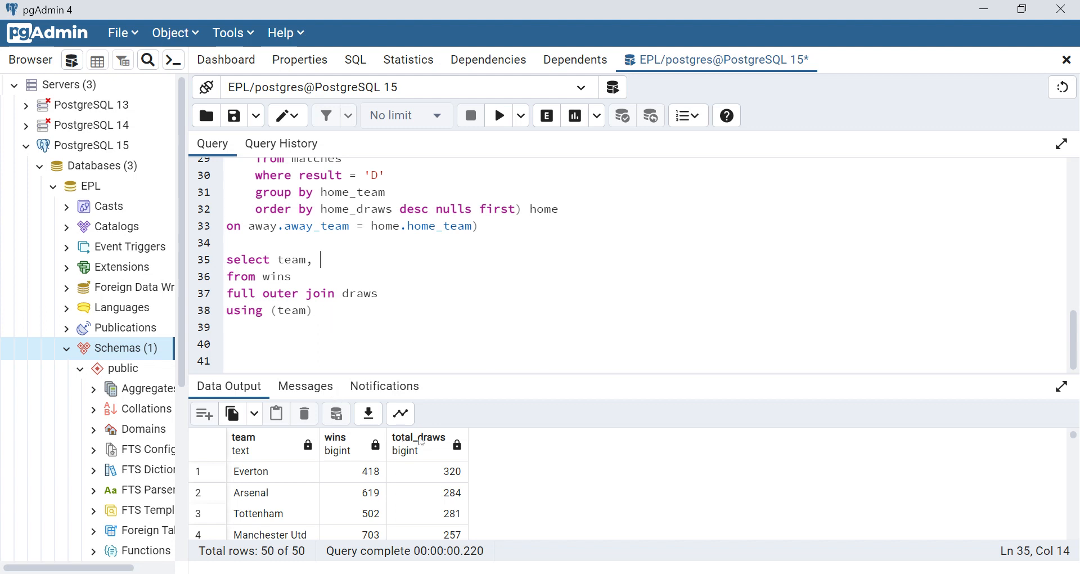
pyautogui.write('3*')
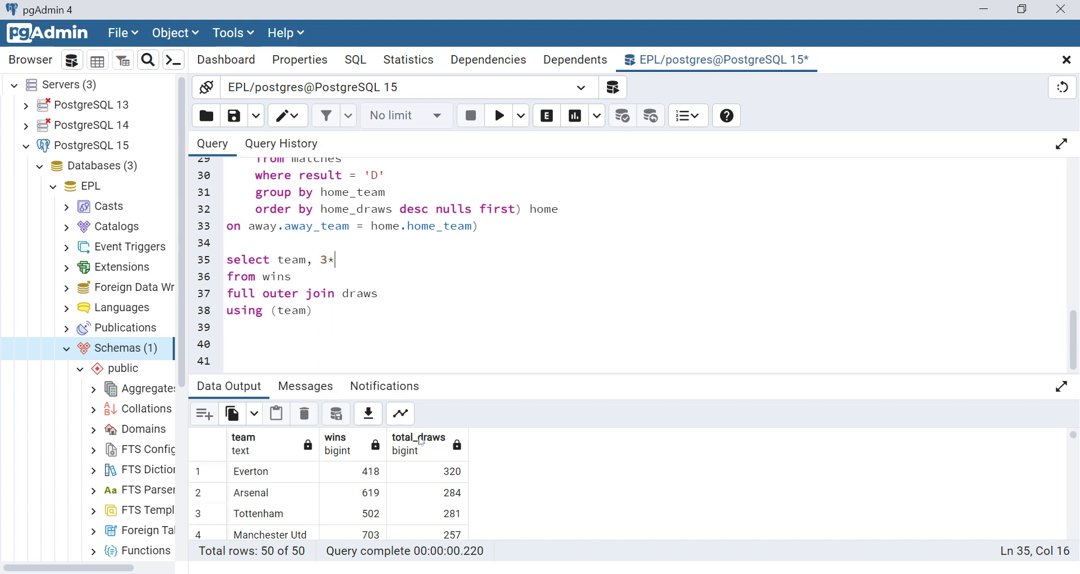
pyautogui.write('wins +')
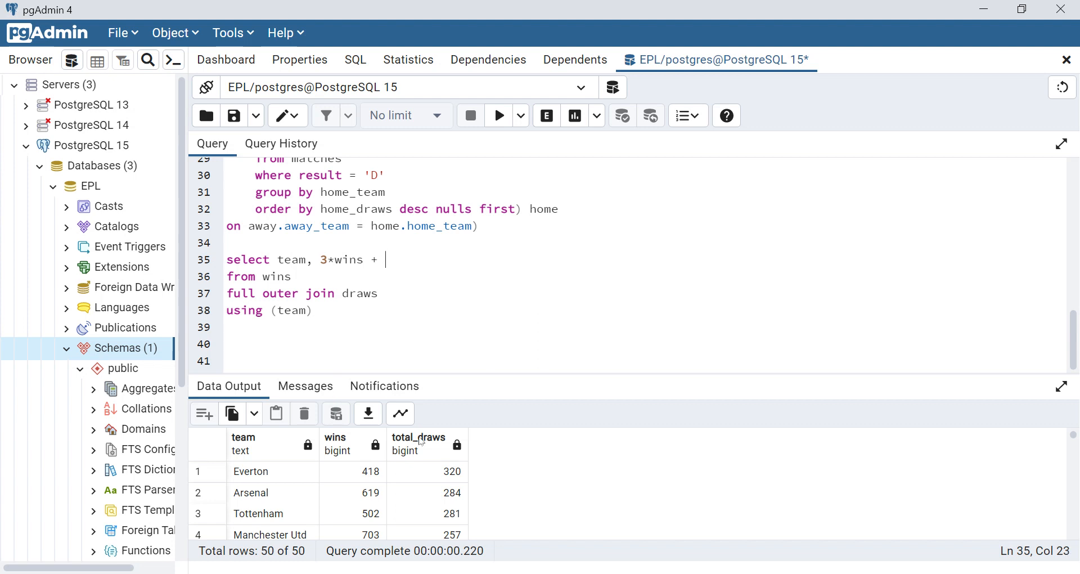
pyautogui.write('total_')
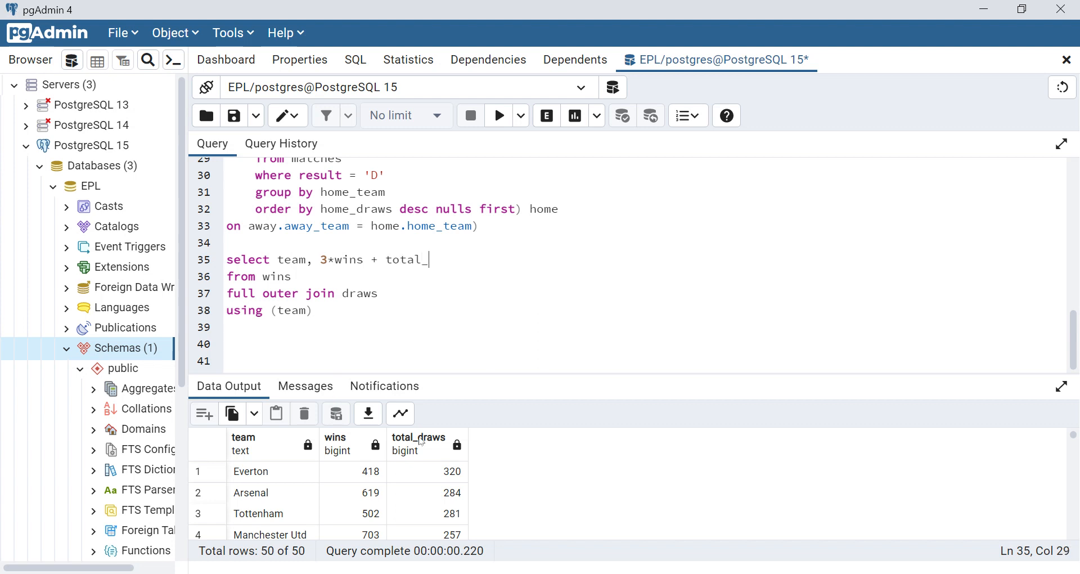
pyautogui.write('draws')
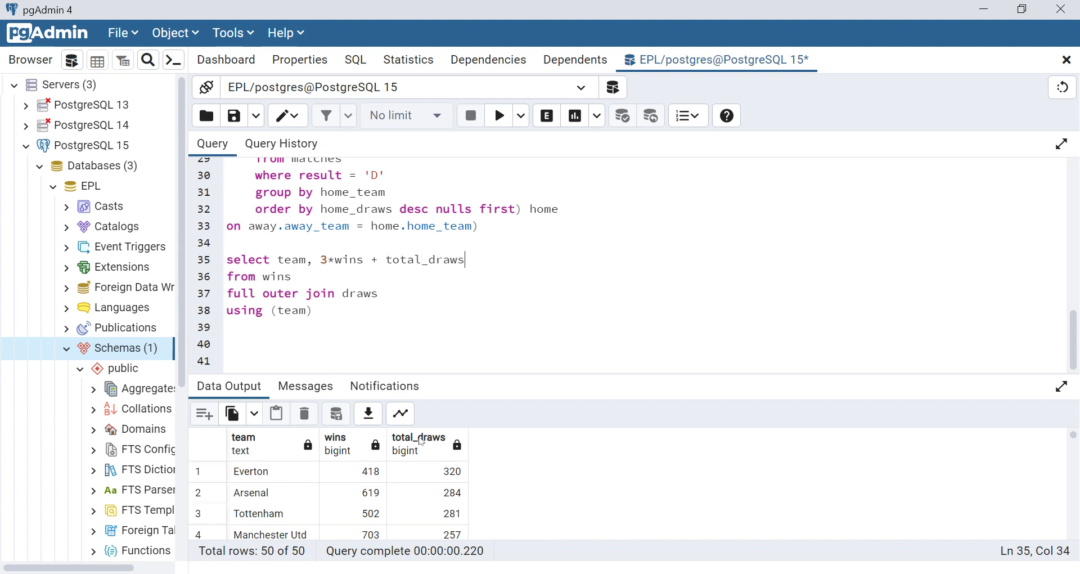
pyautogui.write('t')
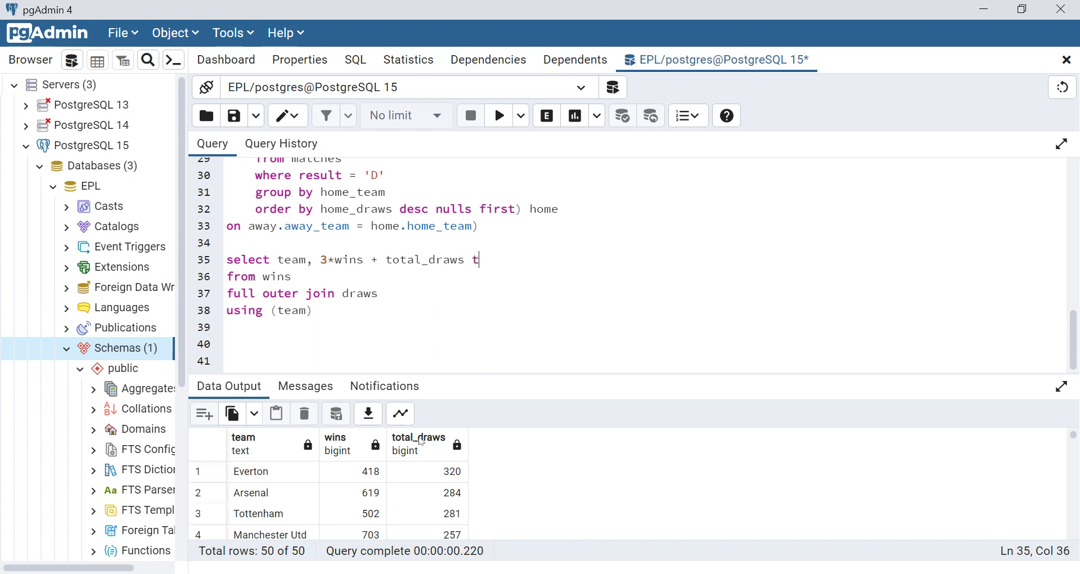
pyautogui.write('otal_po')
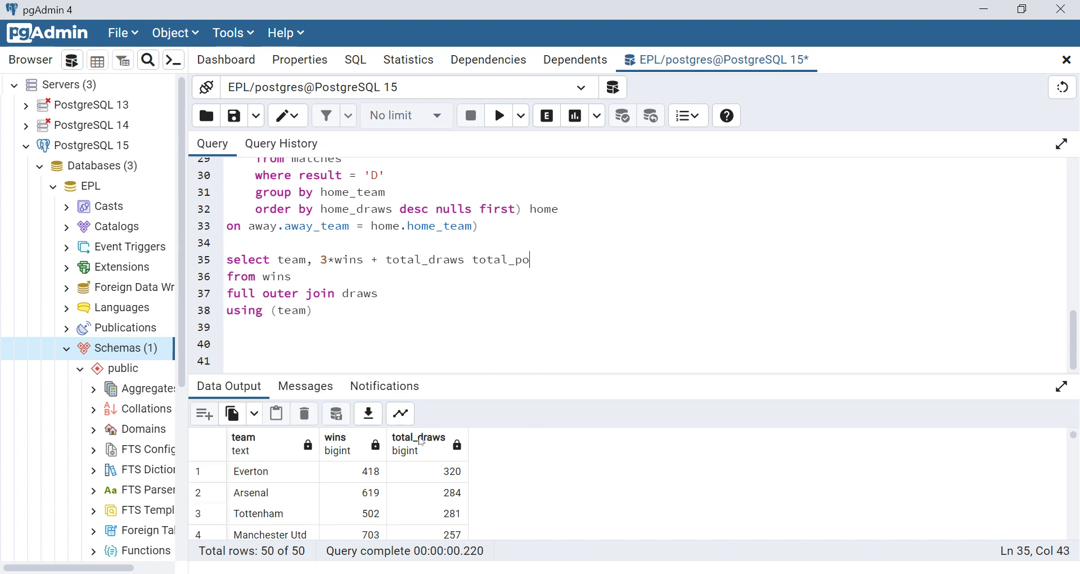
pyautogui.write('ints')
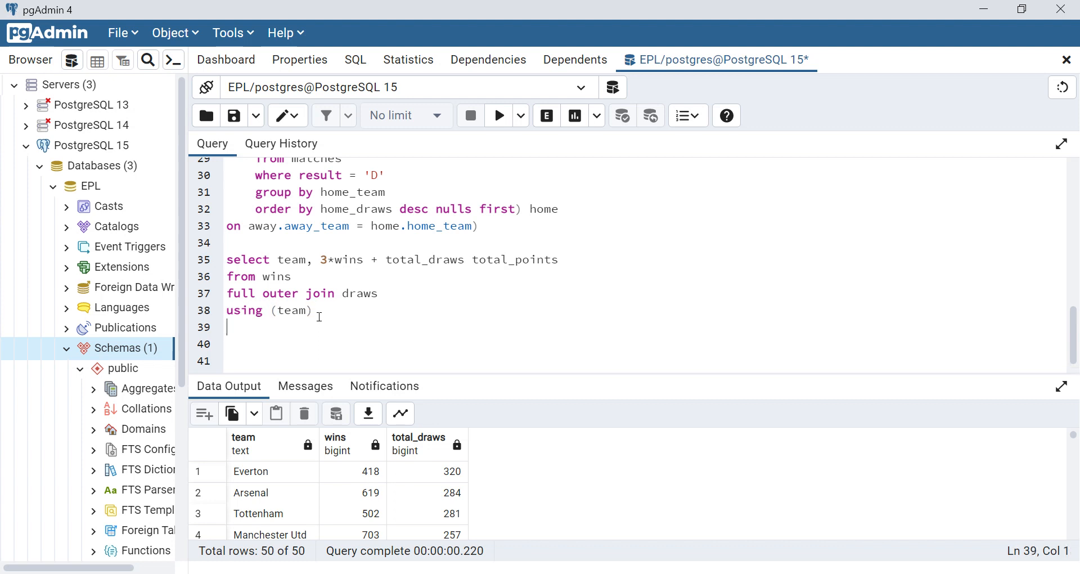
# Add order by 2 desc, 1 asc, then insert the missing comma after the syntax error
pyautogui.write('order by 2 desc')
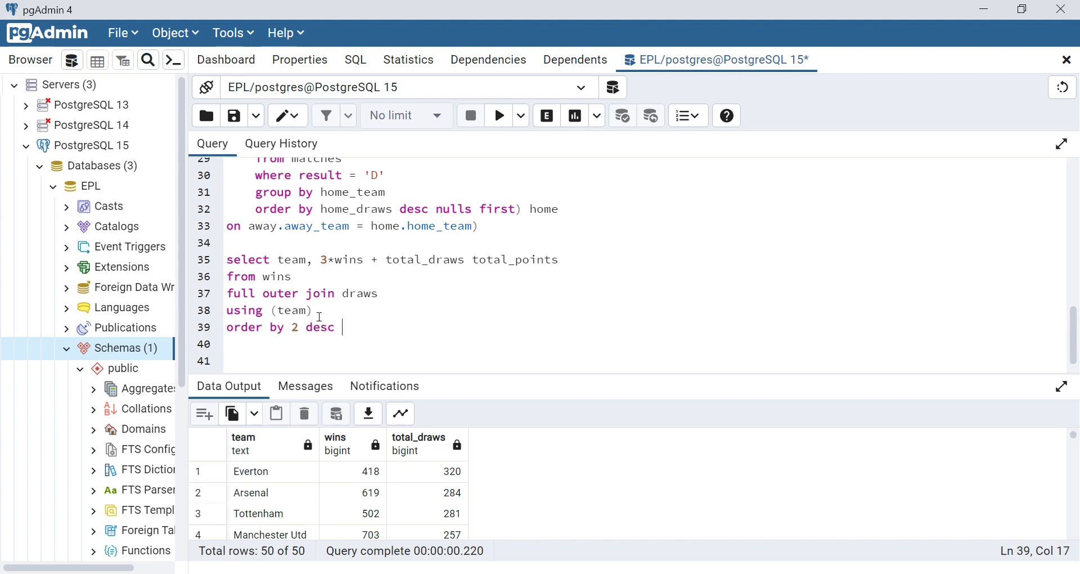
pyautogui.write('1 asc;')
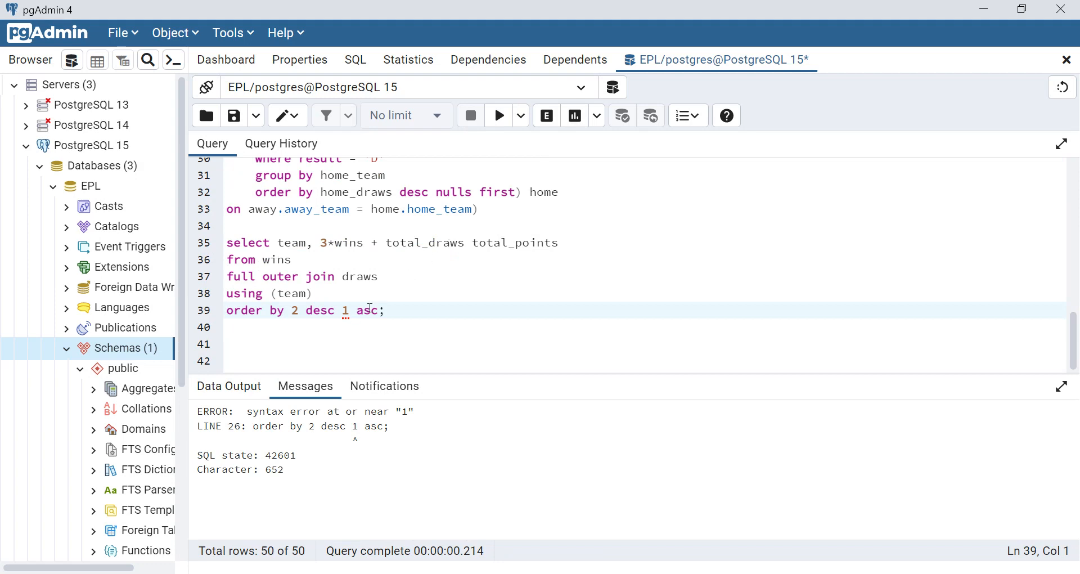
pyautogui.write(',')
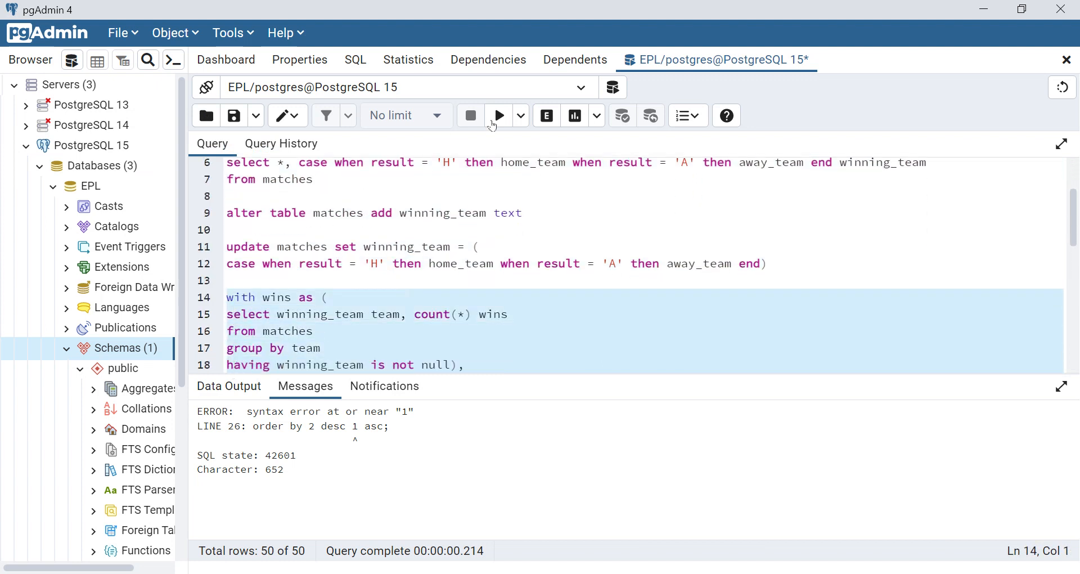
# Run the corrected points query, ranking teams with Manchester Utd top at 2366
pyautogui.click(498, 115)
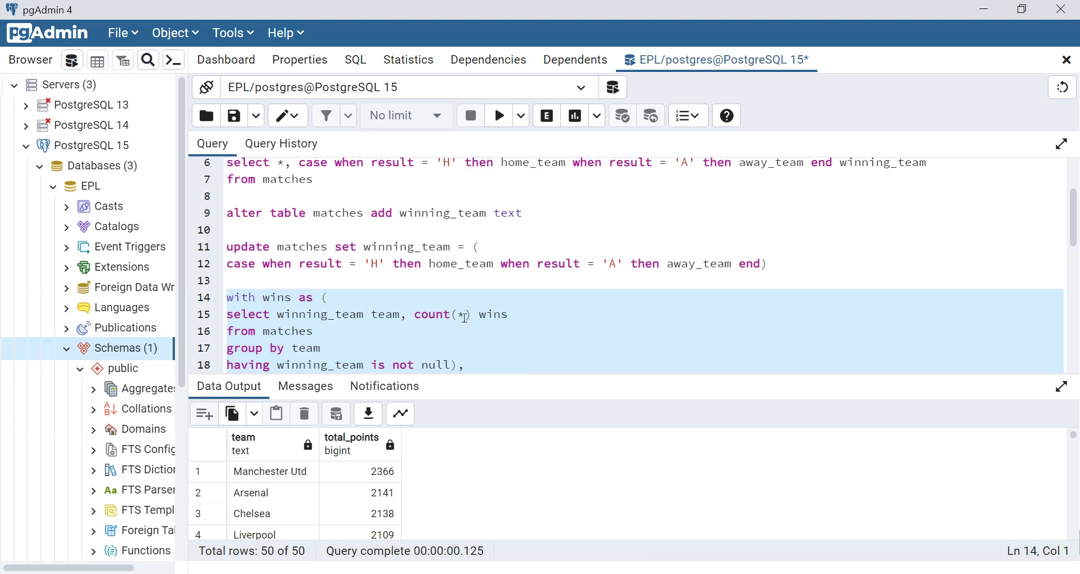
pyautogui.scroll(-3)
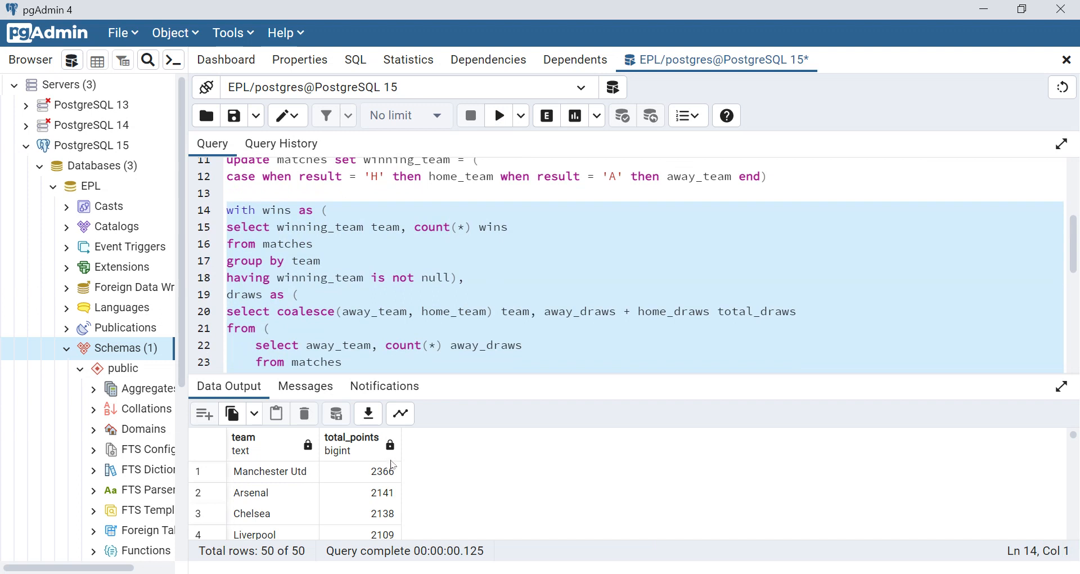
pyautogui.moveTo(274, 494)
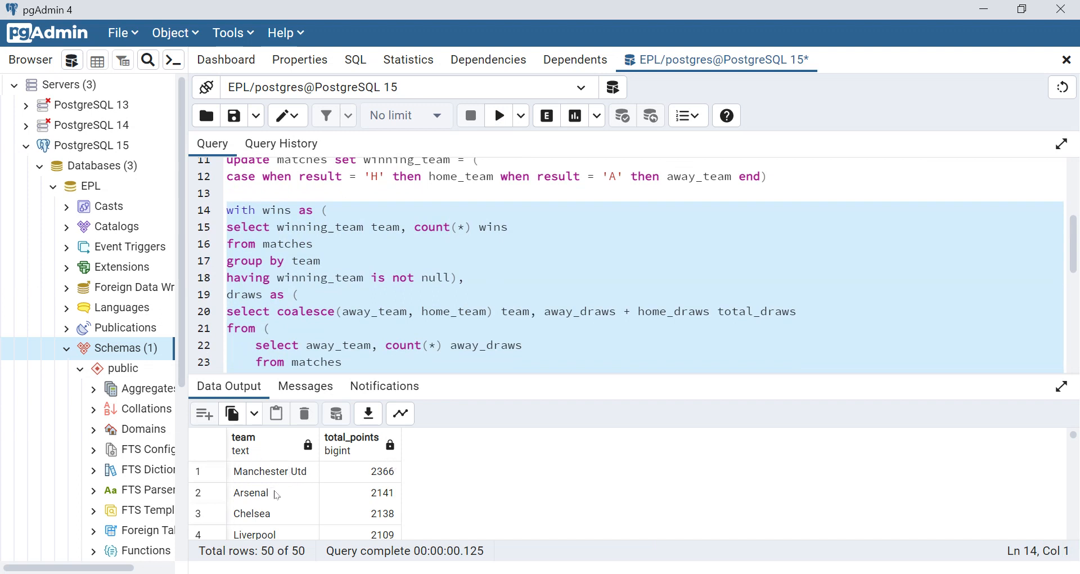
pyautogui.moveTo(313, 500)
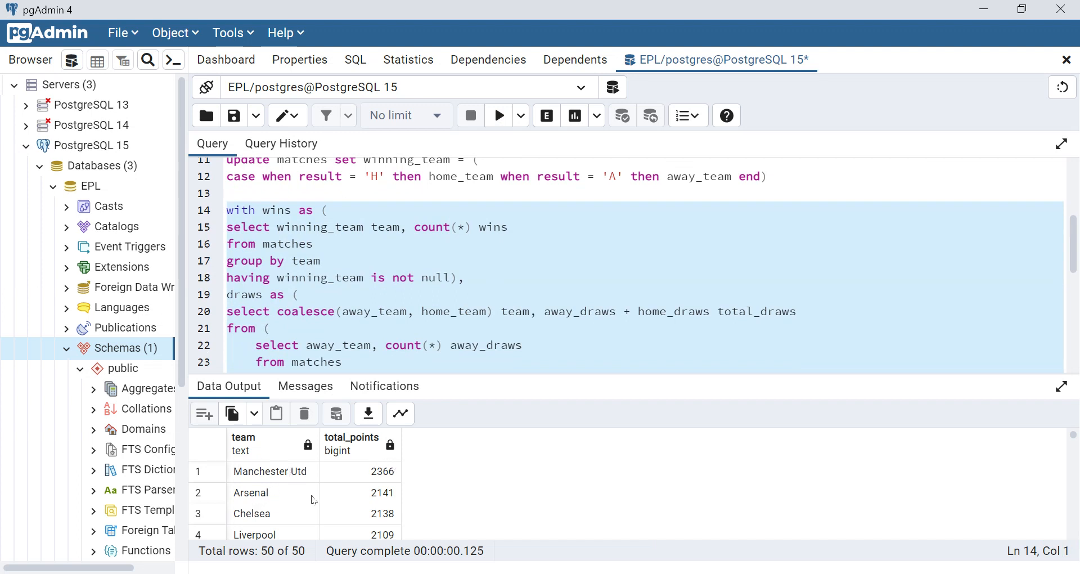